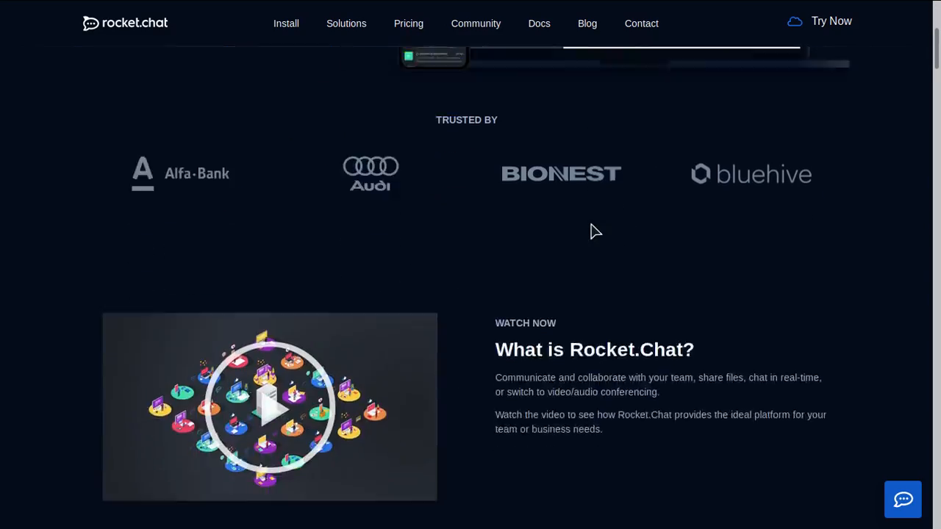
Scroll the Slack homepage and pricing page to review the Free through Enterprise Grid plans.
scroll(down, 3)
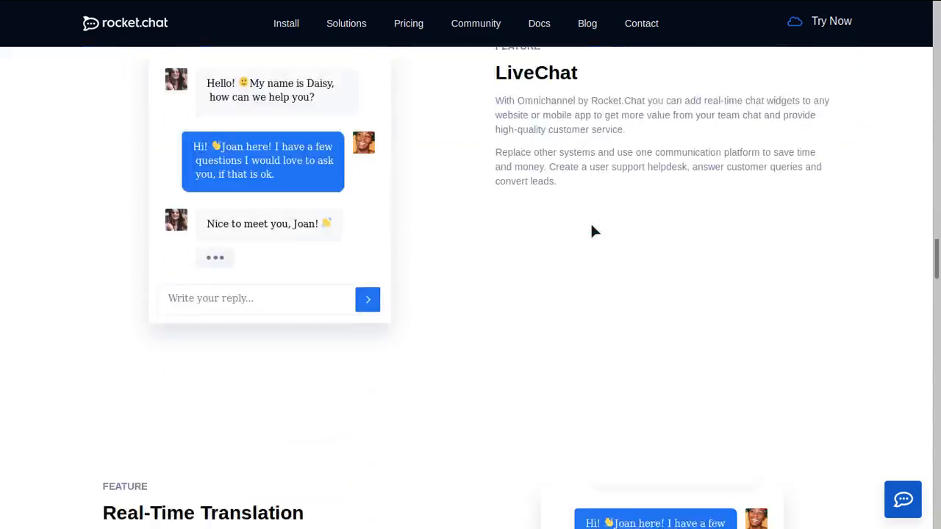
scroll(down, 3)
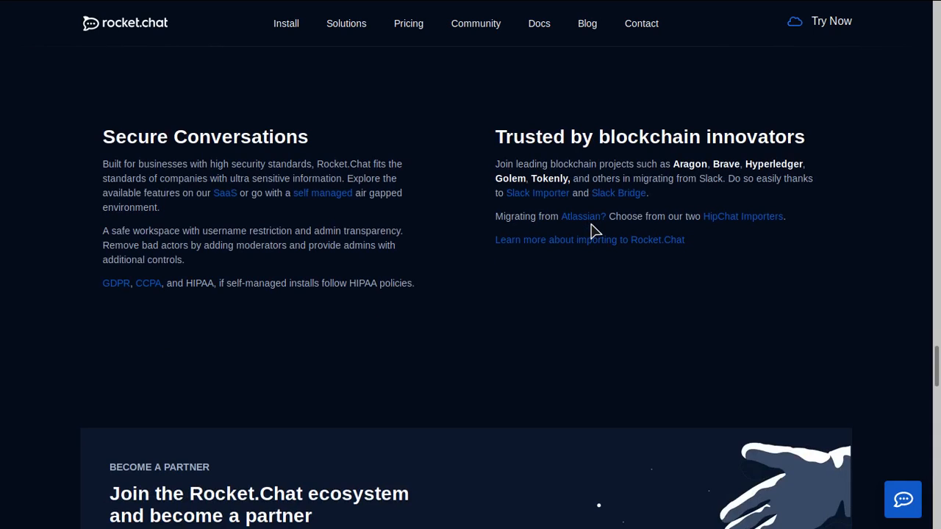
scroll(up, 3)
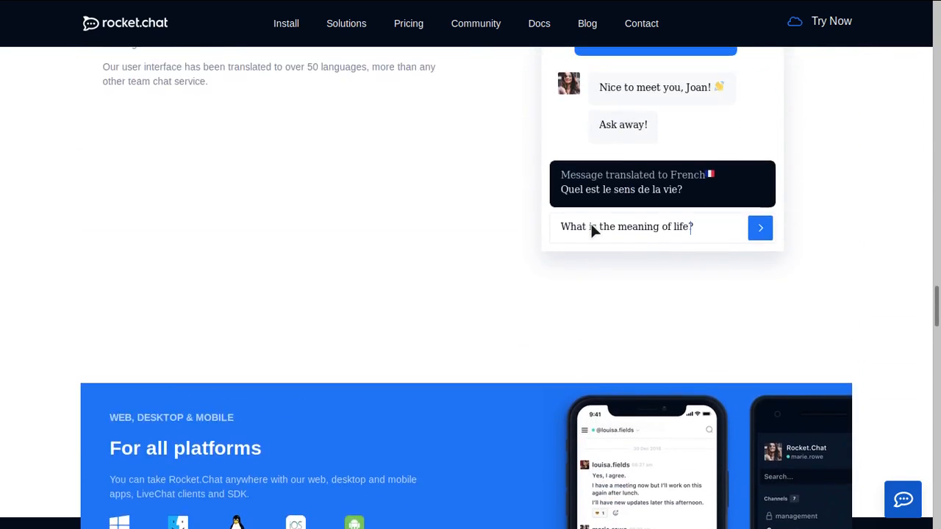
scroll(up, 3)
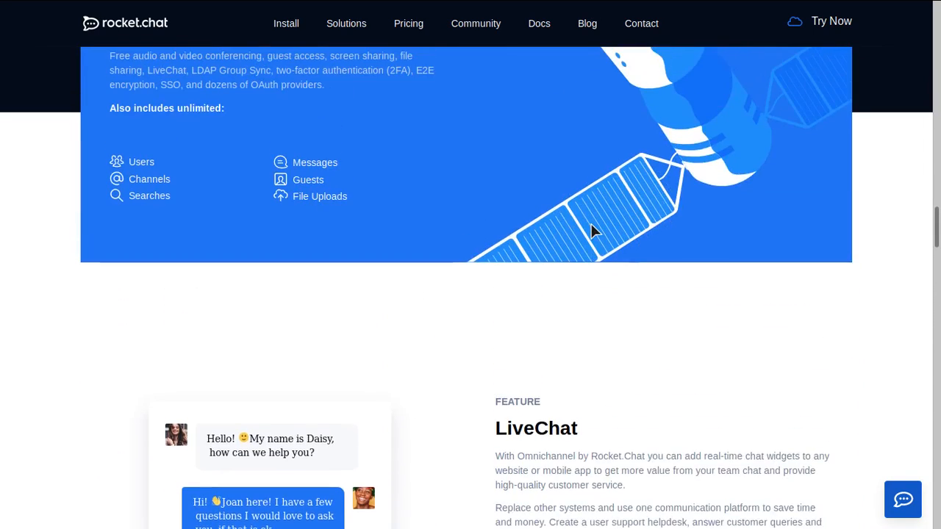
scroll(up, 3)
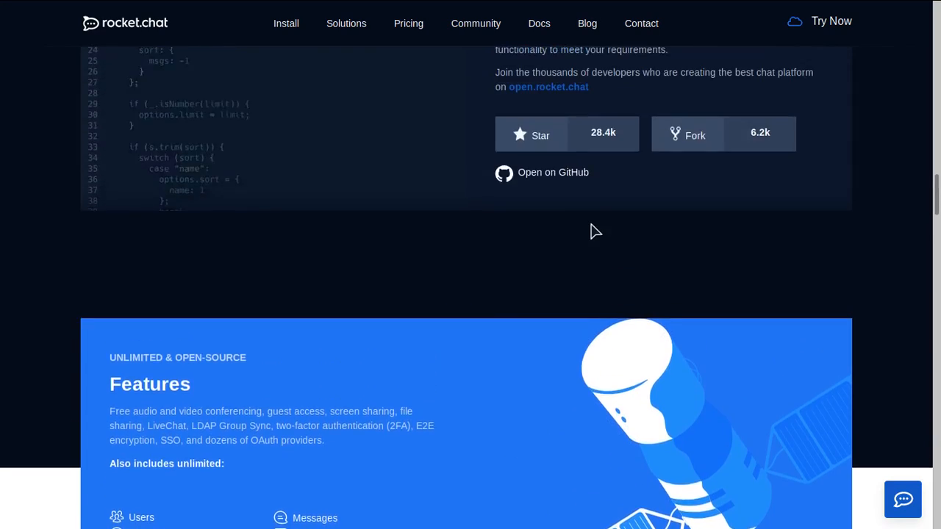
scroll(down, 3)
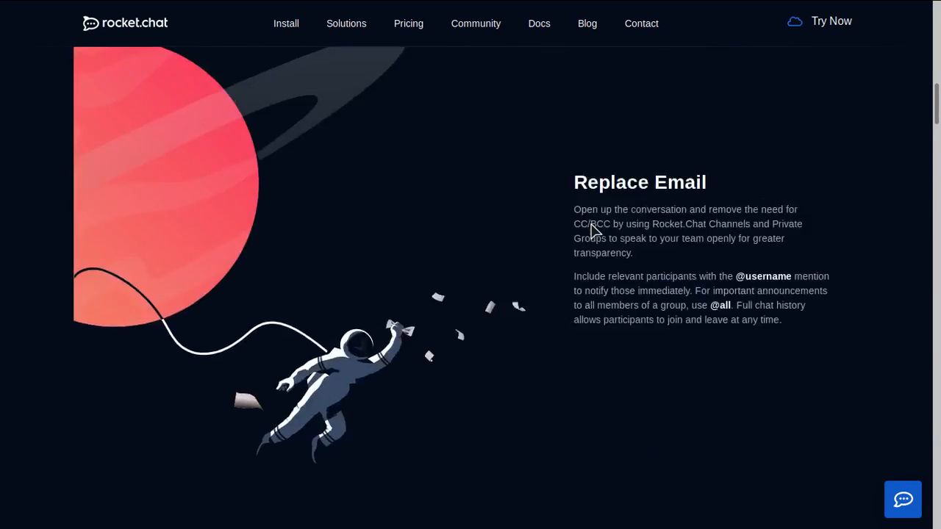
scroll(up, 3)
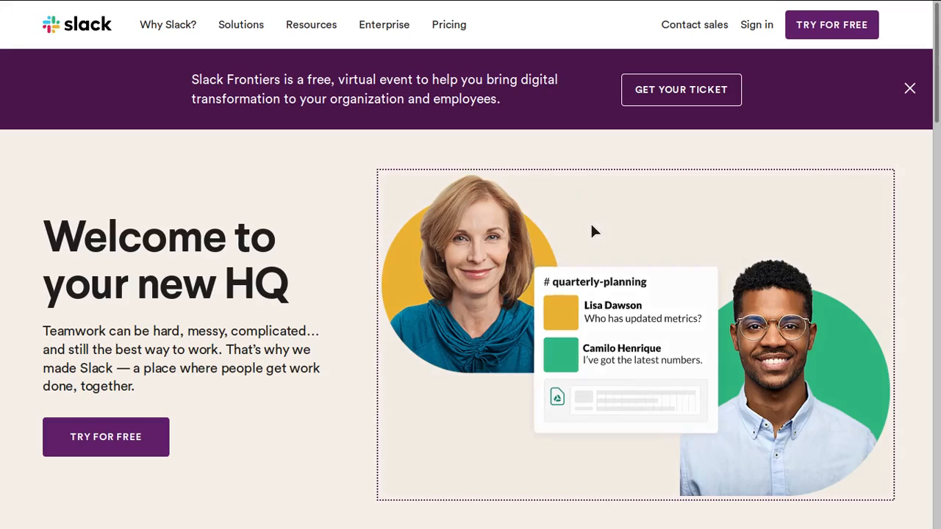
scroll(down, 3)
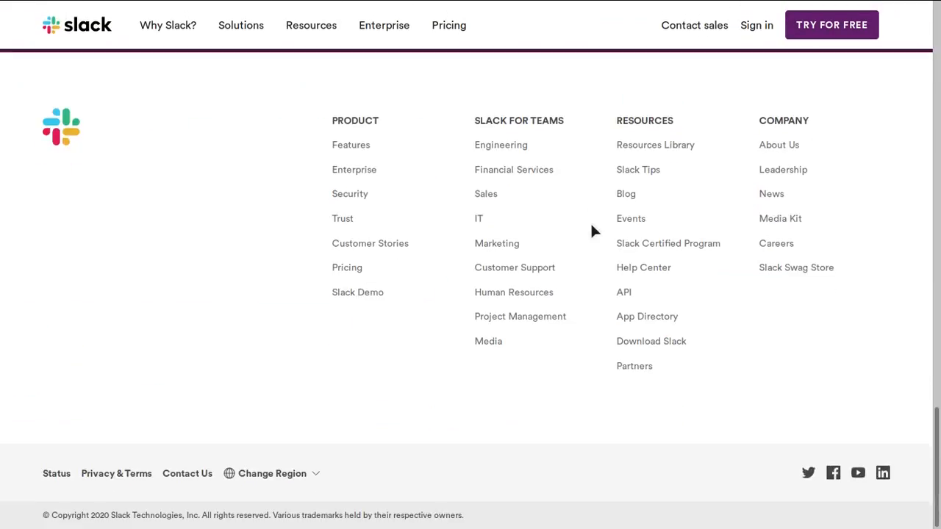
scroll(up, 3)
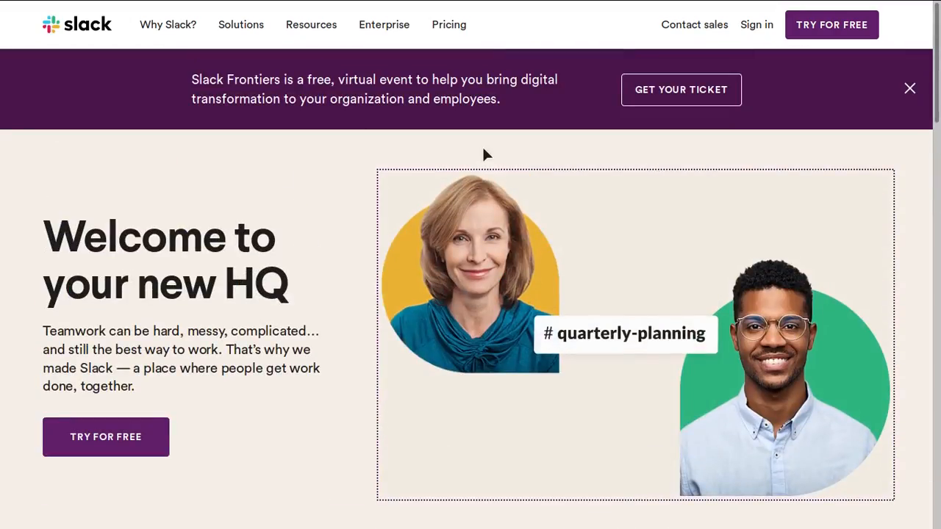
scroll(down, 3)
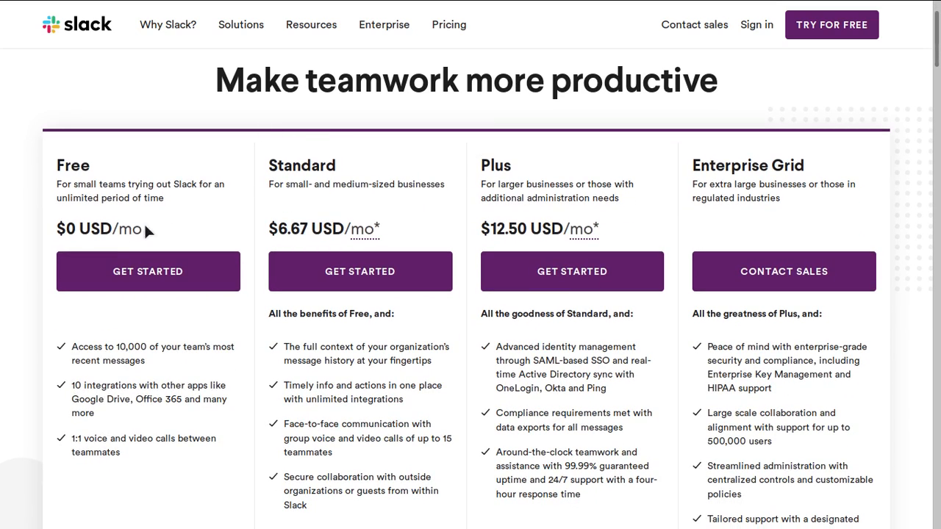
mouse_move(175, 362)
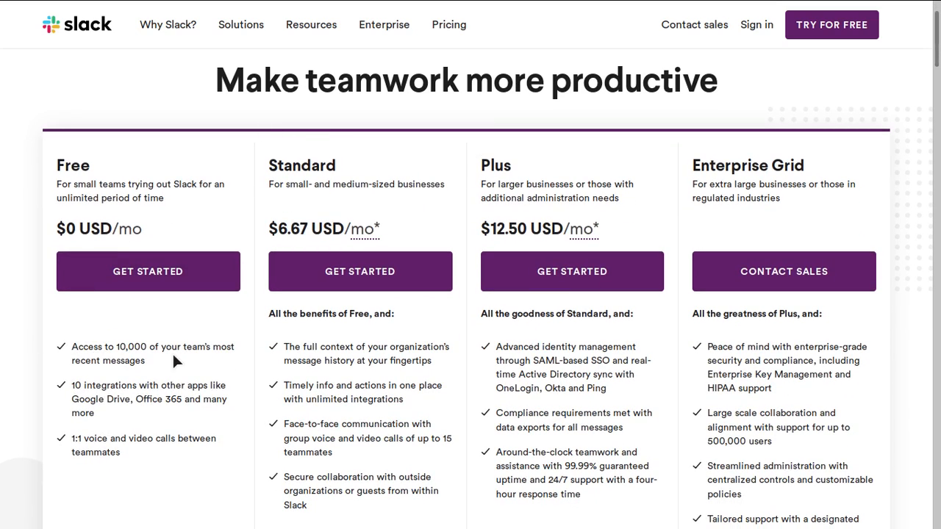
mouse_move(221, 368)
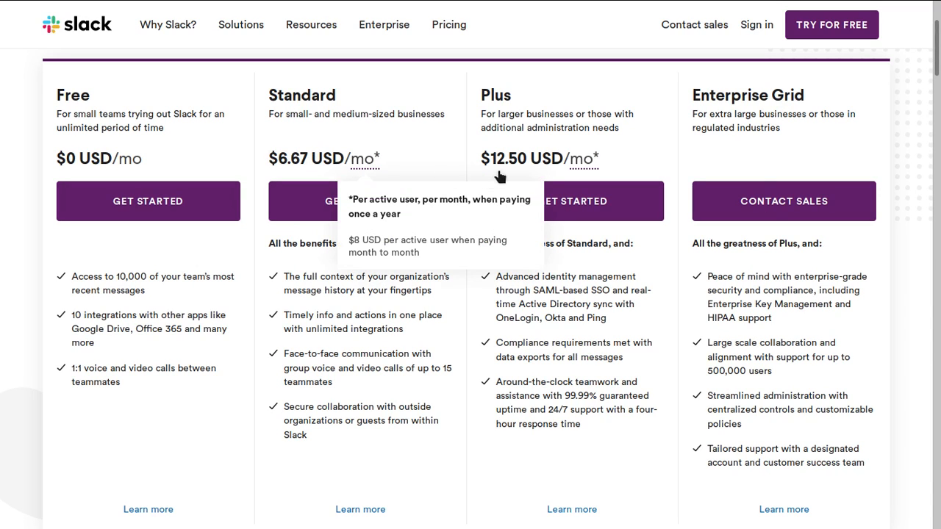
mouse_move(808, 130)
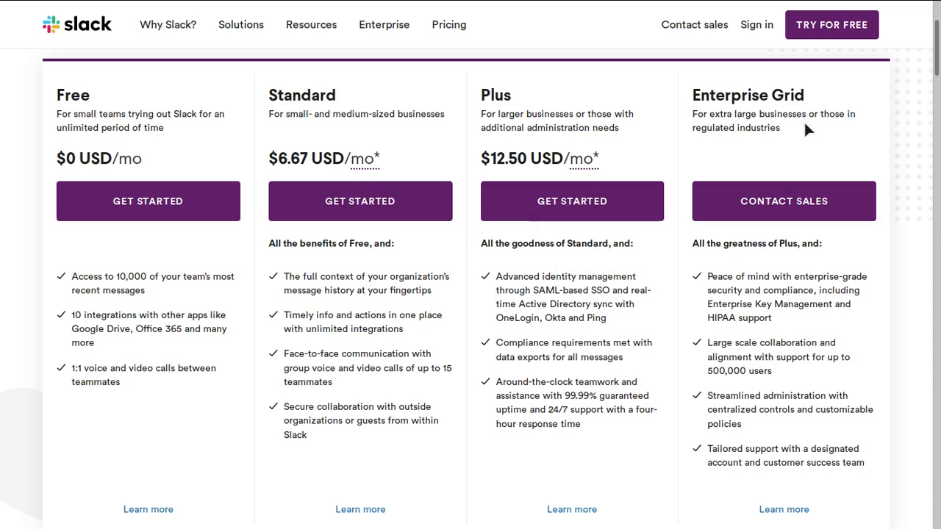
scroll(down, 3)
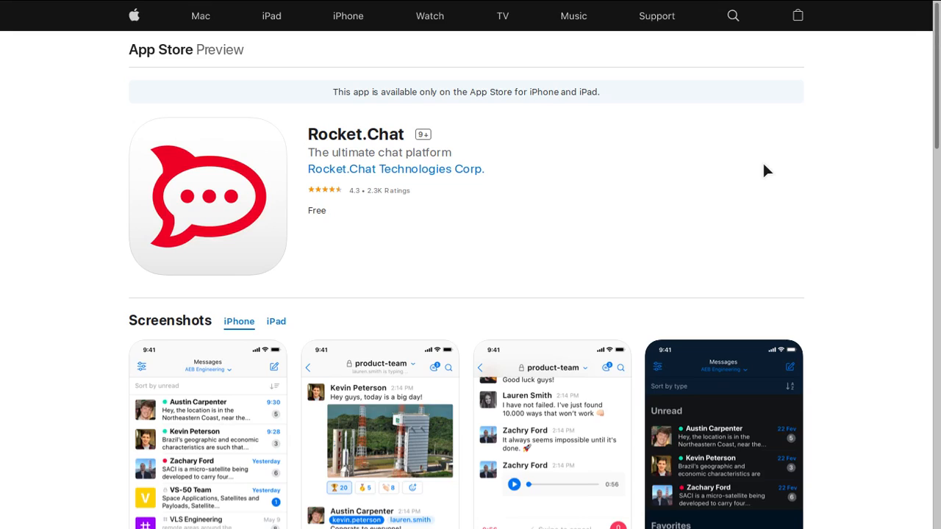
Scroll the Rocket.Chat App Store listing to see its rating and iPhone screenshots.
scroll(down, 3)
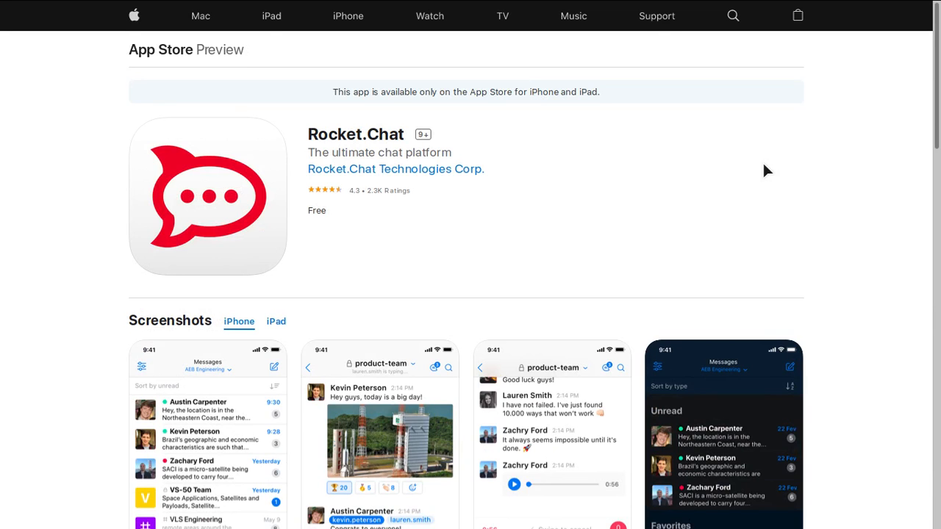
mouse_move(262, 212)
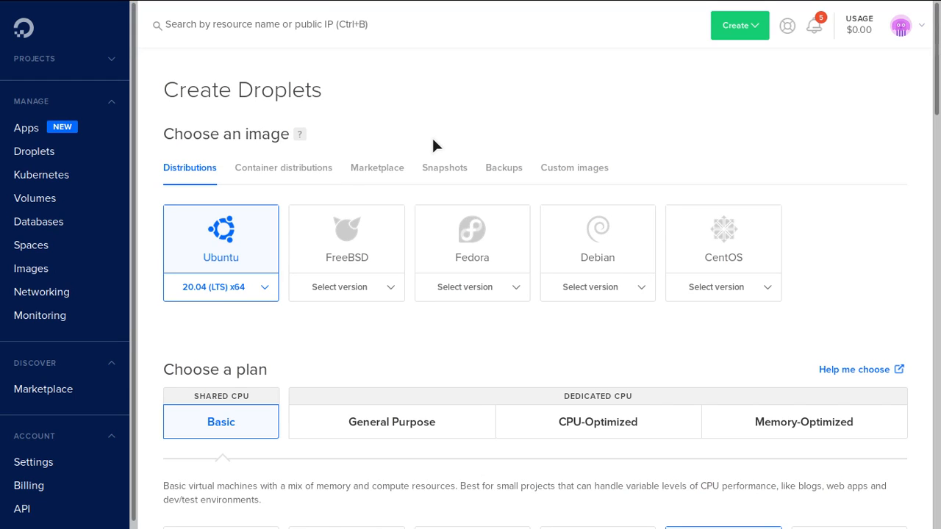
mouse_move(739, 25)
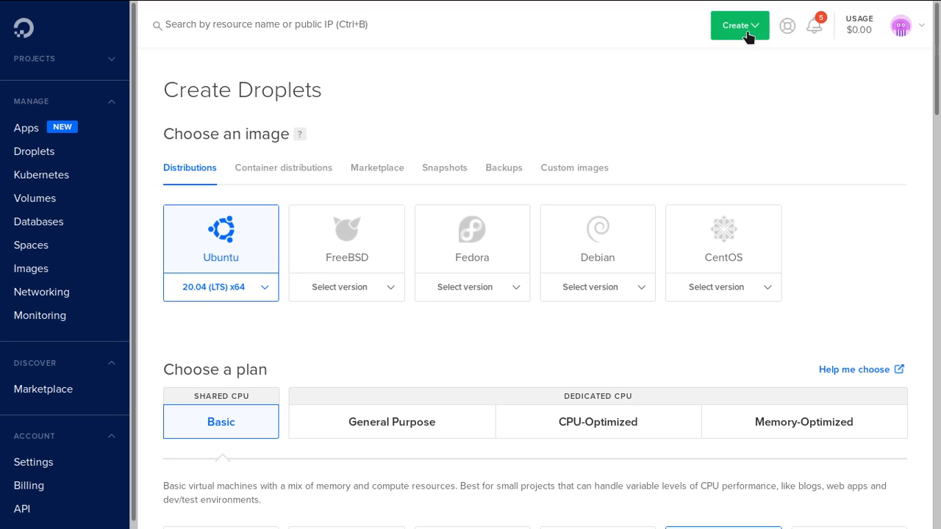
Expand the Create menu listing the resource types that can be created.
click(739, 26)
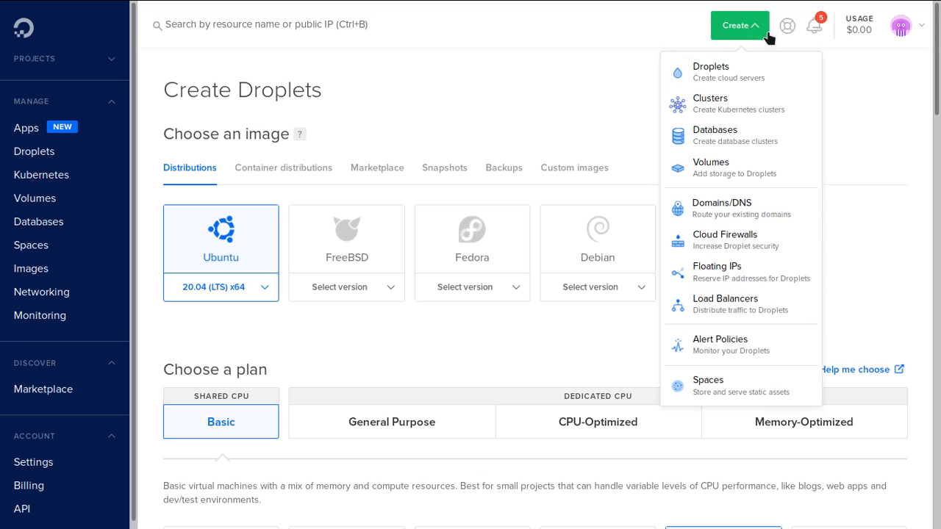
mouse_move(711, 71)
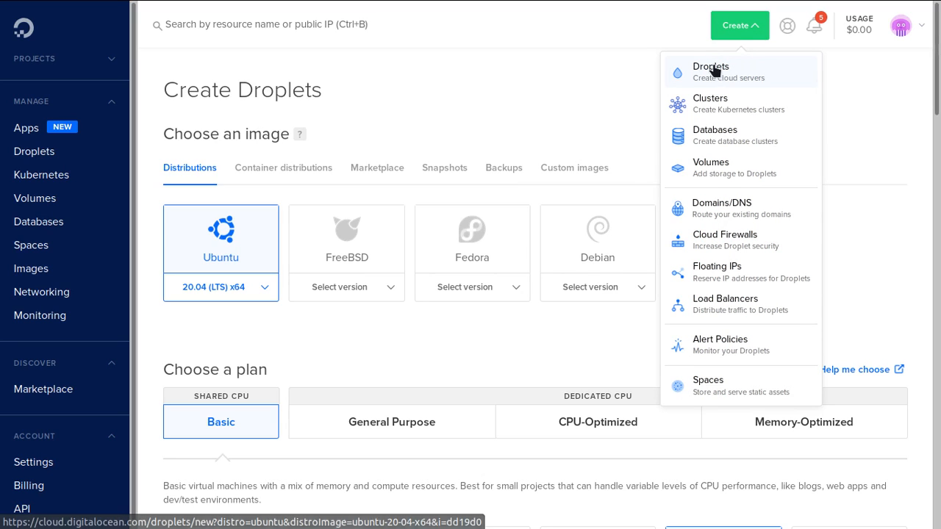
mouse_move(424, 137)
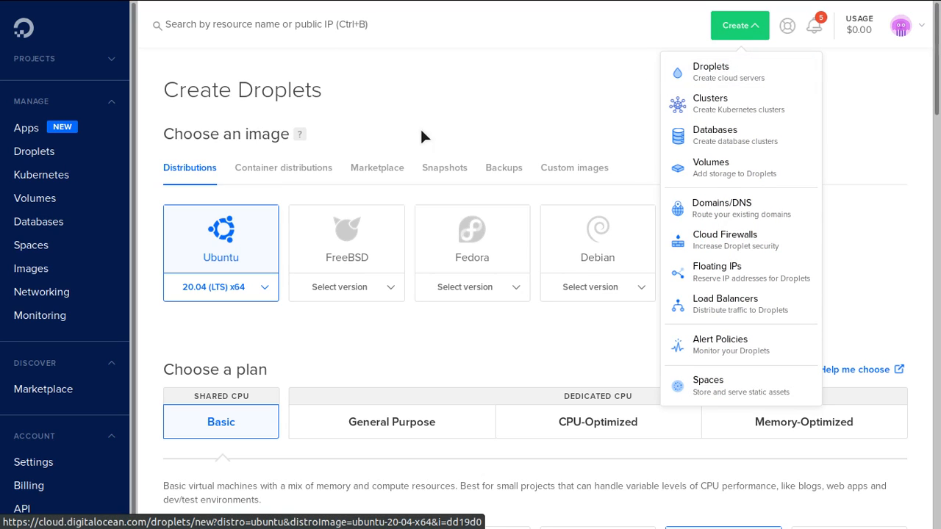
Search the Marketplace images for 'rocket' and select Rocket.Chat 2.4.9 on Ubuntu 18.04.
click(377, 168)
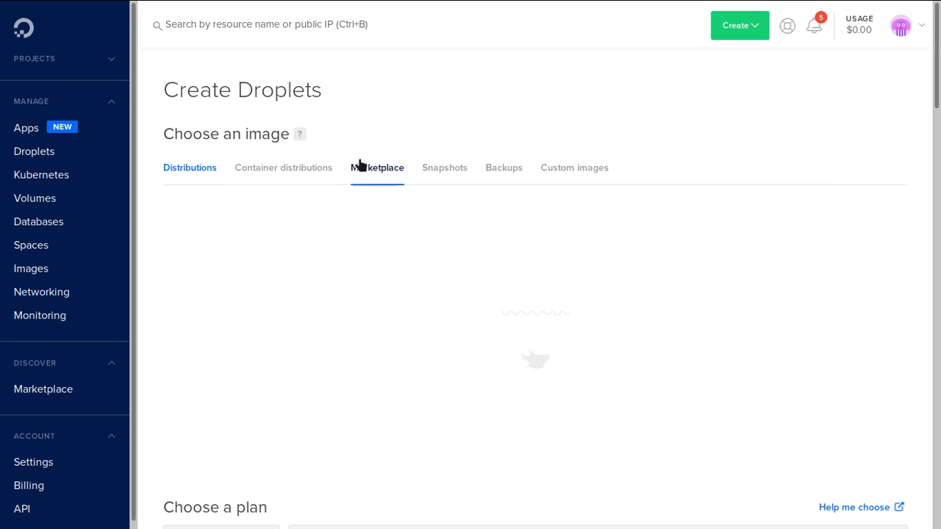
mouse_move(341, 175)
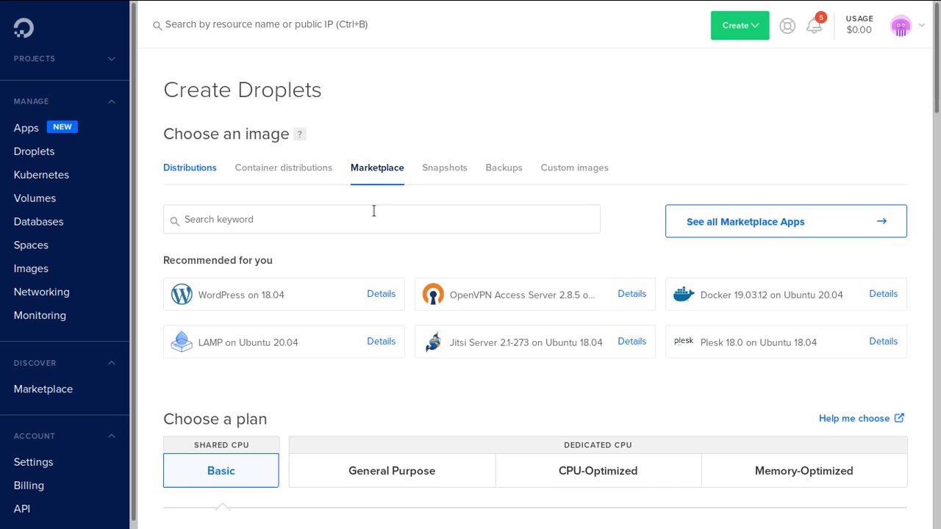
text(rocket)
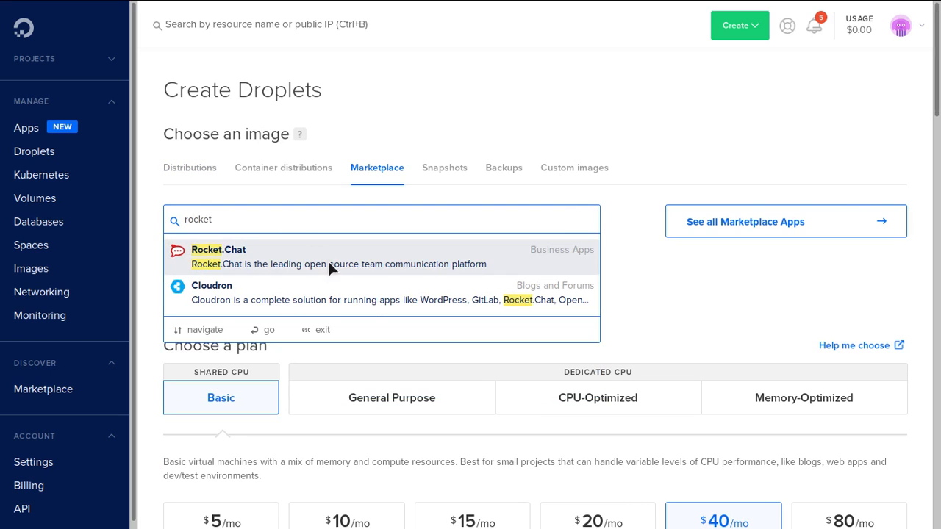
click(217, 250)
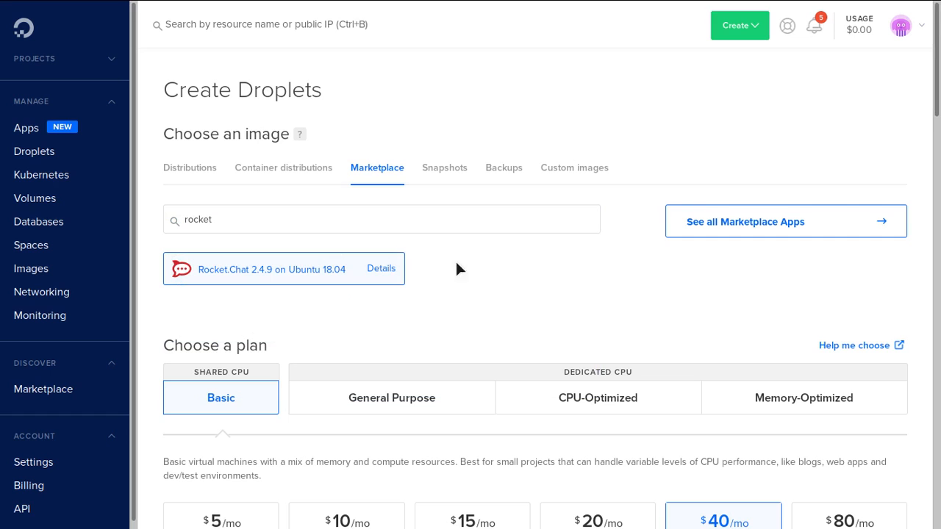
scroll(down, 3)
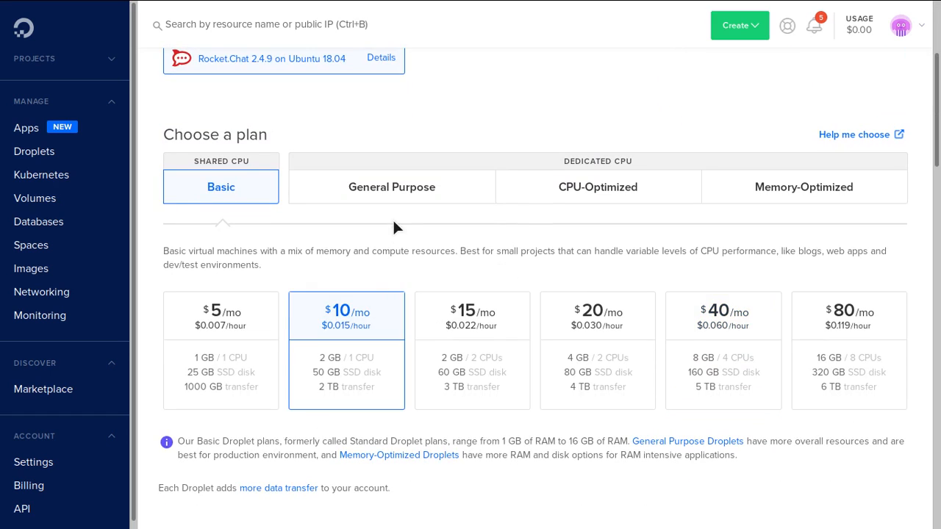
mouse_move(332, 246)
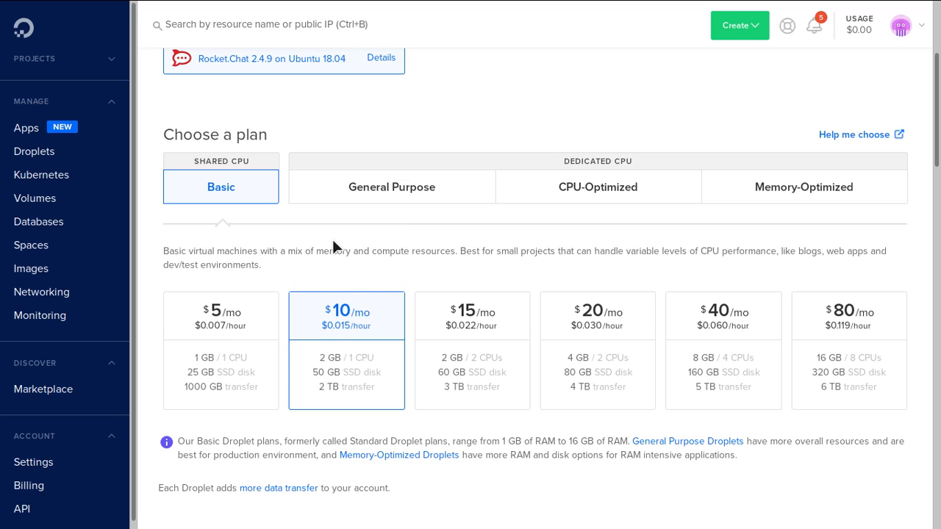
Enable Monitoring for the droplet in the Create Droplet form.
scroll(down, 3)
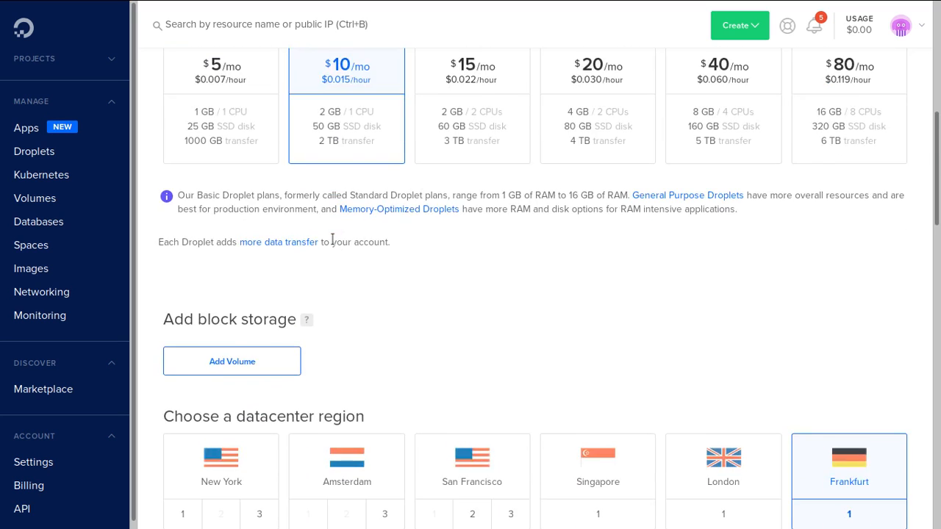
scroll(down, 3)
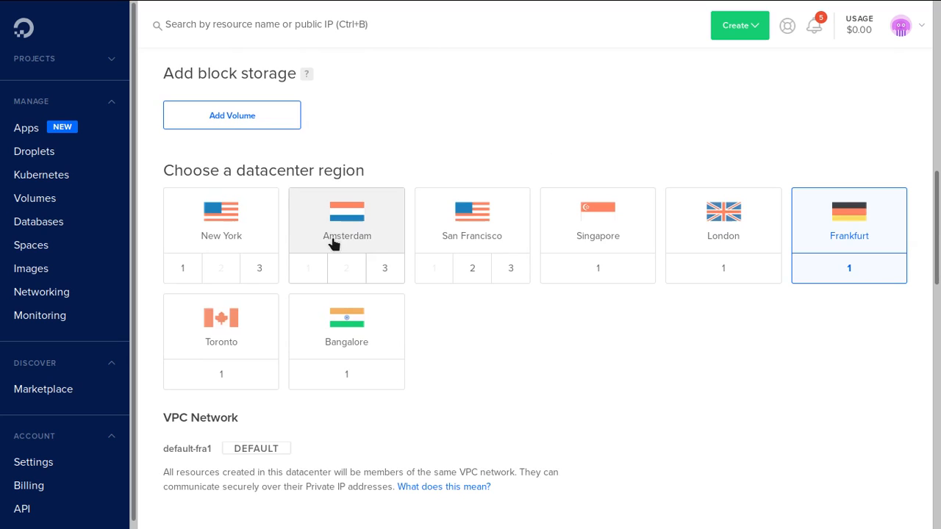
mouse_move(572, 219)
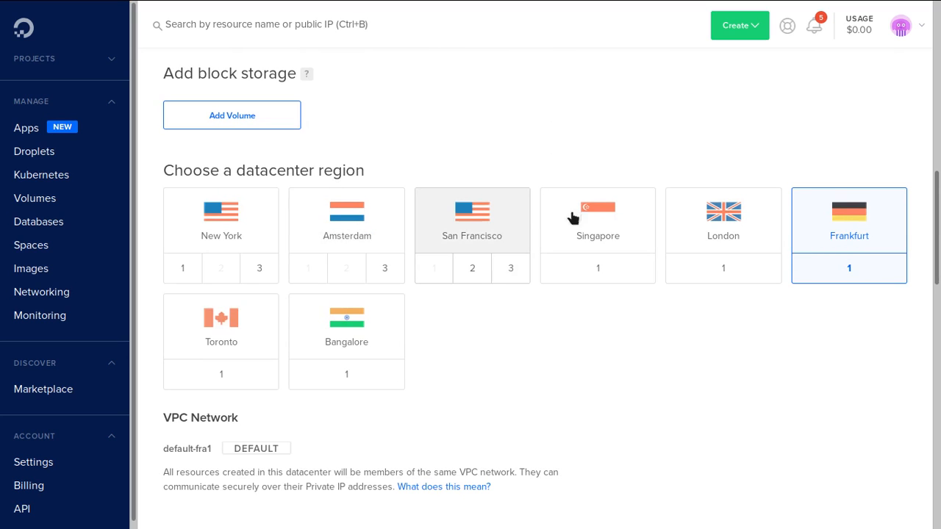
mouse_move(879, 235)
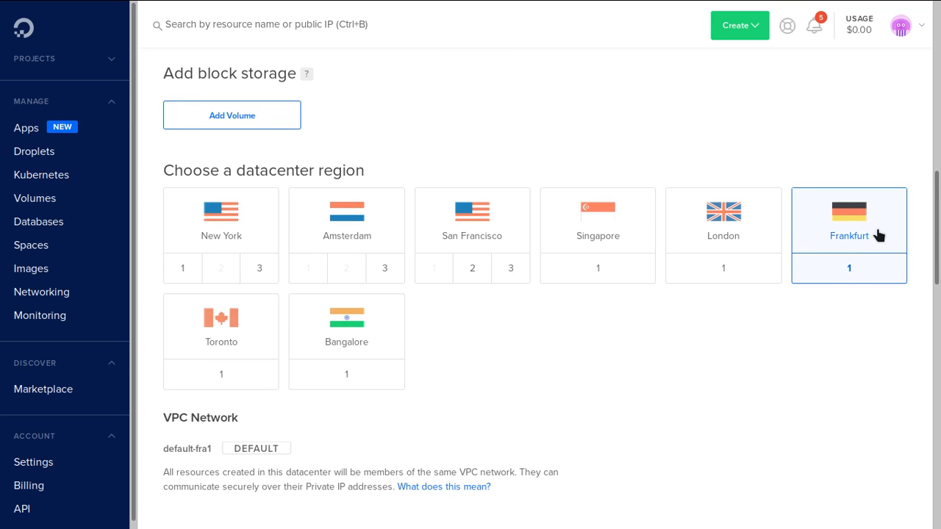
scroll(down, 3)
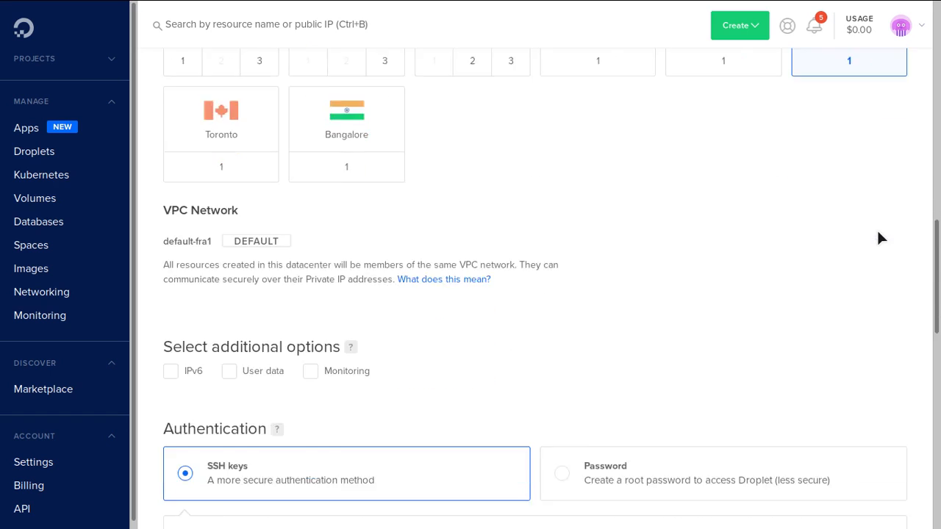
scroll(down, 3)
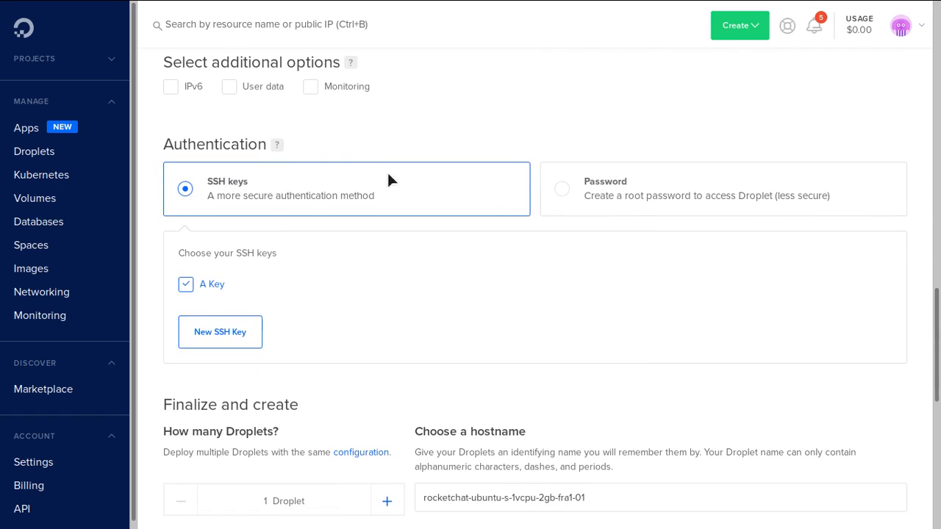
click(309, 86)
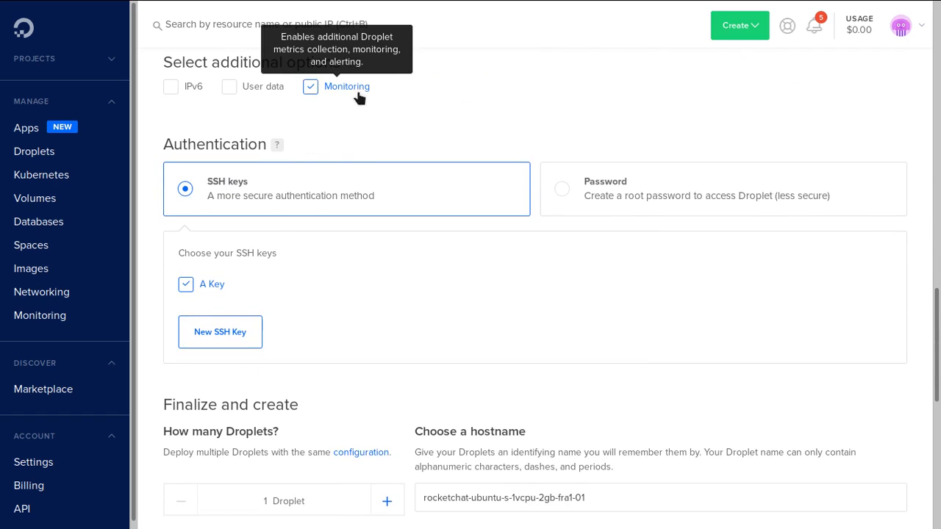
mouse_move(441, 130)
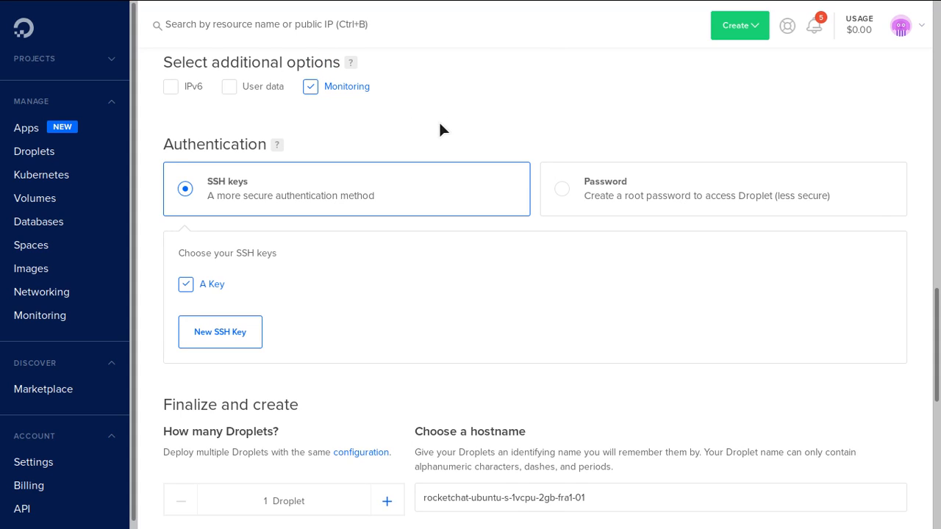
Keep SSH key authentication and the default hostname, then submit Create Droplet.
scroll(down, 3)
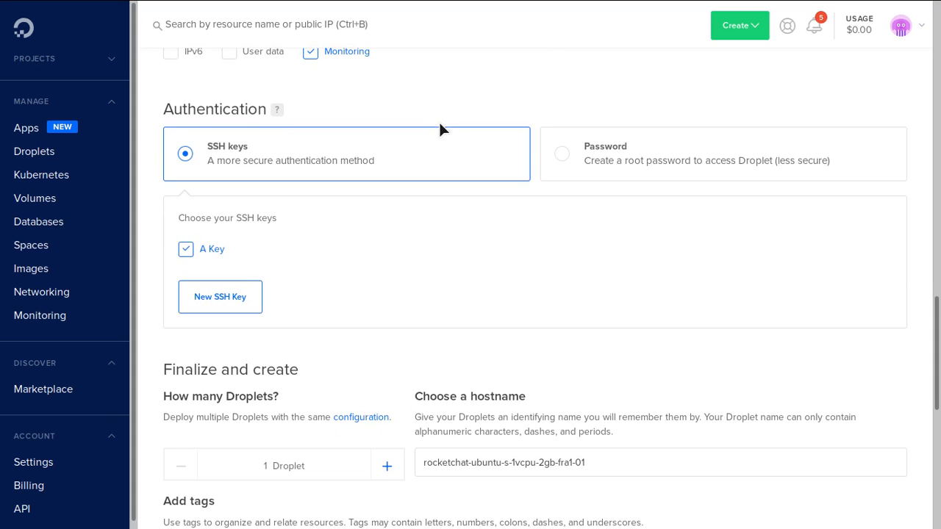
scroll(down, 3)
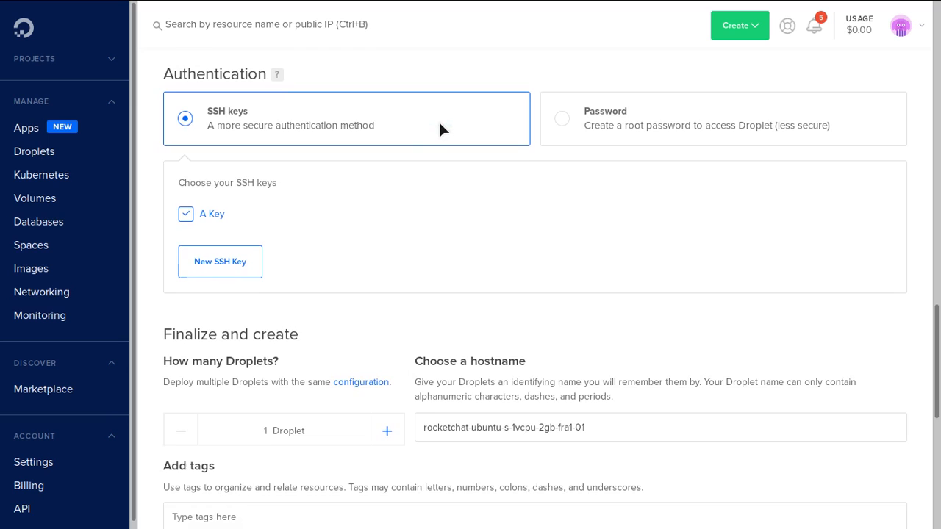
scroll(down, 3)
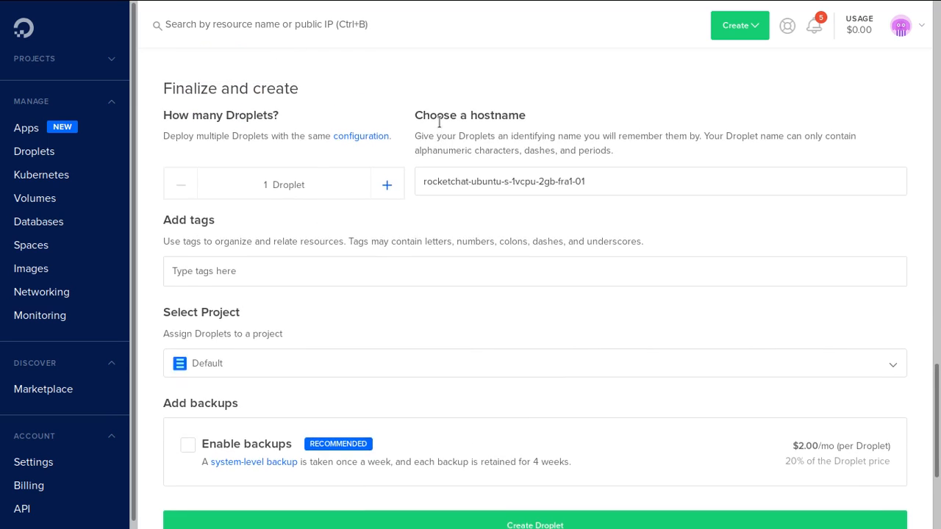
scroll(up, 3)
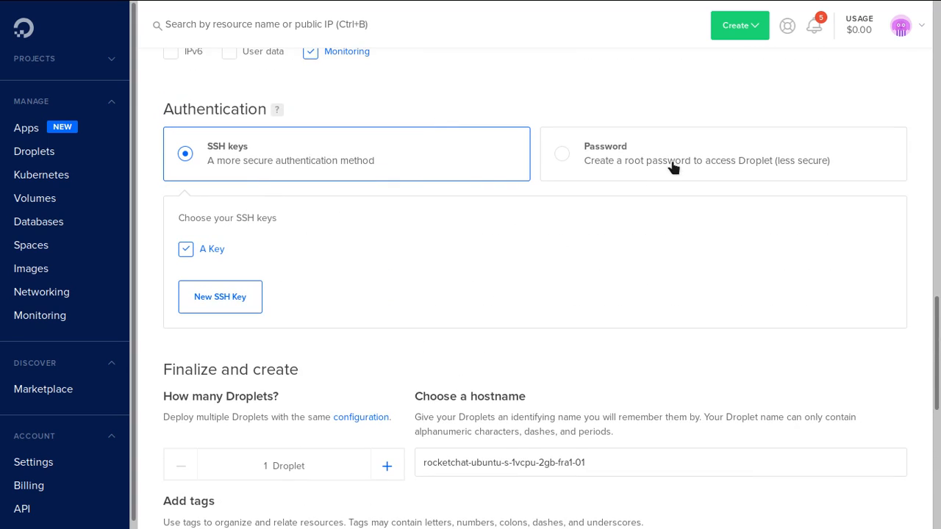
mouse_move(635, 258)
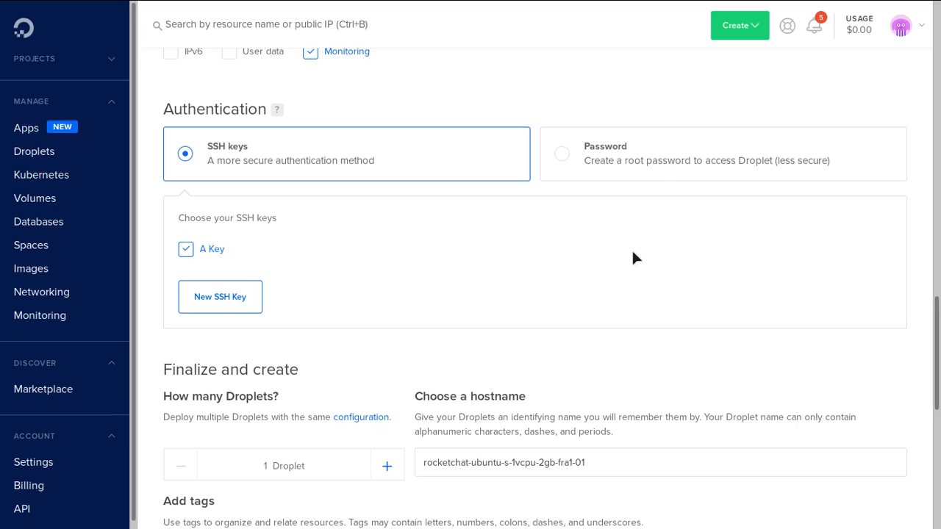
mouse_move(742, 169)
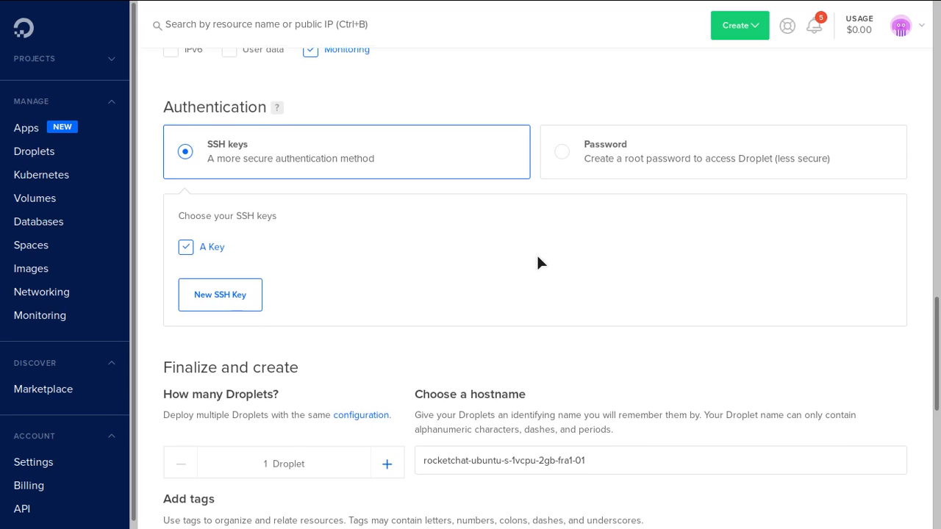
scroll(down, 3)
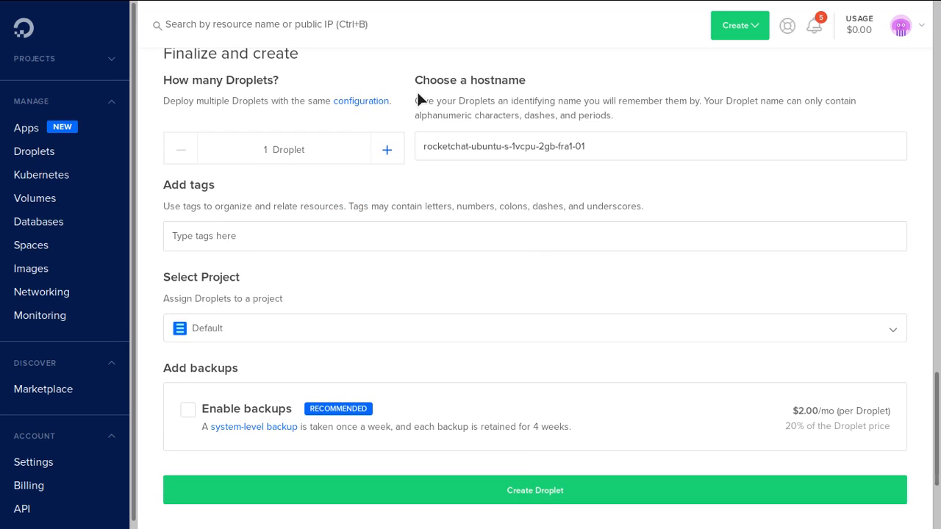
mouse_move(520, 138)
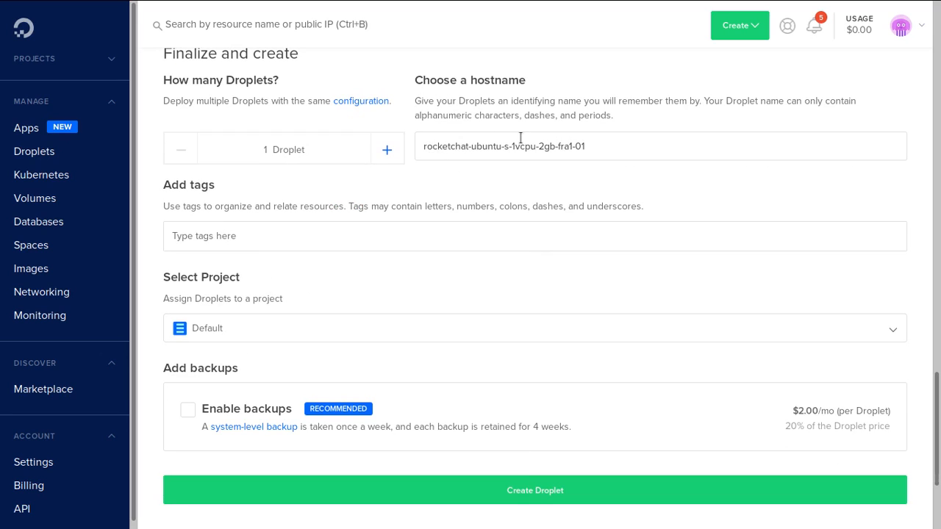
scroll(down, 3)
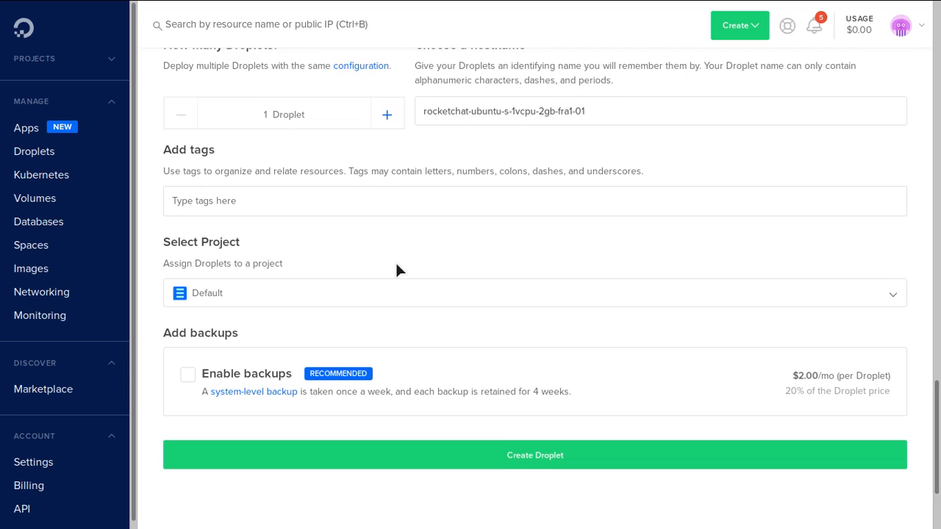
scroll(down, 3)
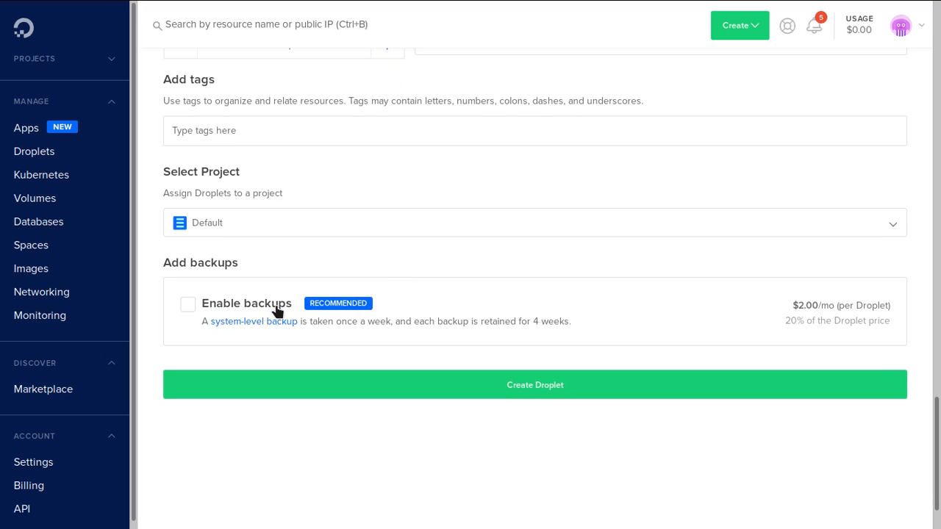
mouse_move(534, 384)
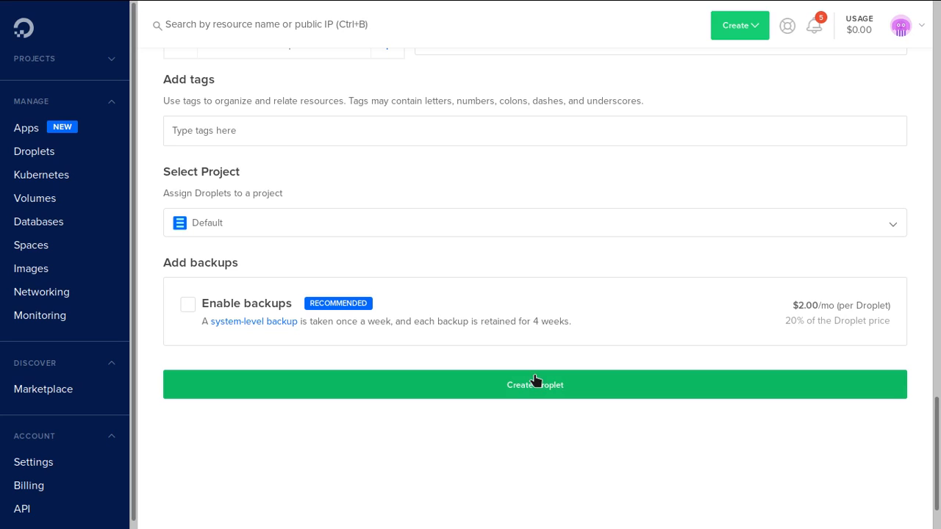
click(535, 385)
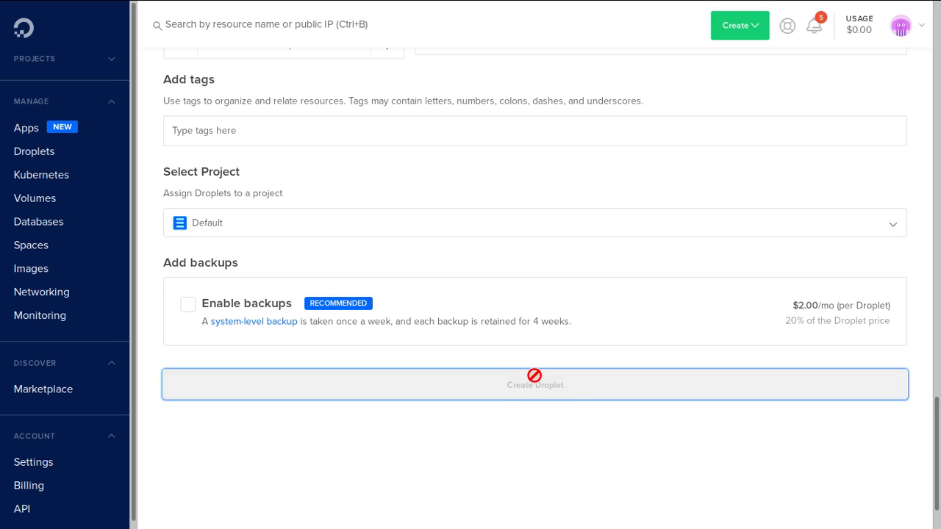
Browse the Rocket.Chat homepage sections such as Replace Email and Secure Conversations.
click(535, 384)
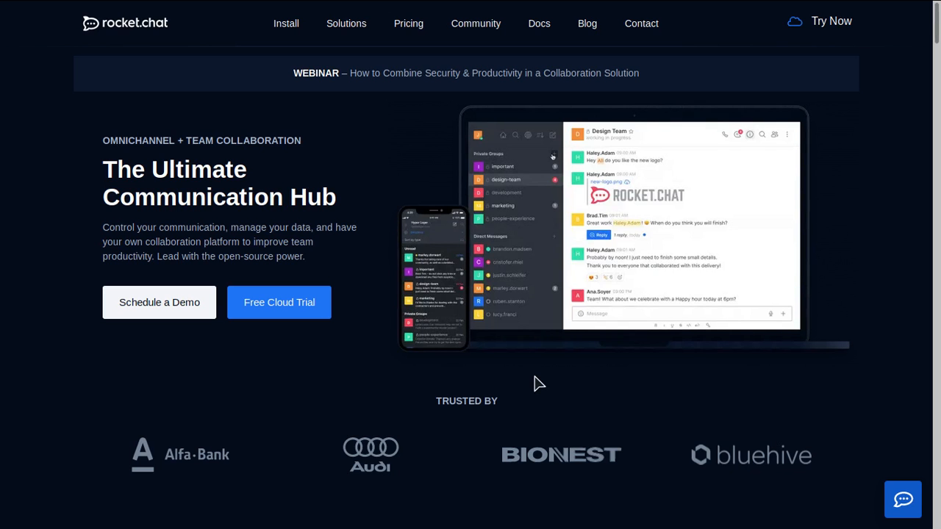
scroll(down, 3)
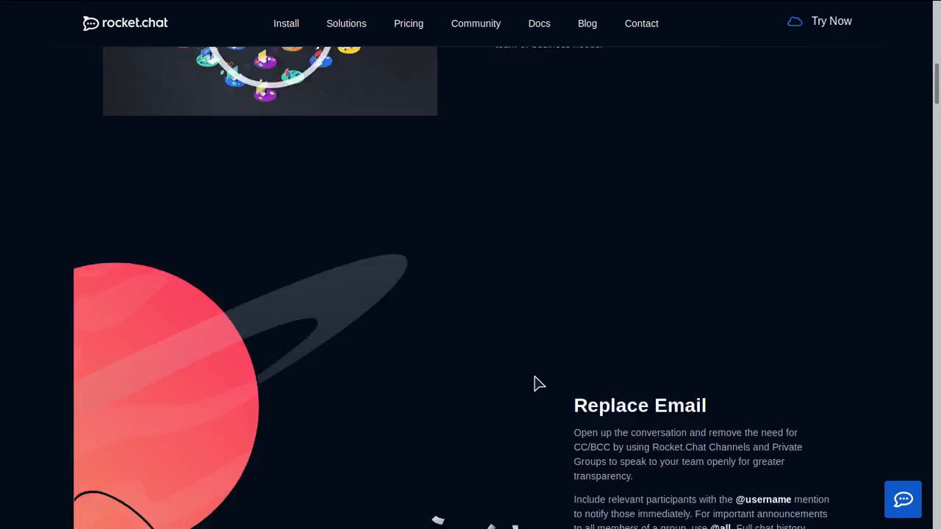
scroll(up, 3)
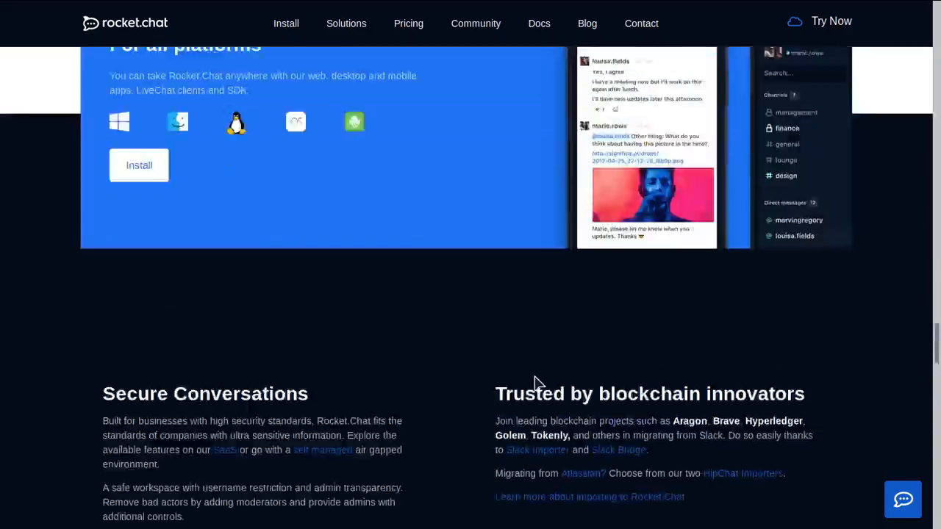
scroll(up, 3)
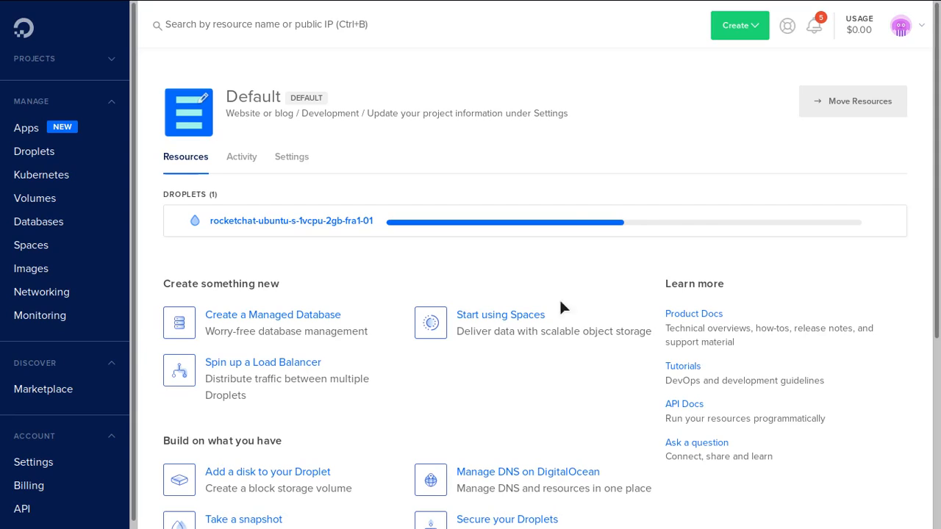
mouse_move(549, 167)
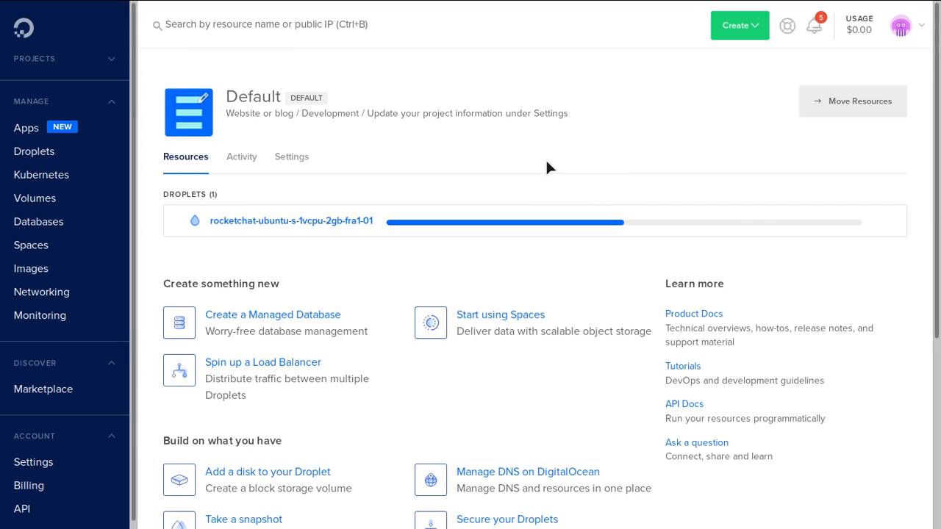
mouse_move(426, 215)
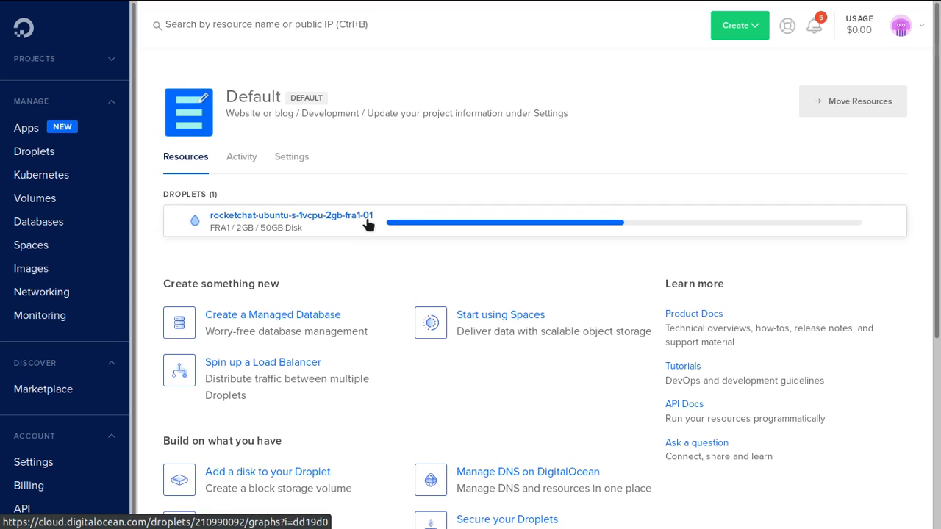
mouse_move(529, 240)
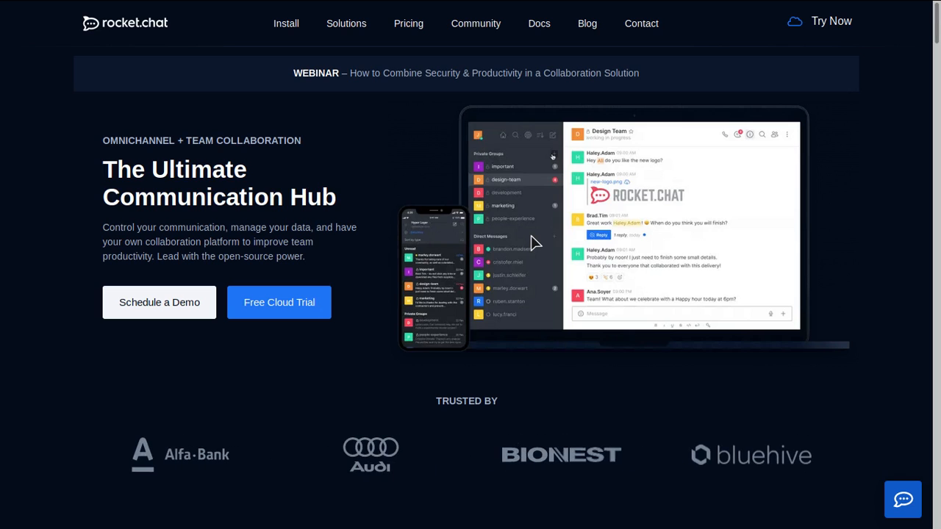
Scroll through Rocket.Chat's integrations, plugins and themes down to the Marketplace feature.
scroll(down, 3)
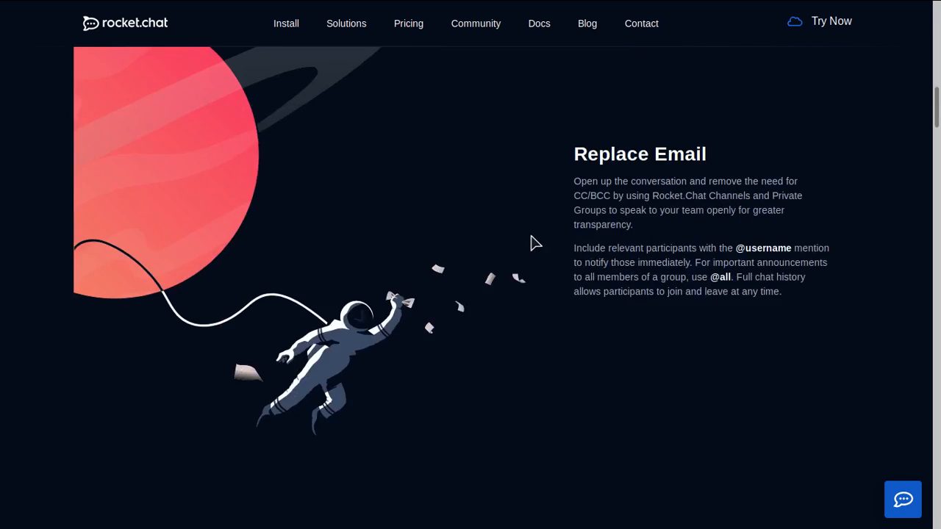
scroll(down, 3)
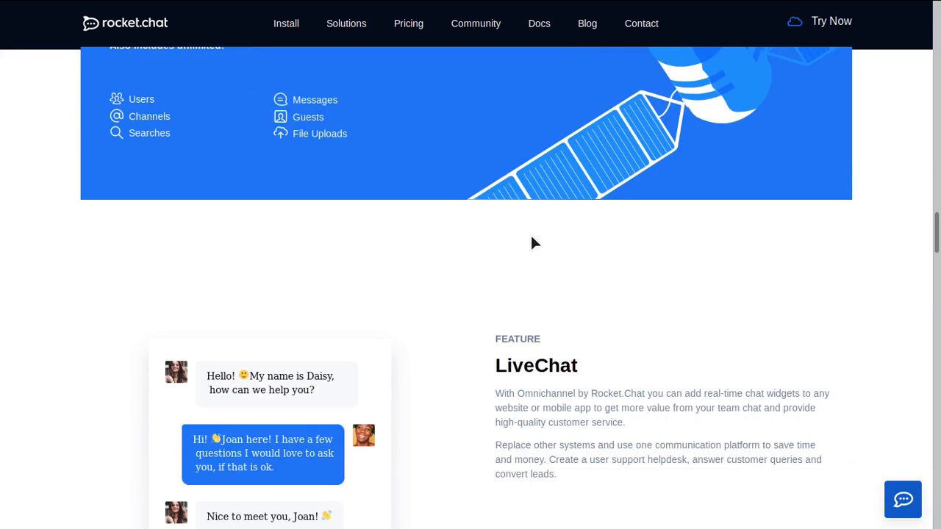
scroll(down, 3)
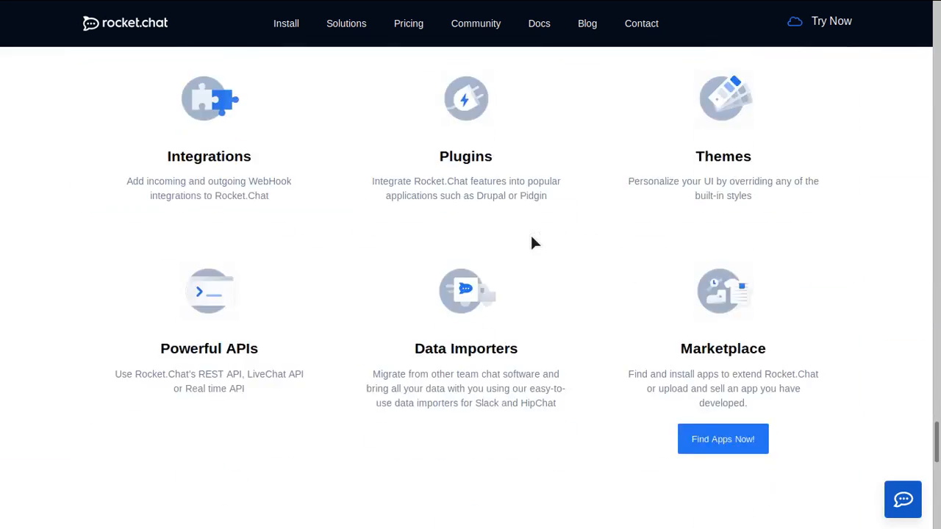
scroll(up, 3)
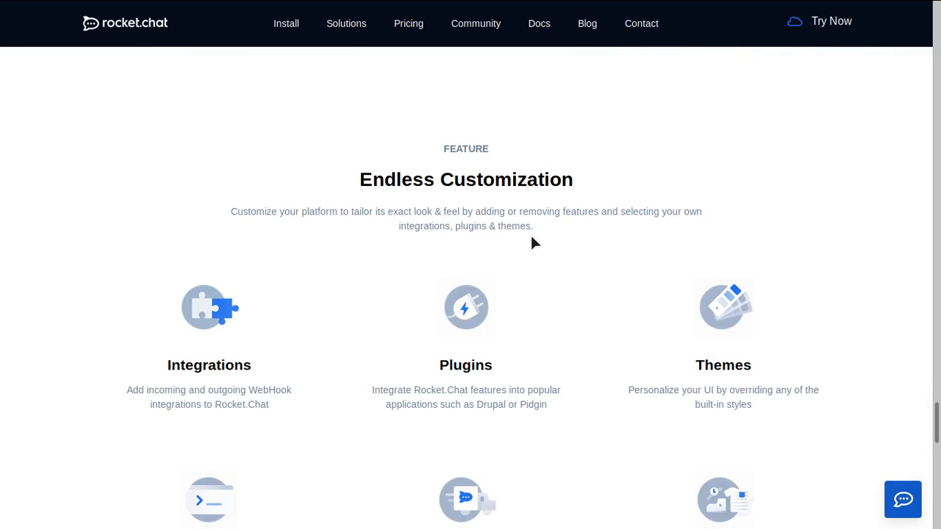
scroll(down, 3)
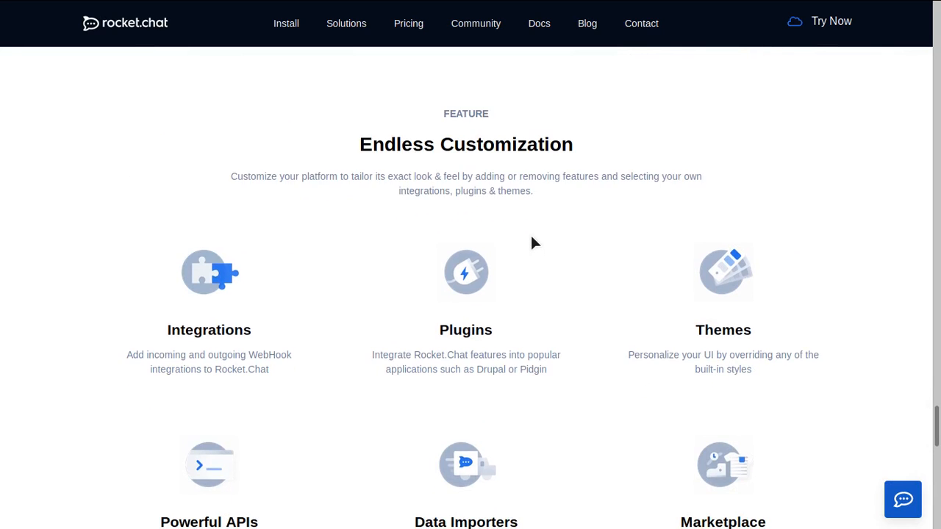
scroll(down, 3)
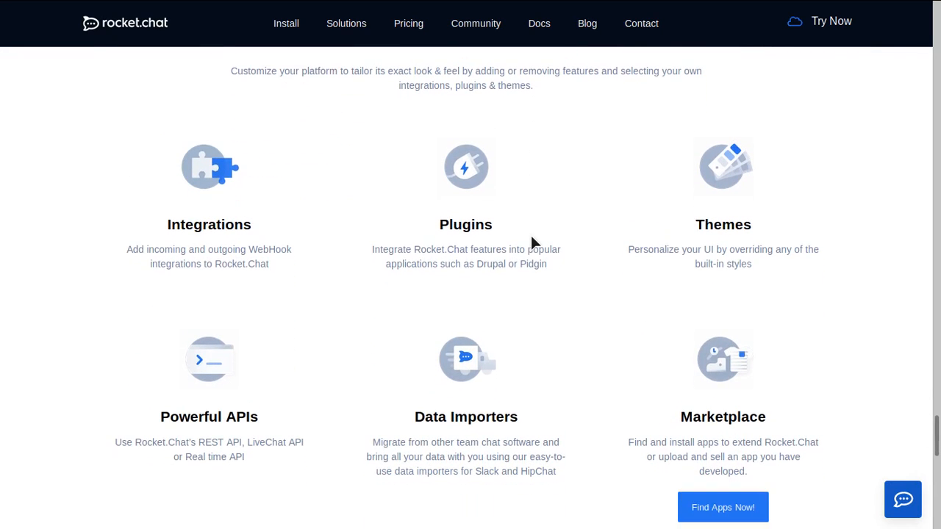
mouse_move(654, 208)
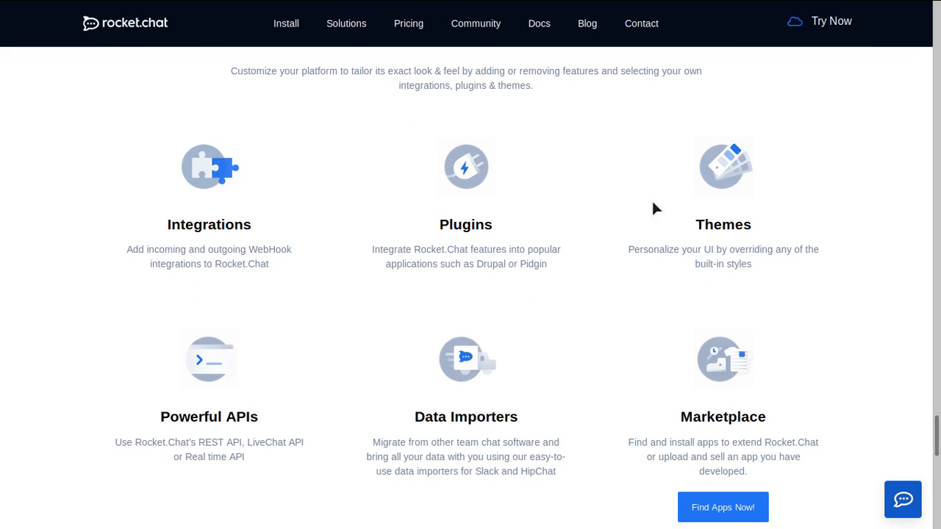
mouse_move(783, 238)
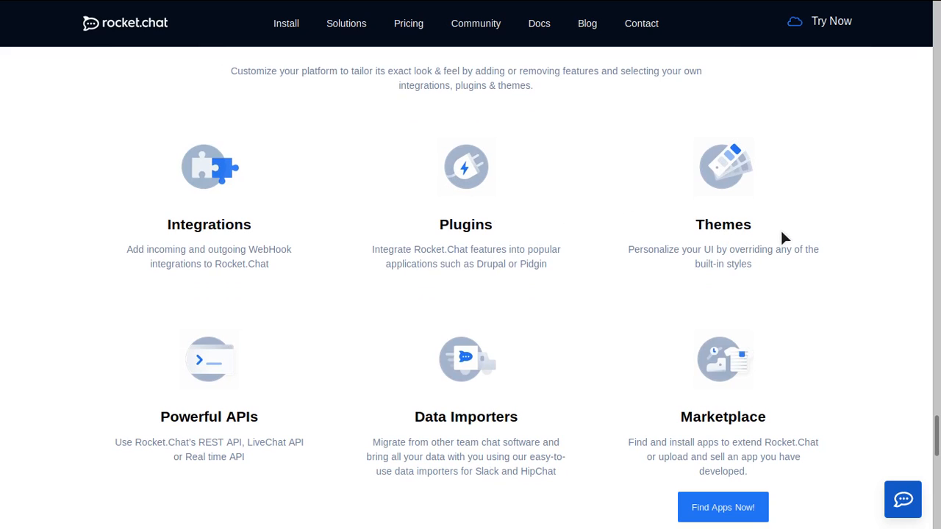
mouse_move(792, 240)
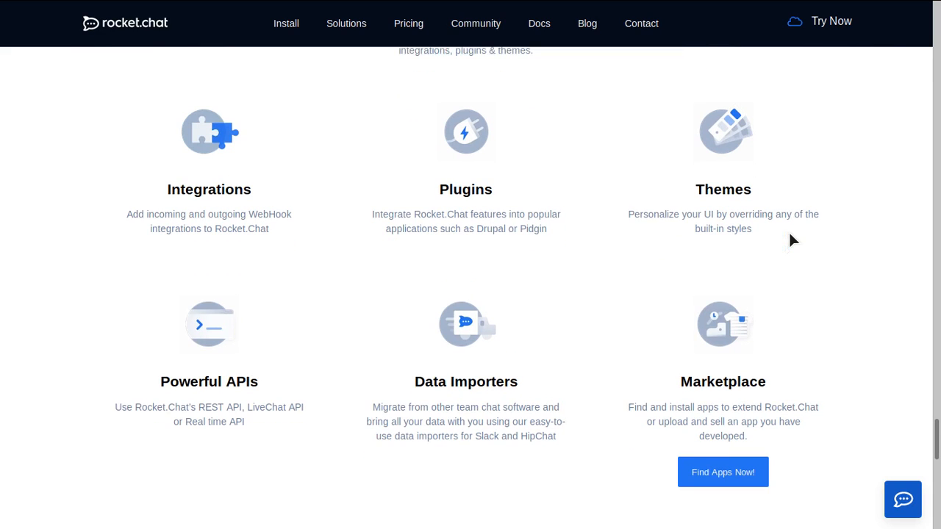
mouse_move(381, 393)
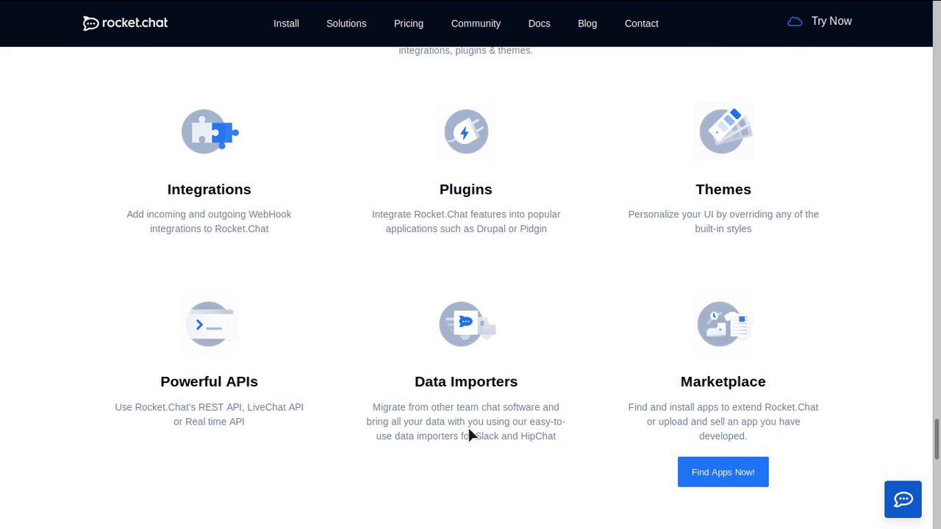
mouse_move(380, 351)
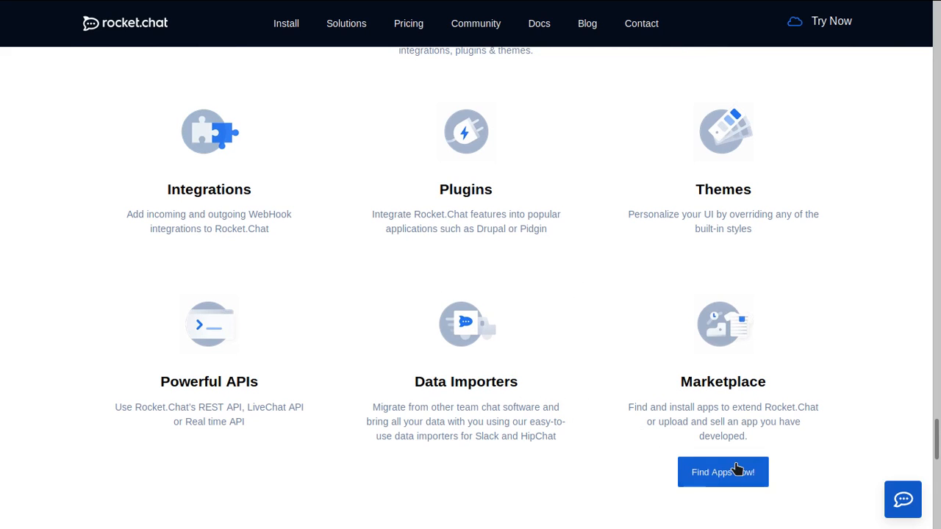
Start loading the Marketplace apps page via Find Apps Now!
click(722, 472)
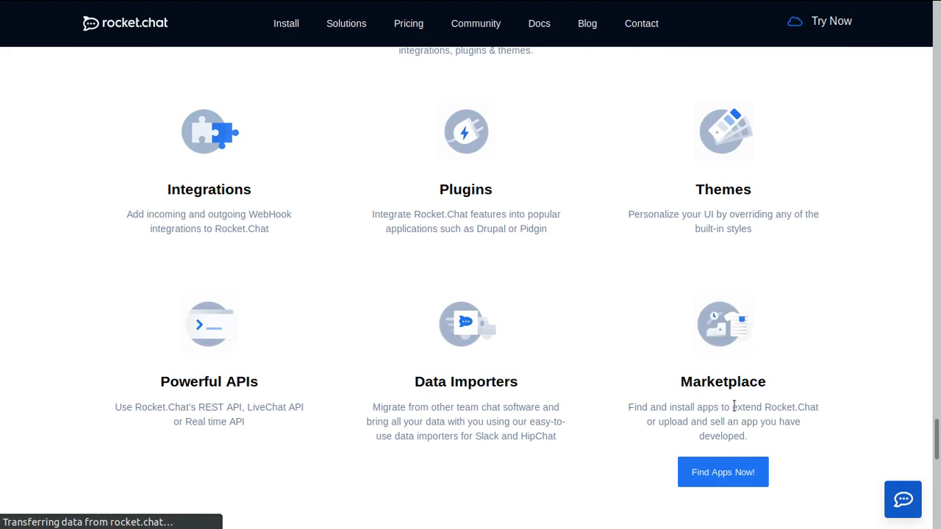
click(722, 472)
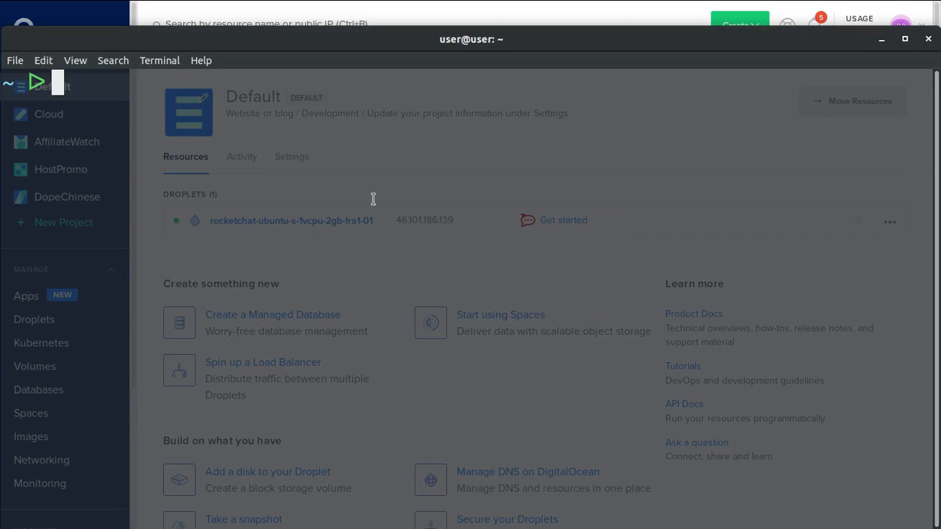
SSH as root into 46.101.186.139 and accept its host key fingerprint.
text(ssh)
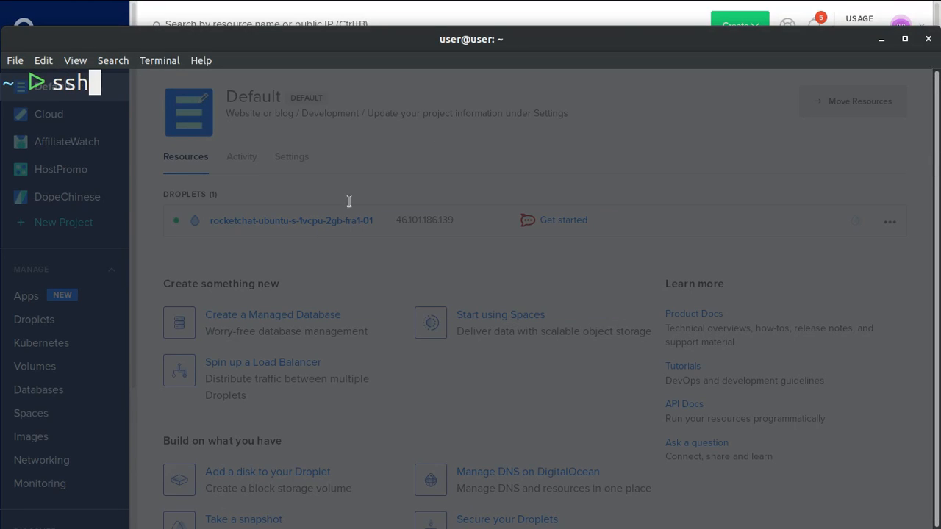
text(root@46.101.186.139)
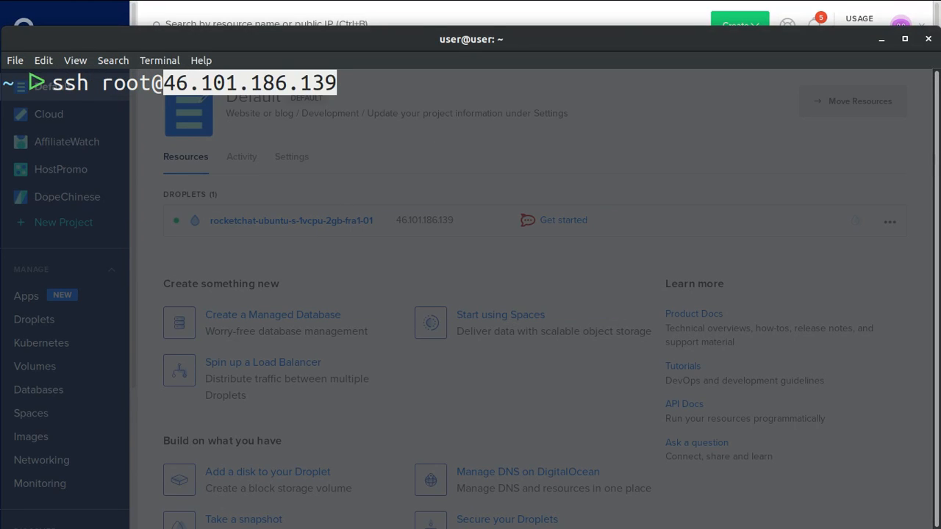
key(Return)
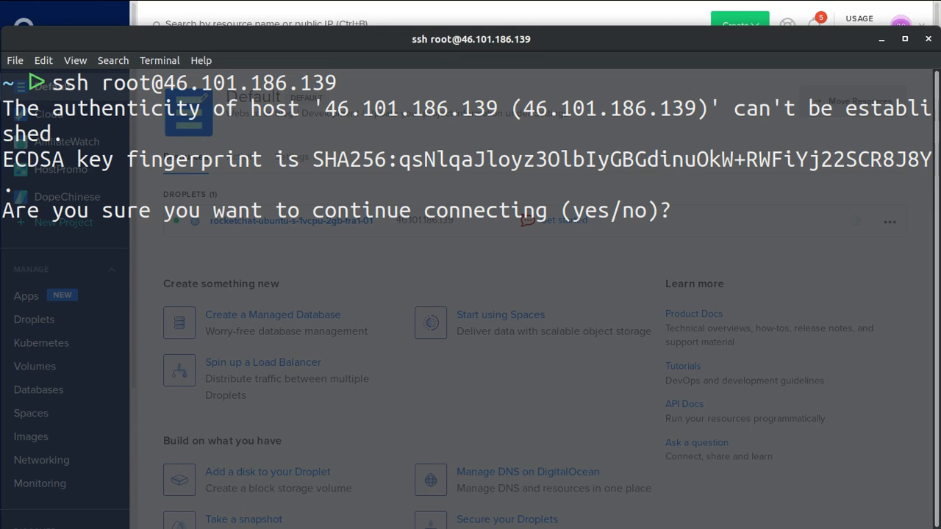
text(yes)
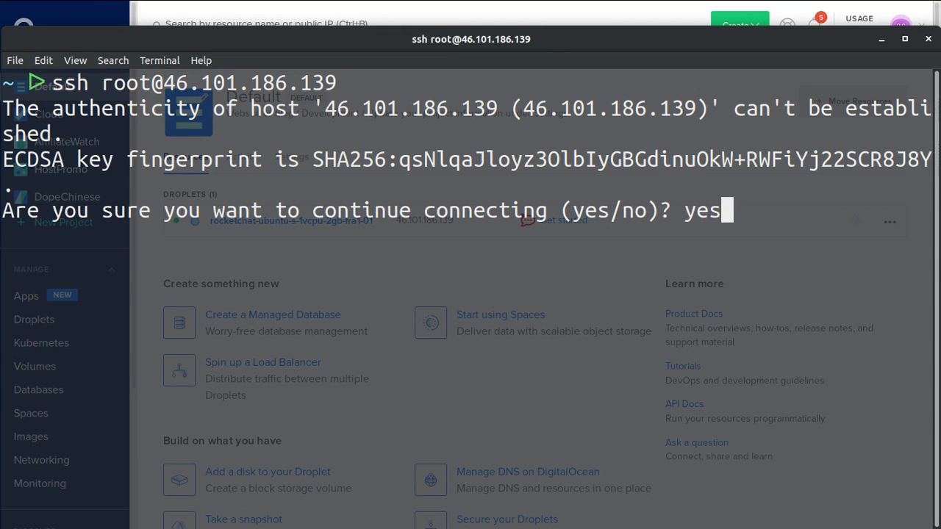
key(Return)
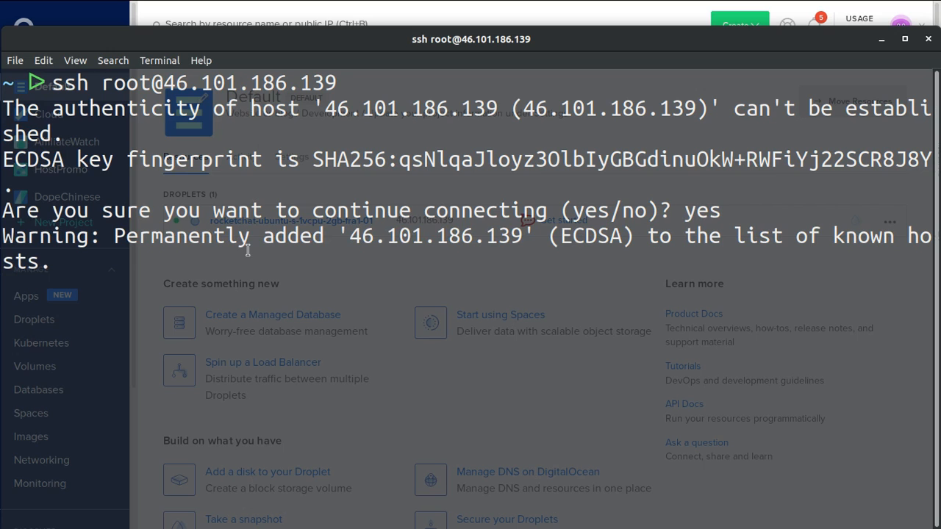
mouse_move(443, 289)
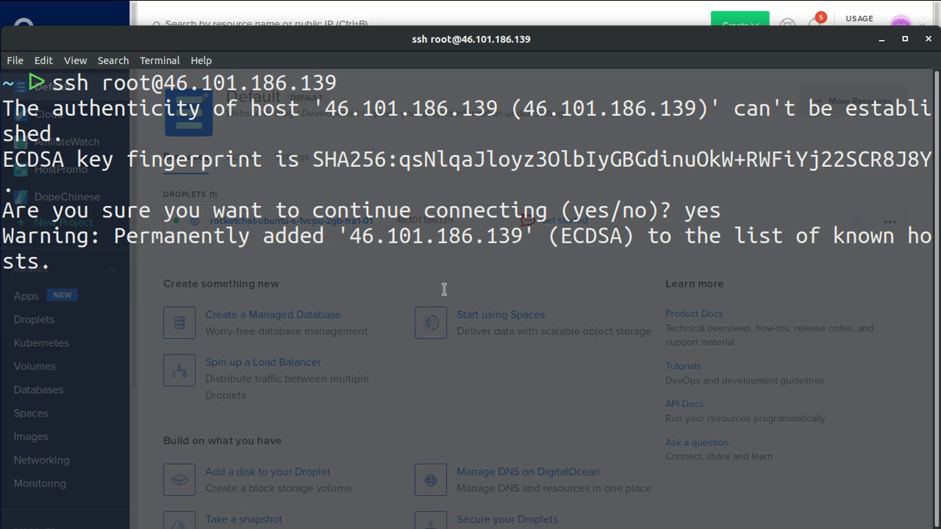
drag(471, 39, 393, 39)
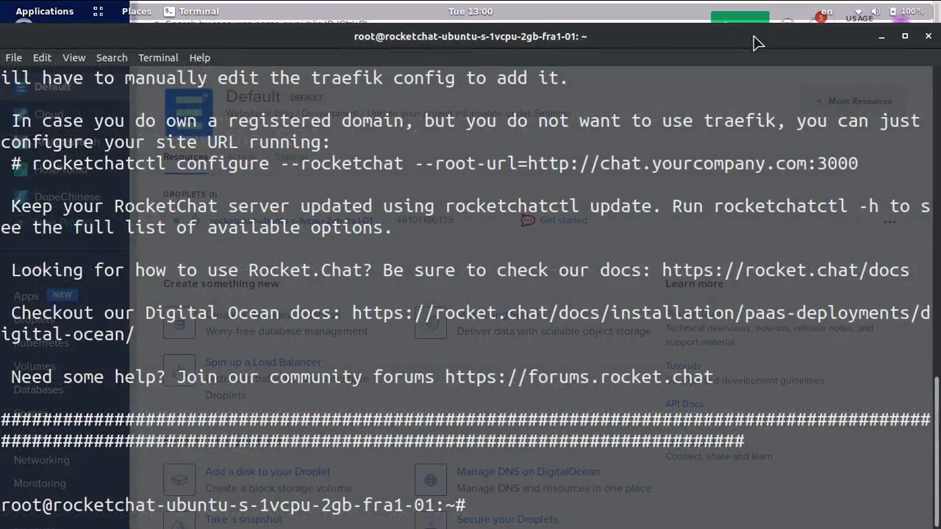
Scroll back through the welcome notes and select the :3000 port in the server URL.
scroll(up, 3)
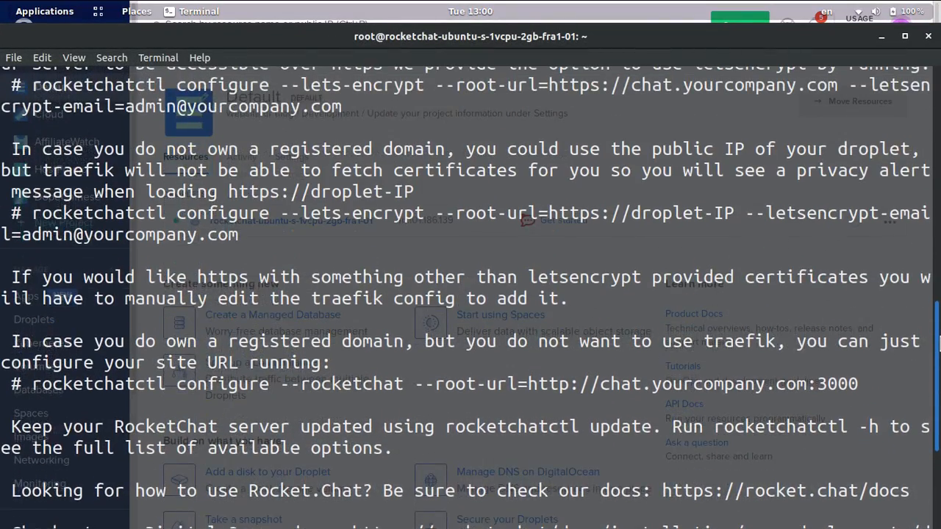
scroll(up, 3)
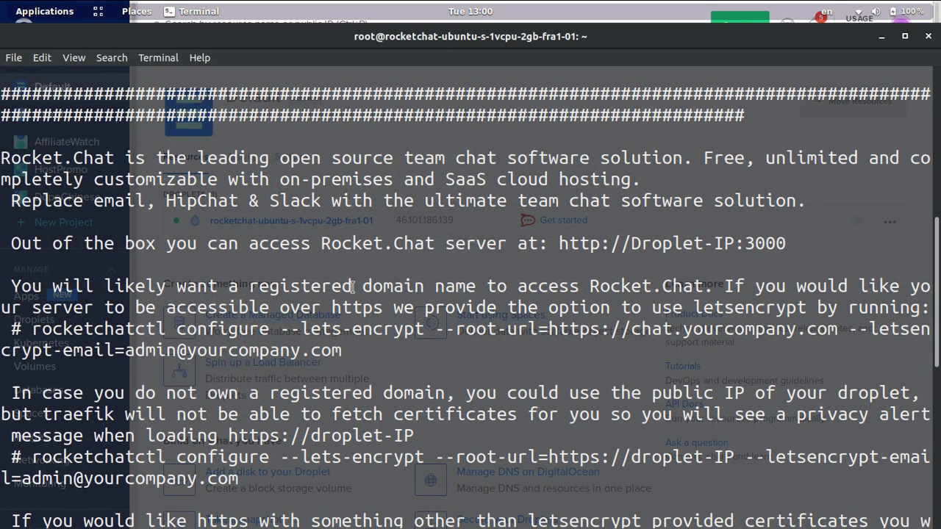
mouse_move(585, 244)
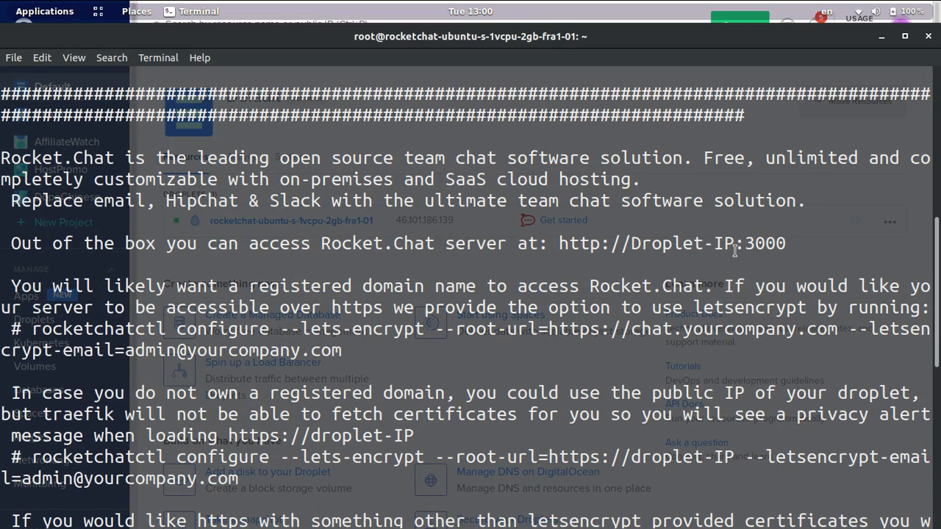
double_click(760, 244)
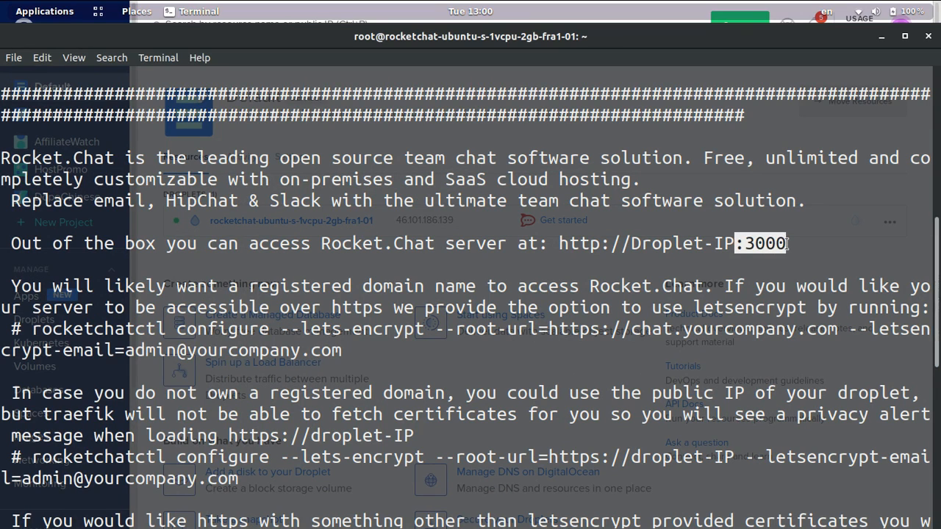
mouse_move(96, 311)
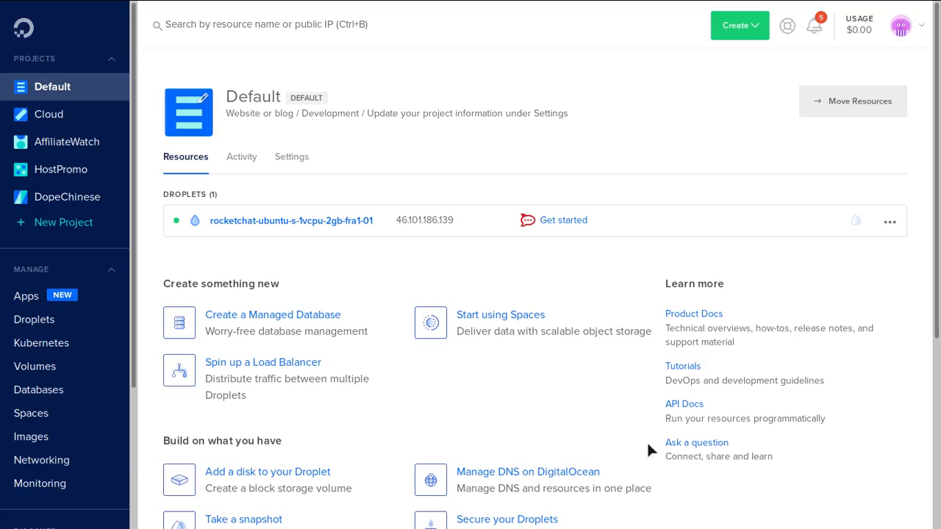
Read the droplet's Rocket.Chat get-started instructions in the side panel, then close it.
click(563, 220)
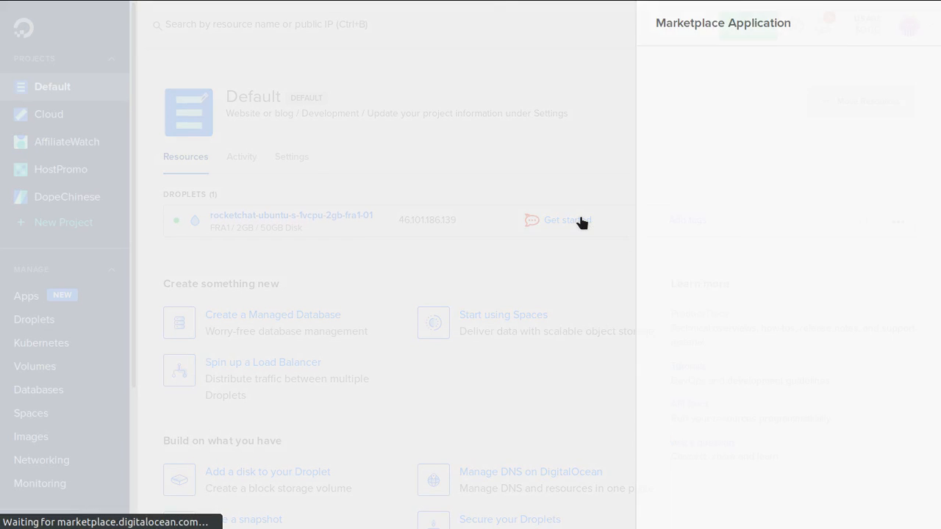
click(567, 220)
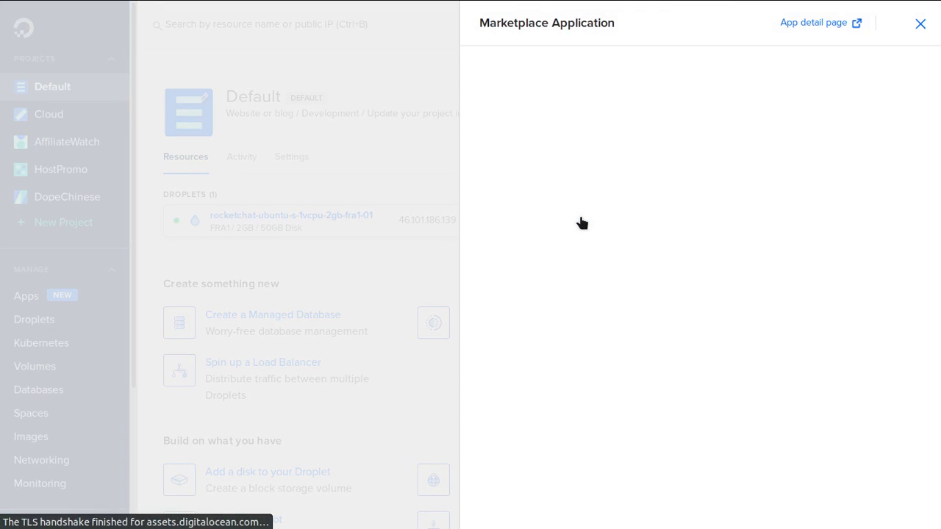
mouse_move(825, 171)
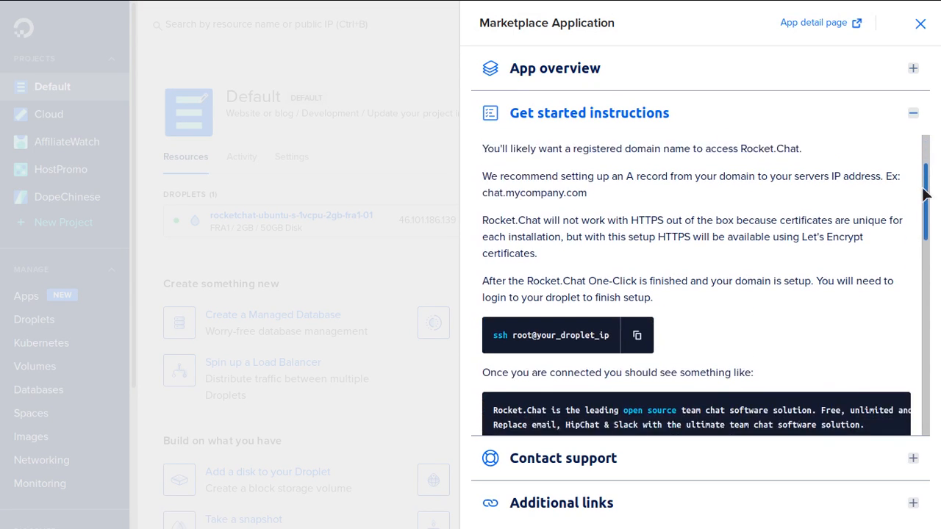
scroll(down, 3)
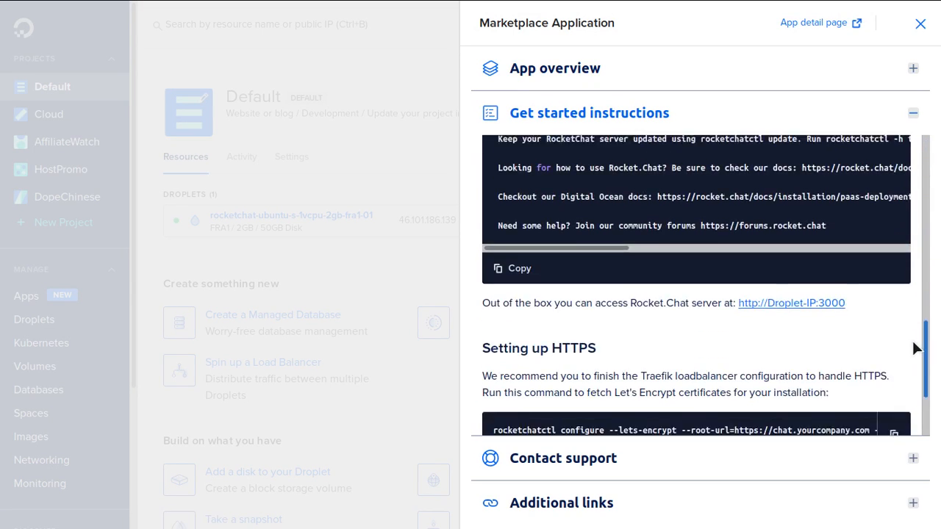
scroll(up, 3)
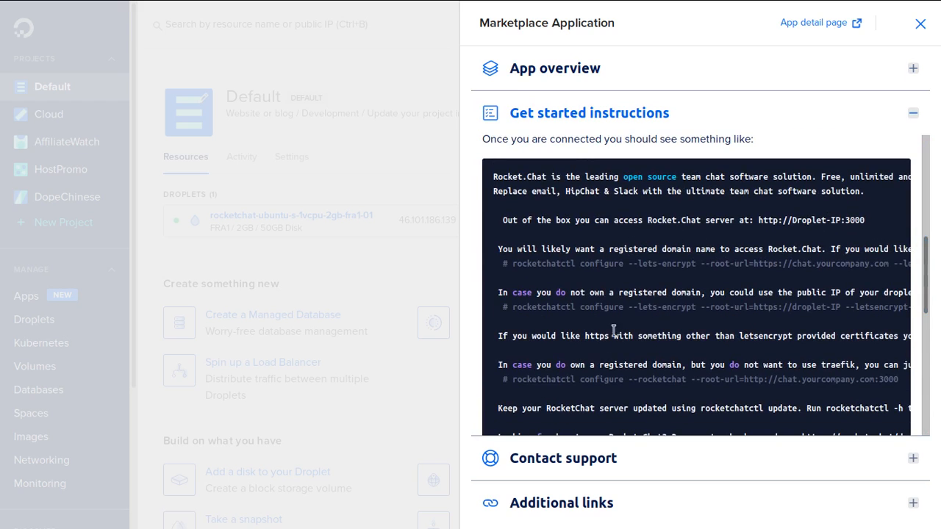
mouse_move(367, 280)
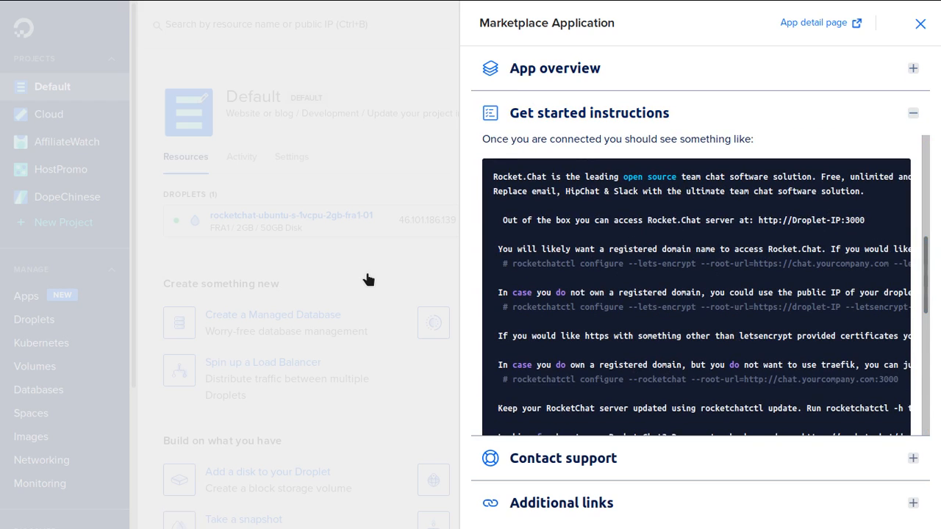
click(920, 24)
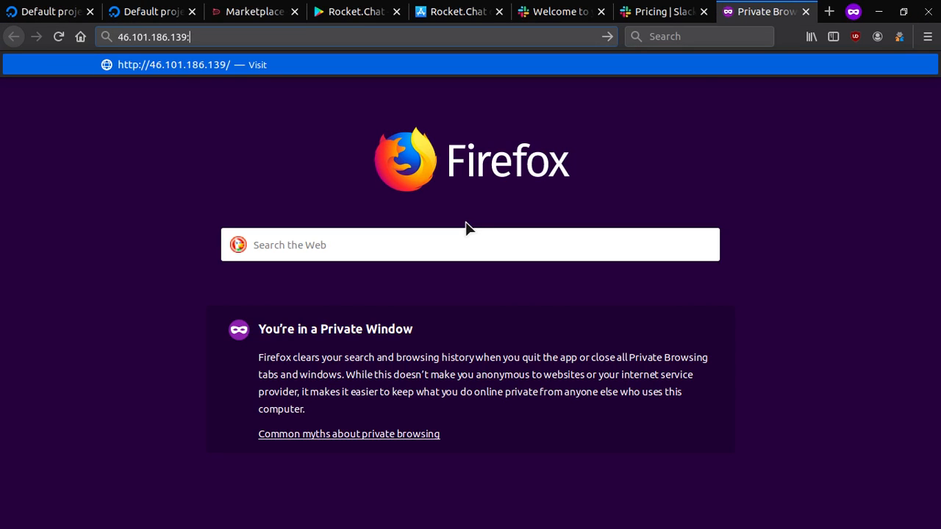
Load the Rocket.Chat server at 46.101.186.139:3000, reaching the Setup Wizard's Admin Info form.
text(30)
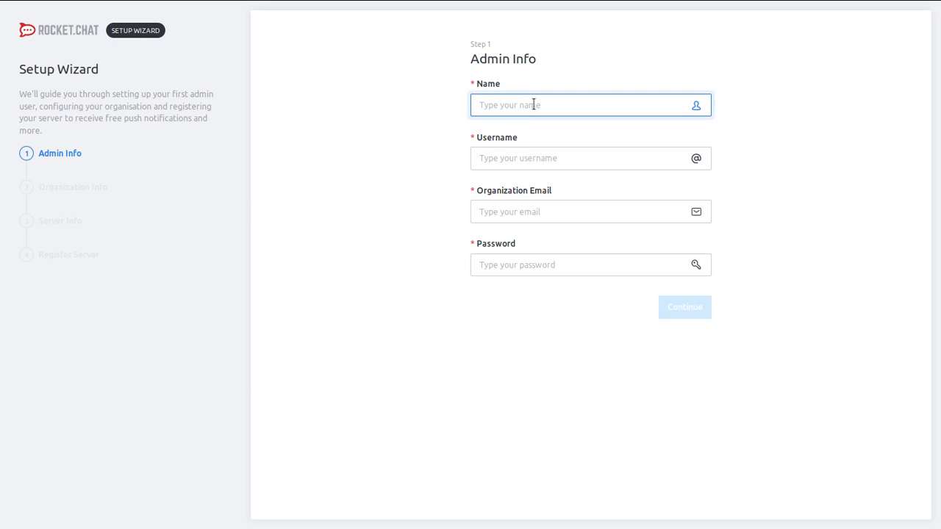
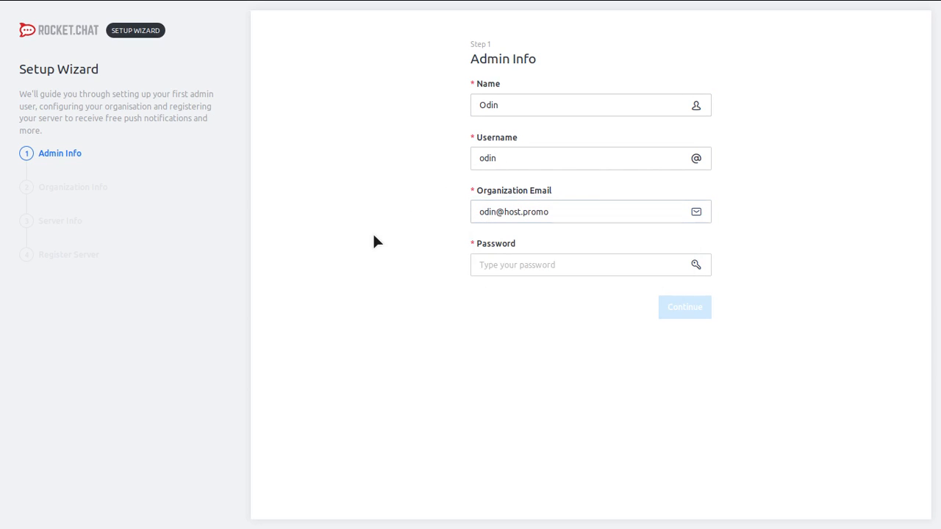
Register admin Odin with organization email ending t.promo and a password, then continue to Organization Info.
click(580, 265)
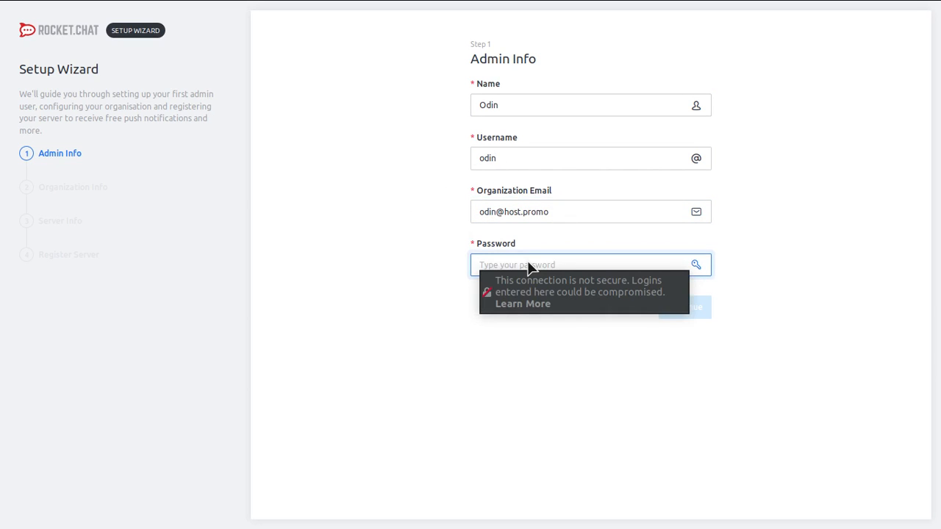
text(password)
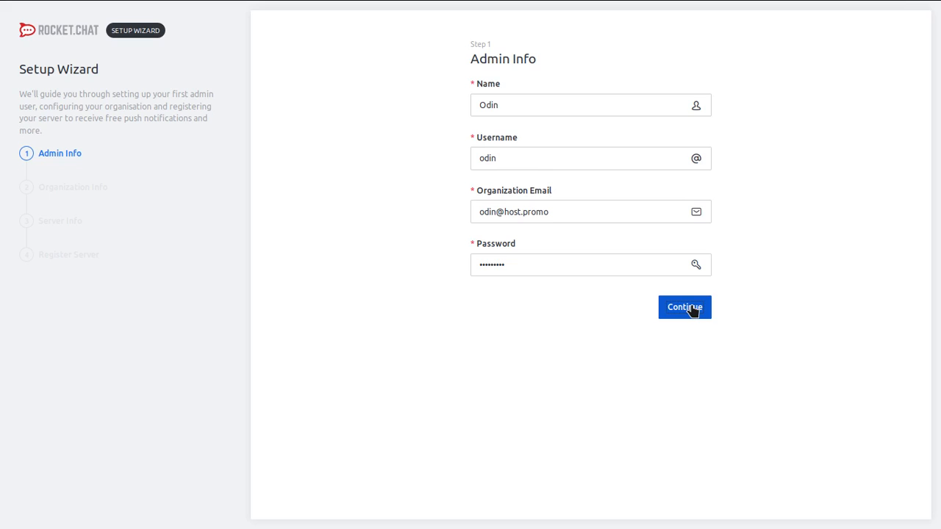
click(683, 307)
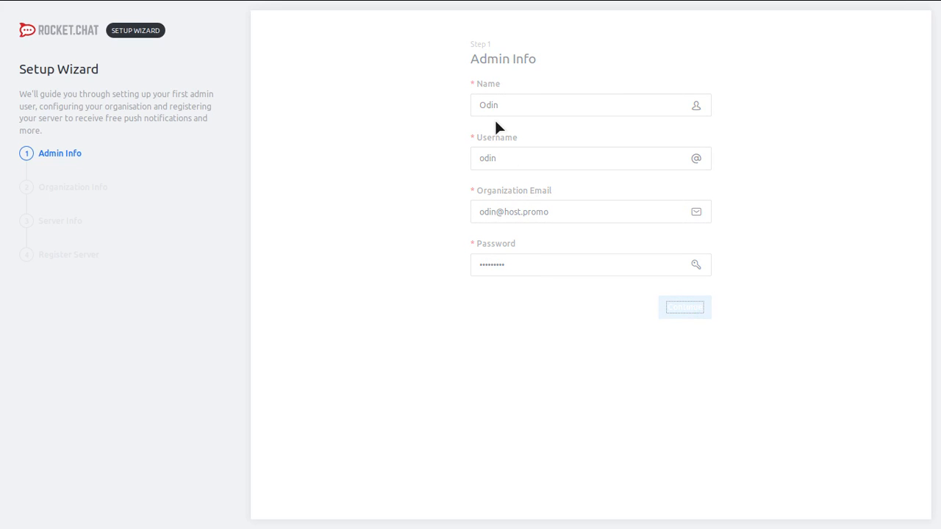
click(684, 306)
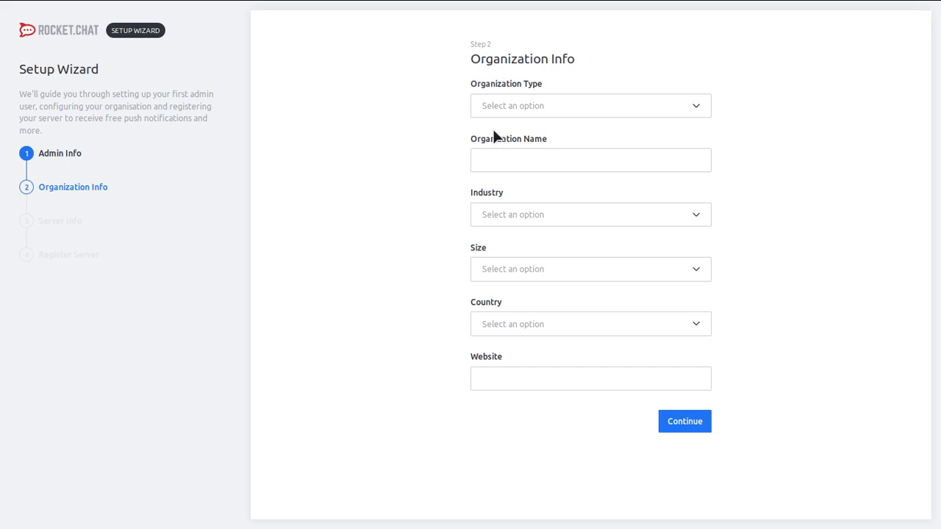
Pass through the Organization Info step to reach Server Info.
click(590, 105)
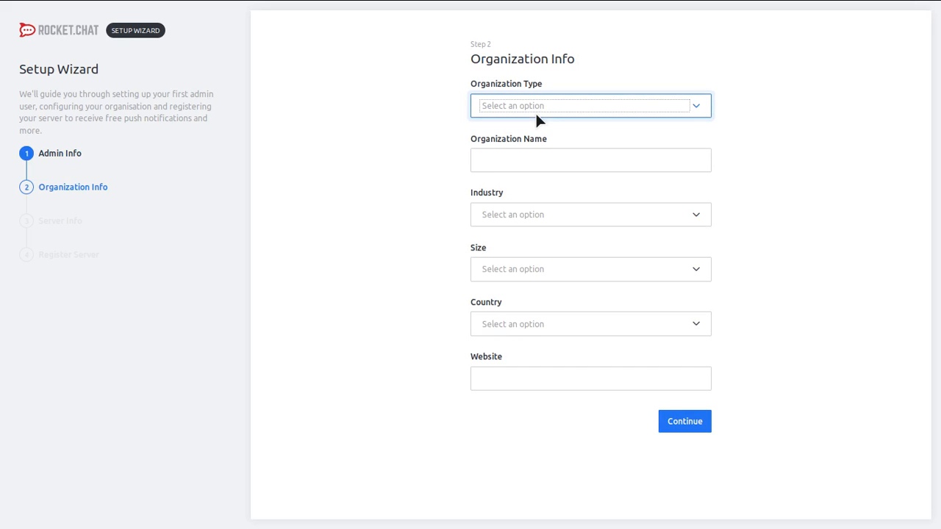
click(683, 421)
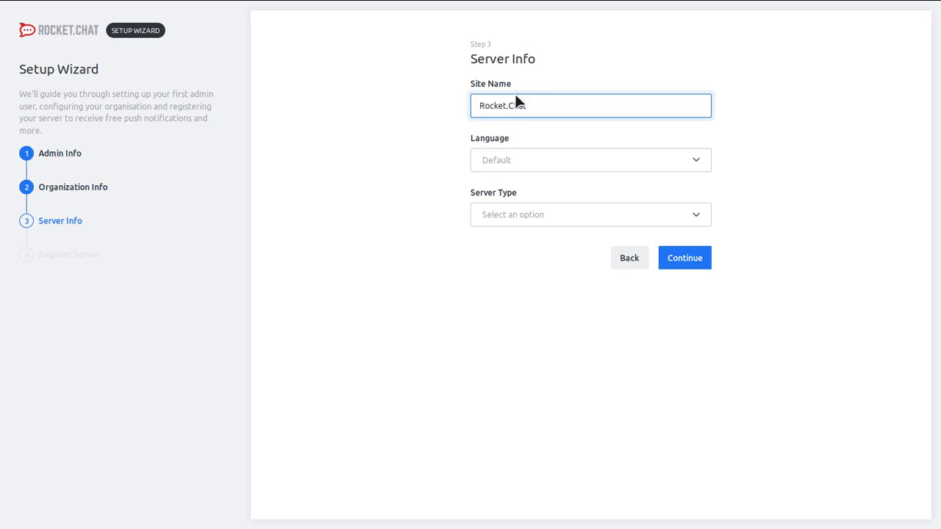
Set site name Host.Promo with English language and continue to Register Server.
double_click(517, 105)
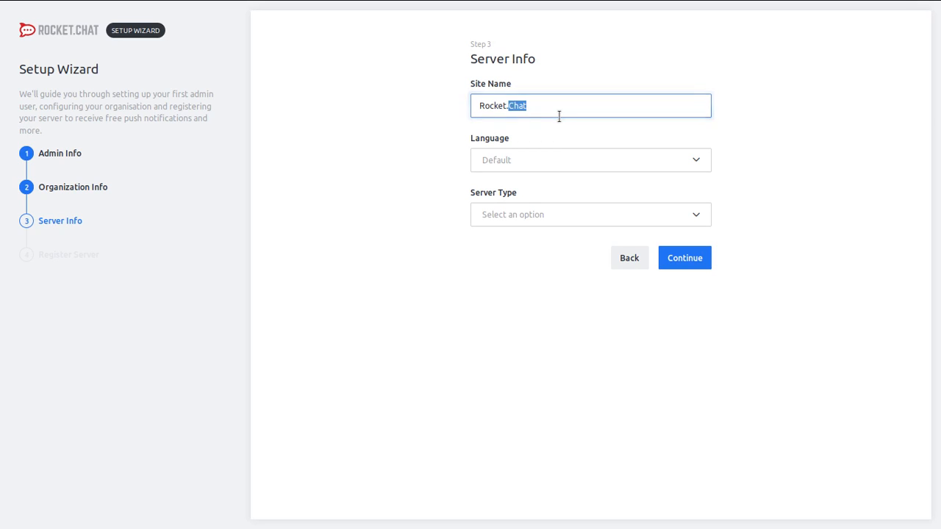
text(H)
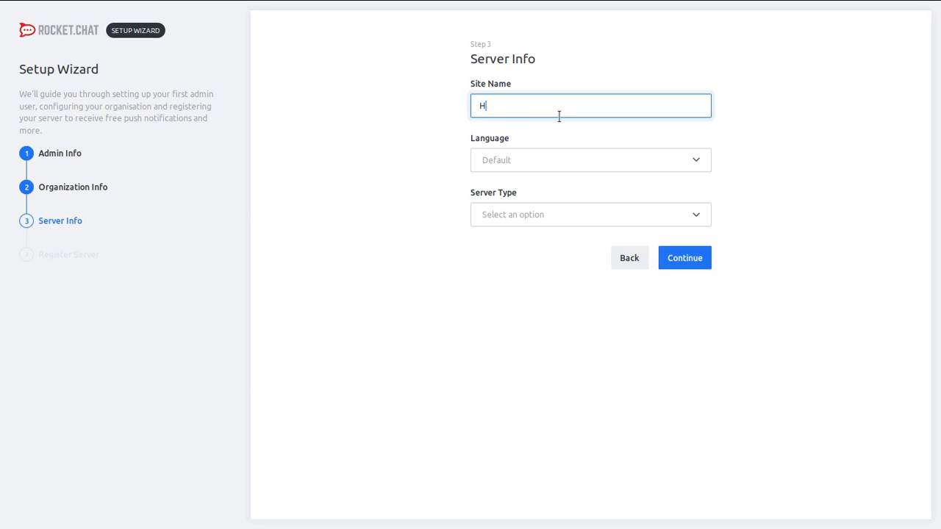
text(ost.Promo)
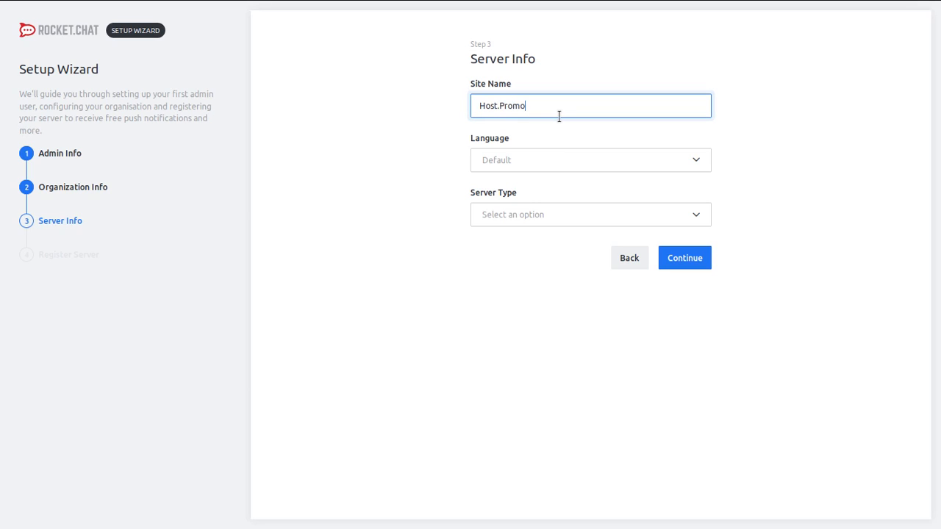
click(588, 159)
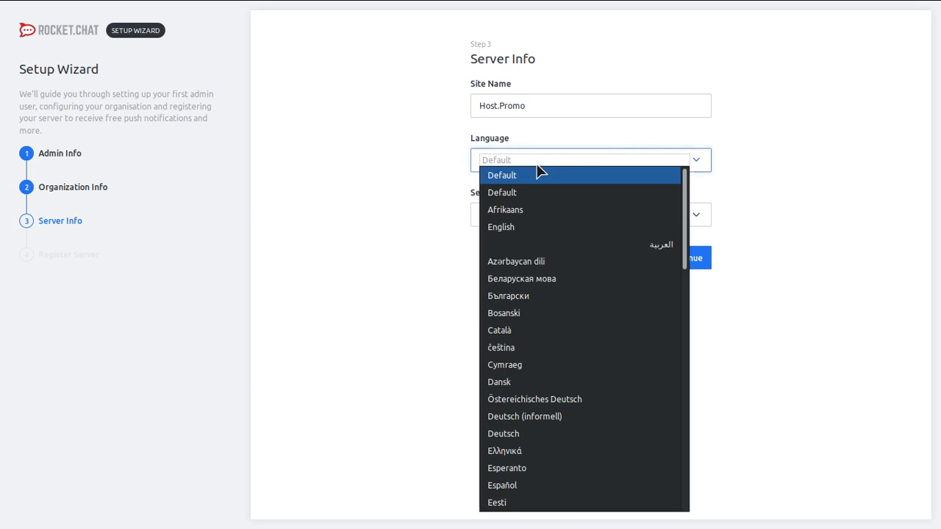
click(500, 226)
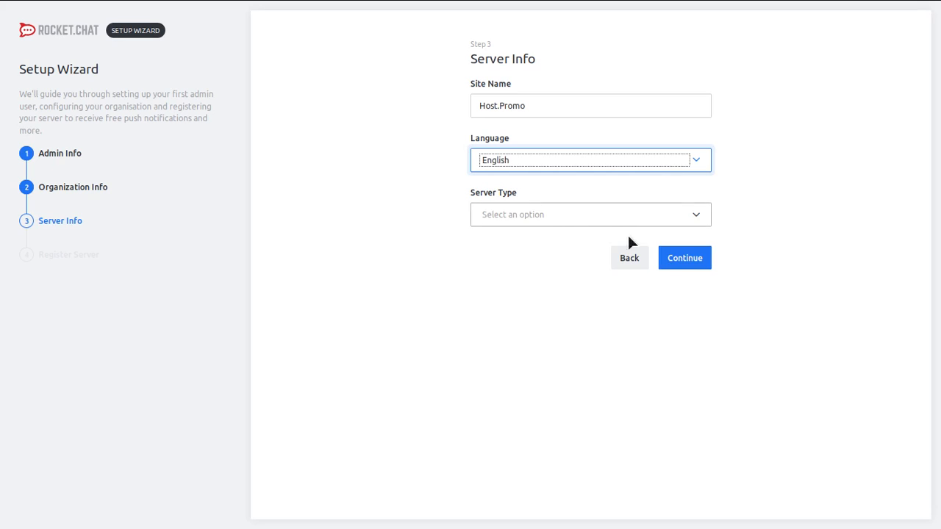
mouse_move(683, 257)
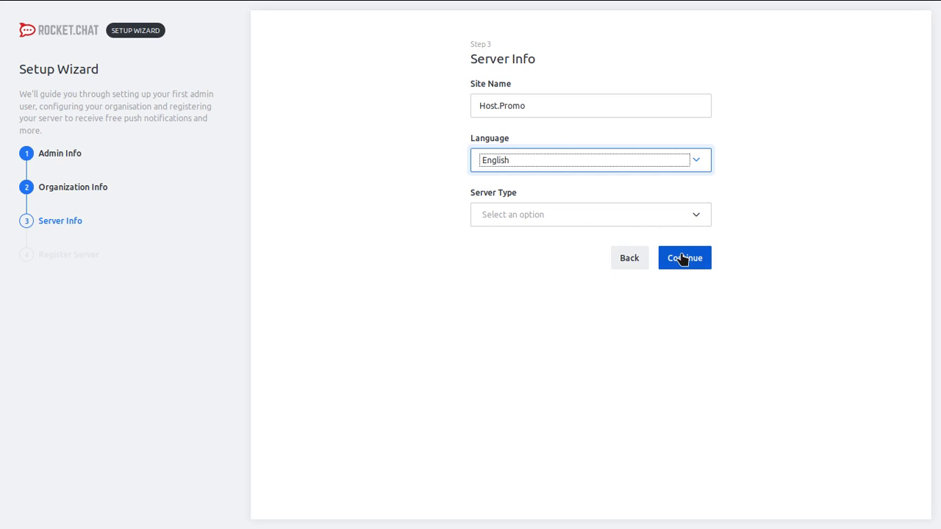
click(683, 258)
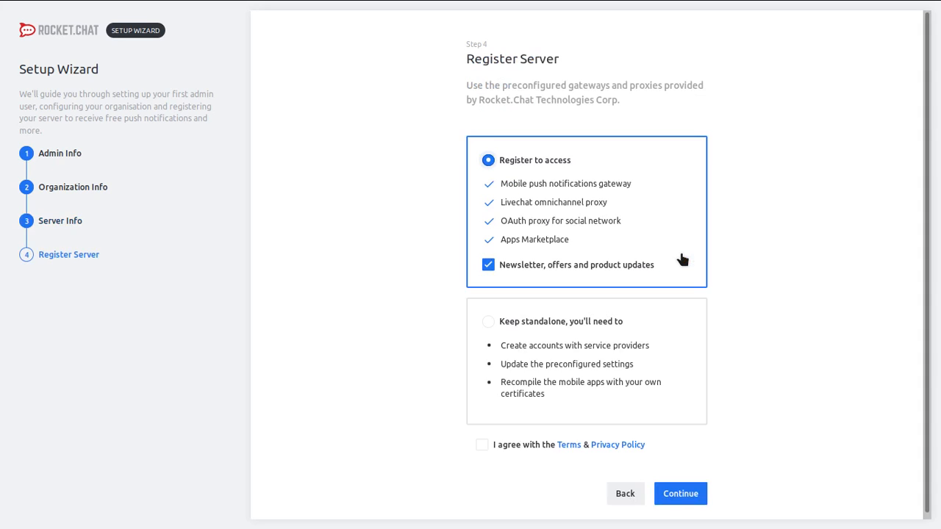
mouse_move(550, 454)
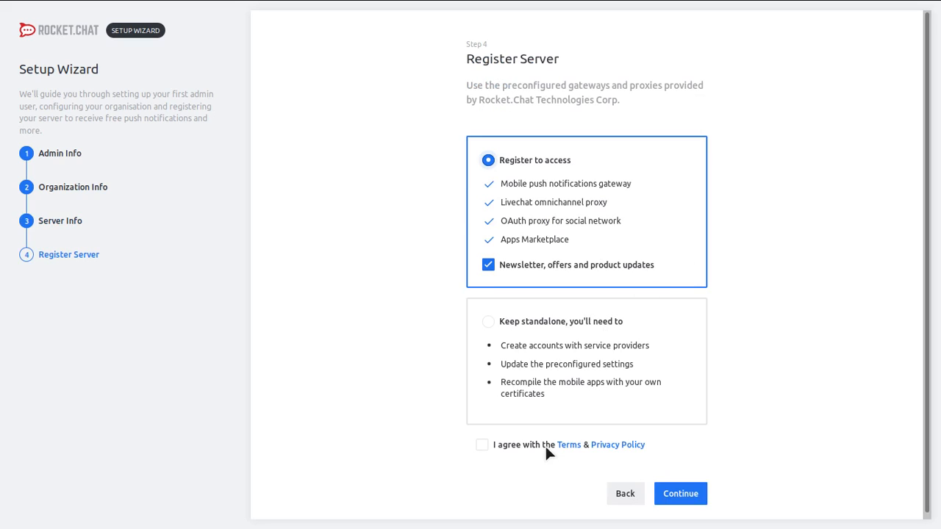
mouse_move(542, 87)
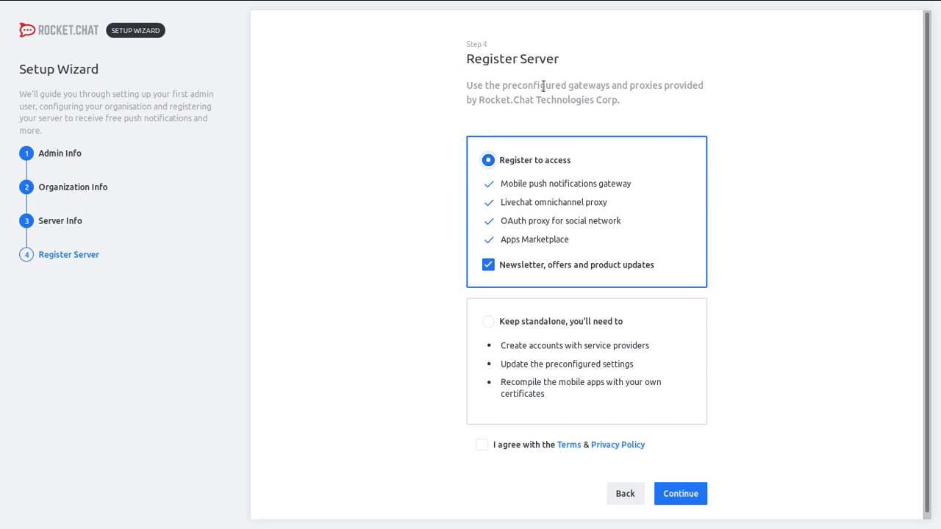
mouse_move(455, 204)
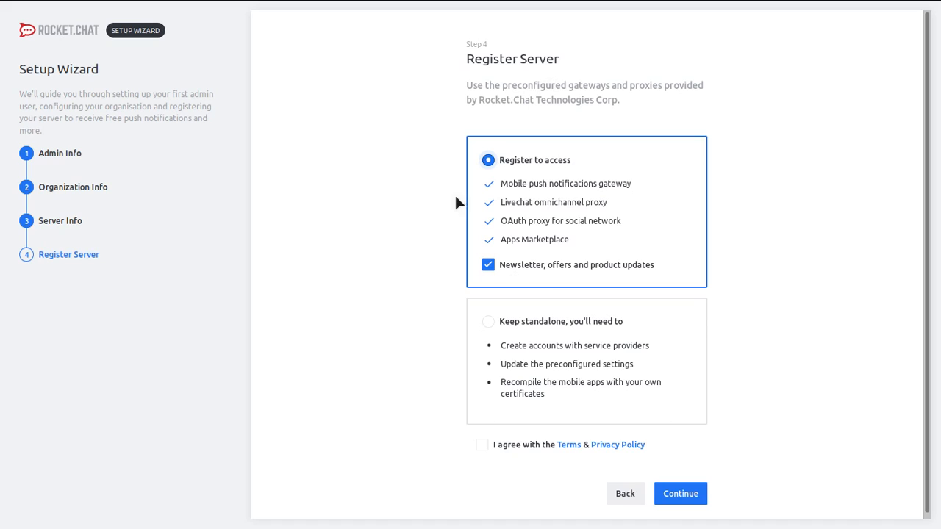
mouse_move(572, 382)
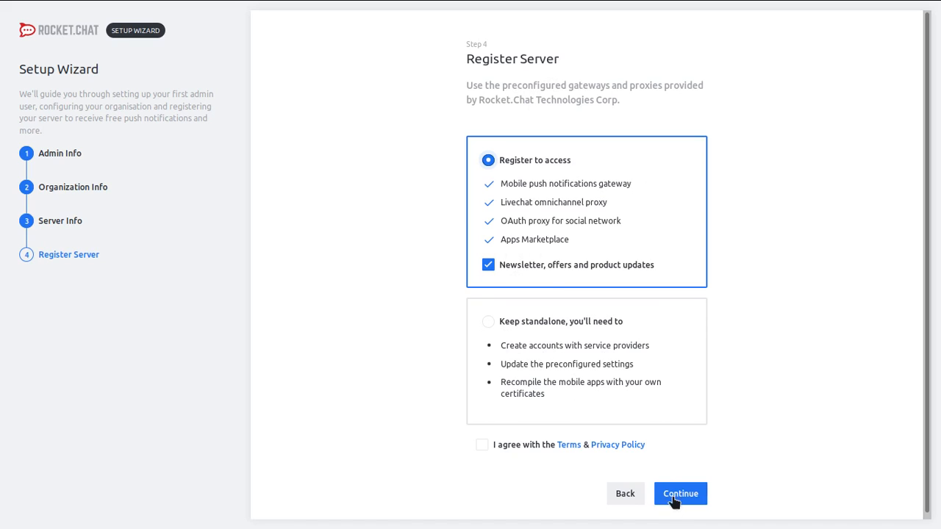
Agree to the Terms & Privacy Policy and finish server registration so the workspace is ready.
click(680, 493)
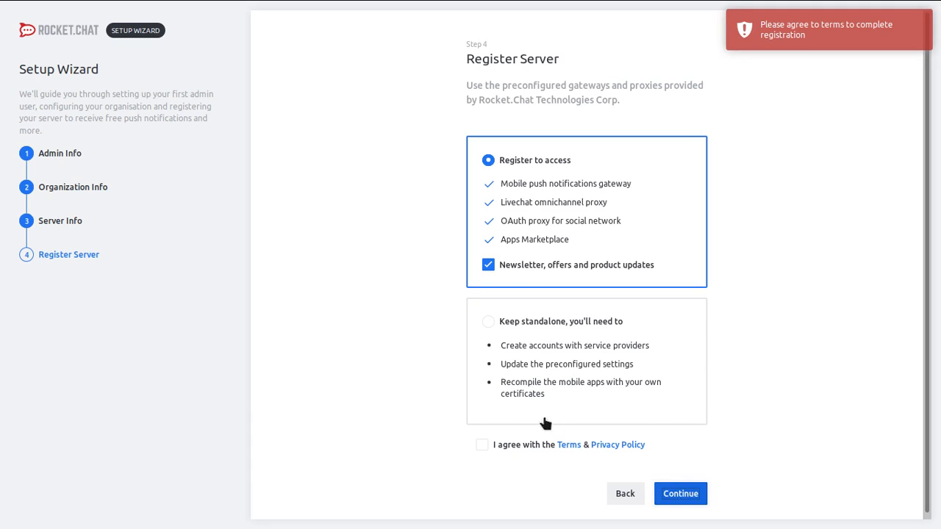
click(481, 444)
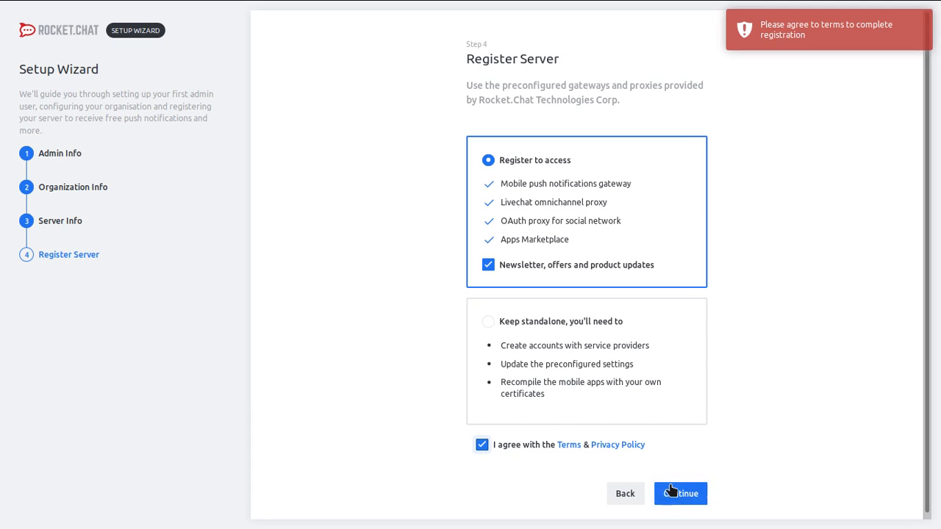
click(679, 493)
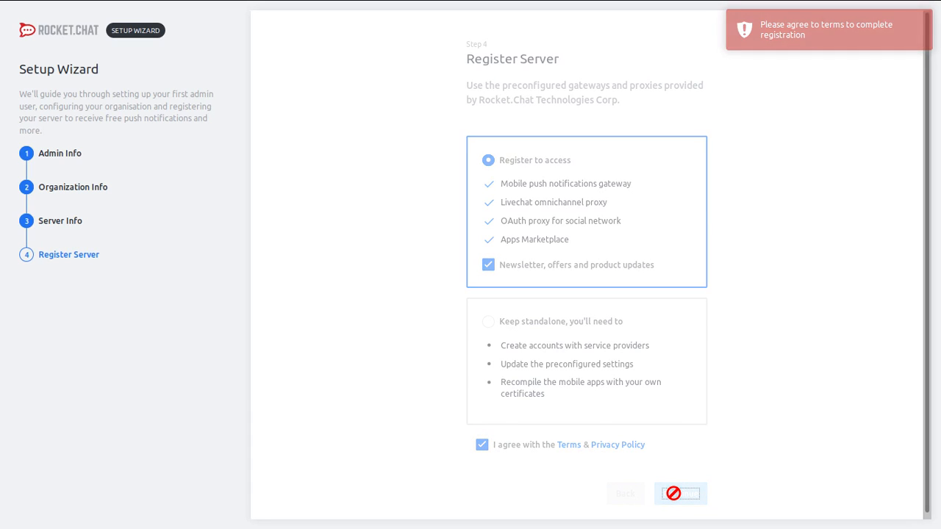
click(679, 493)
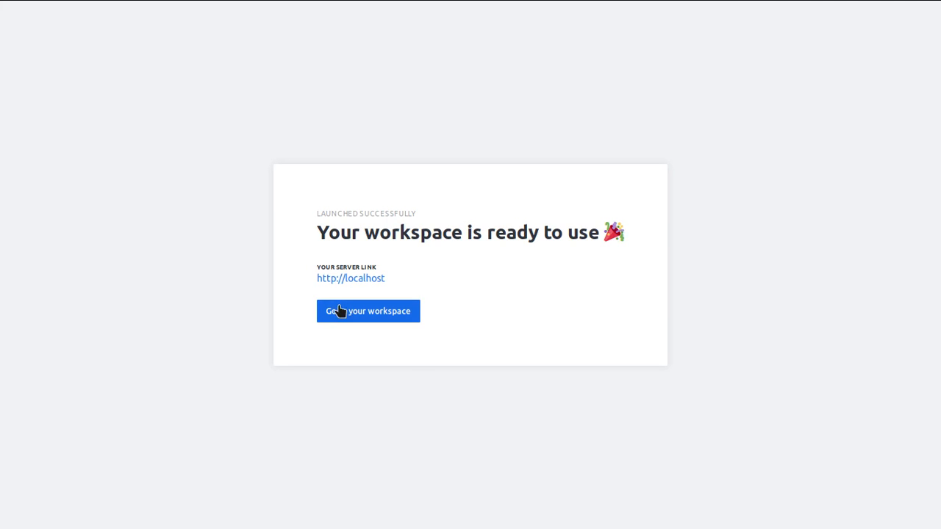
Enter the workspace, send 'Hello' in #general, then bring up the Create New menu.
click(368, 311)
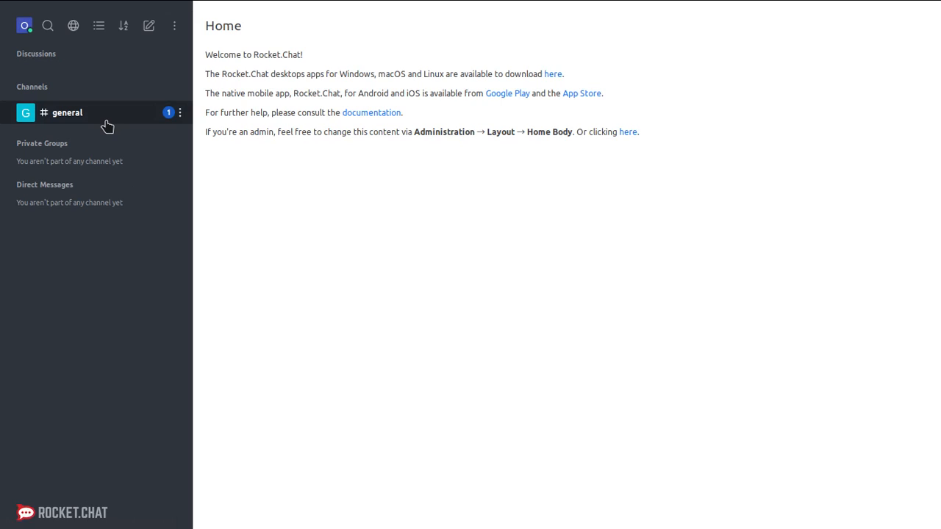
click(67, 112)
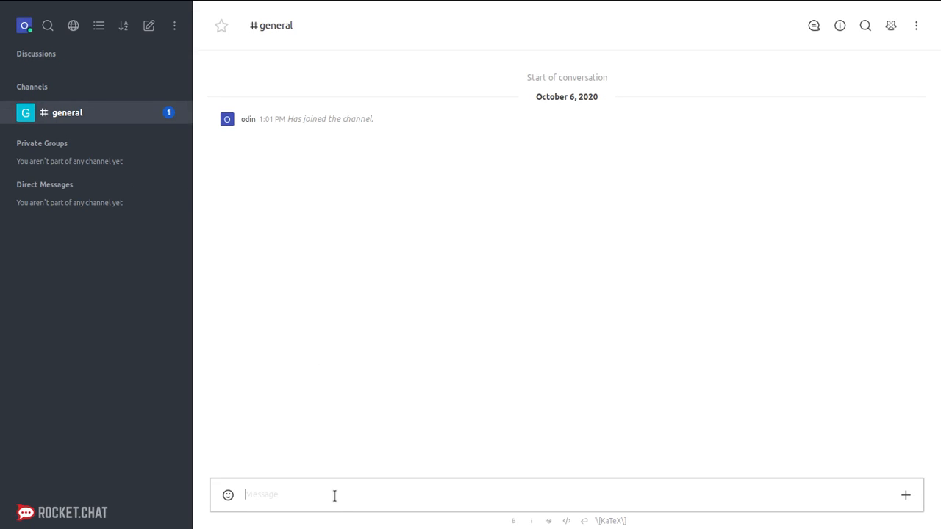
text(Hello)
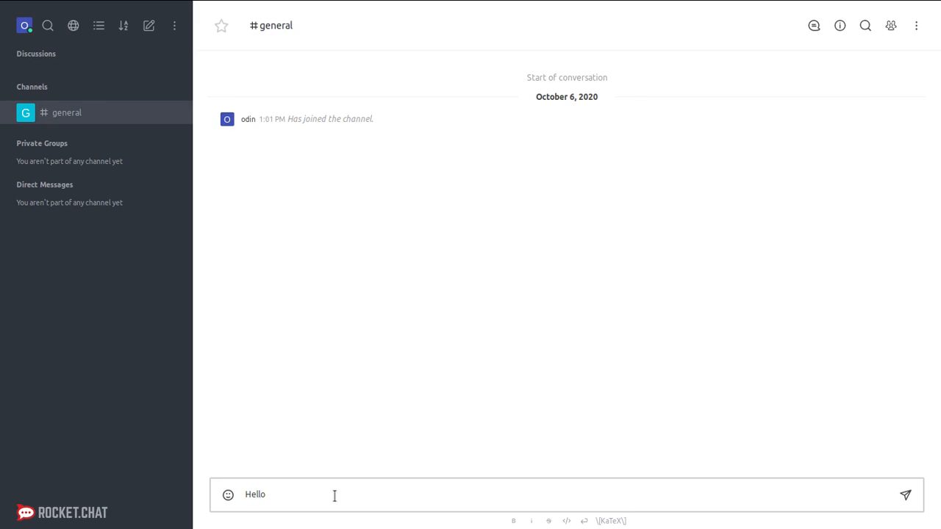
key(Return)
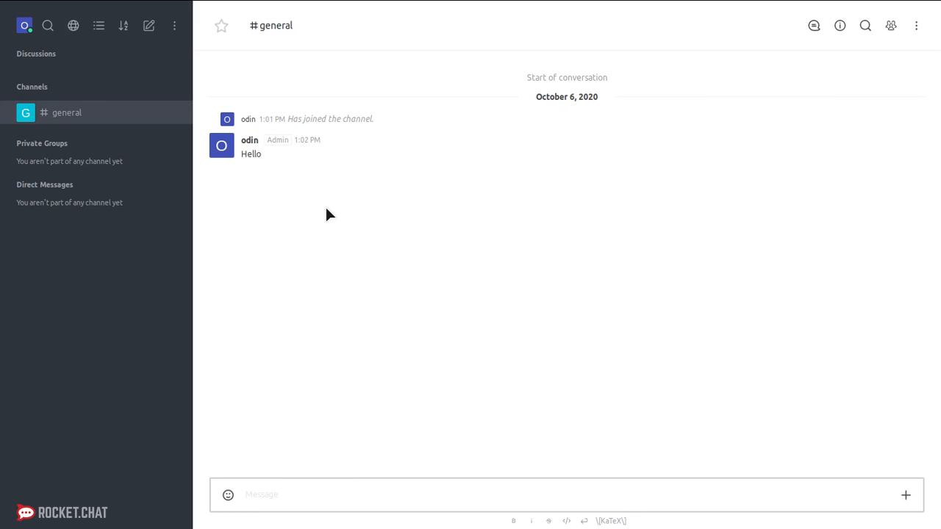
mouse_move(101, 295)
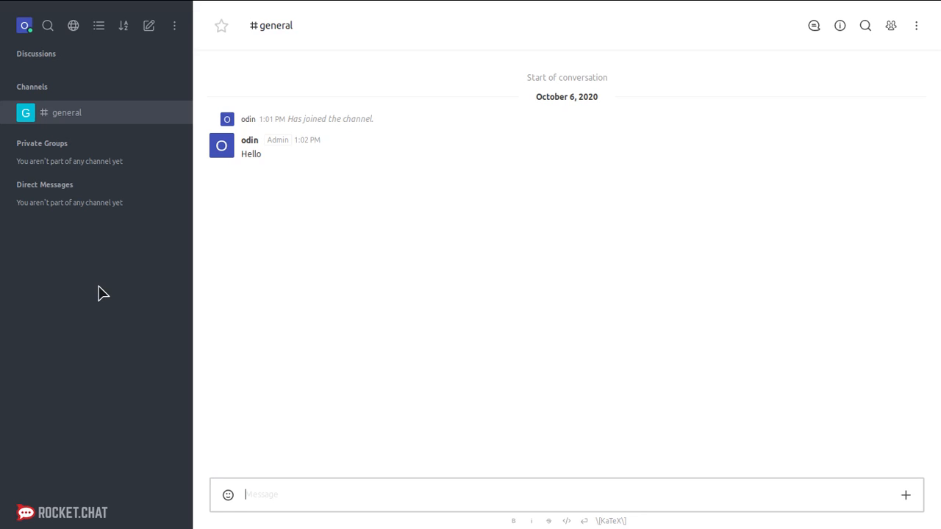
mouse_move(152, 294)
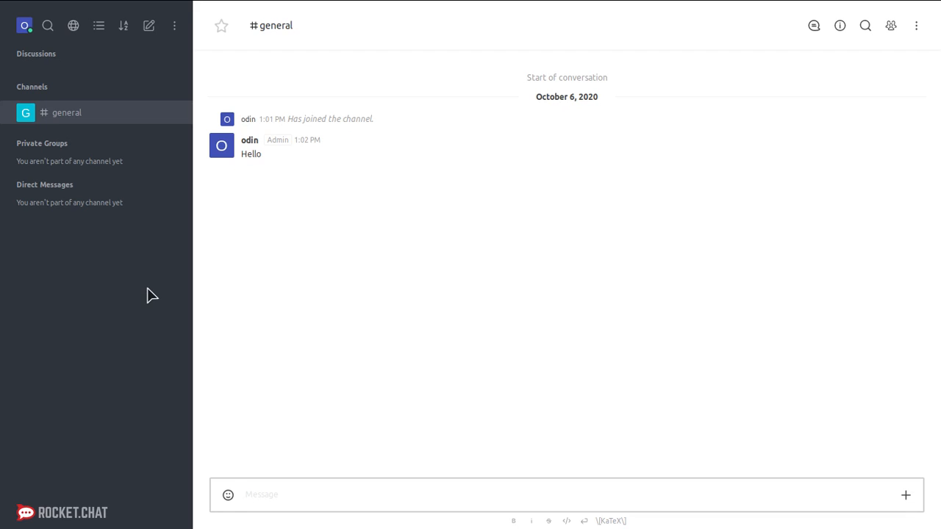
mouse_move(168, 68)
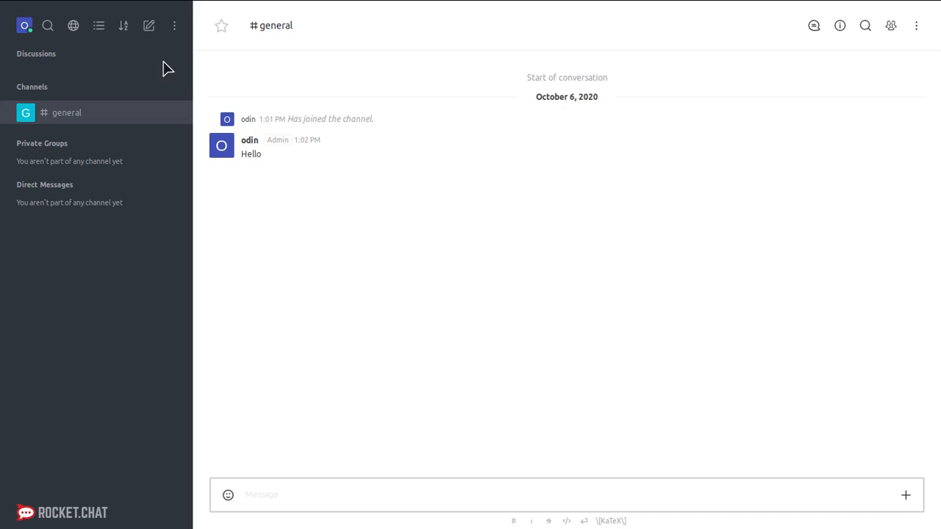
mouse_move(150, 25)
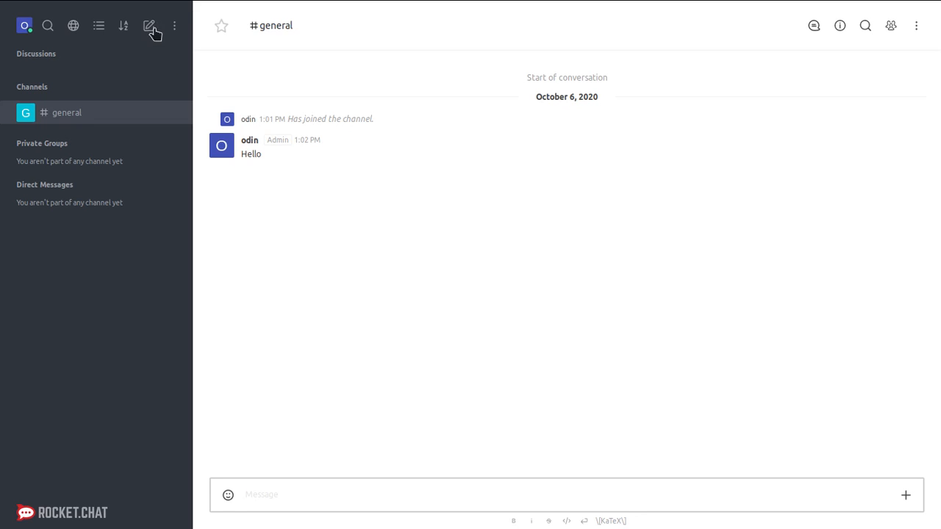
mouse_move(175, 26)
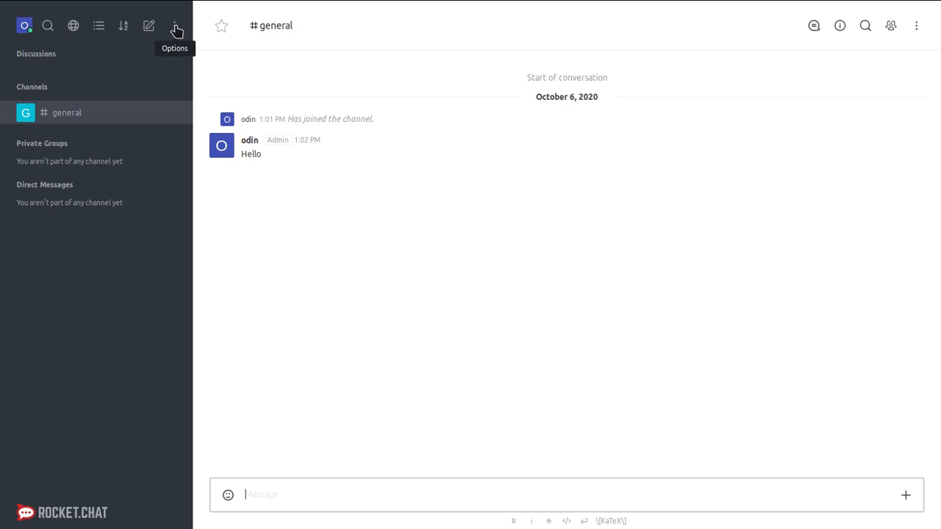
click(149, 25)
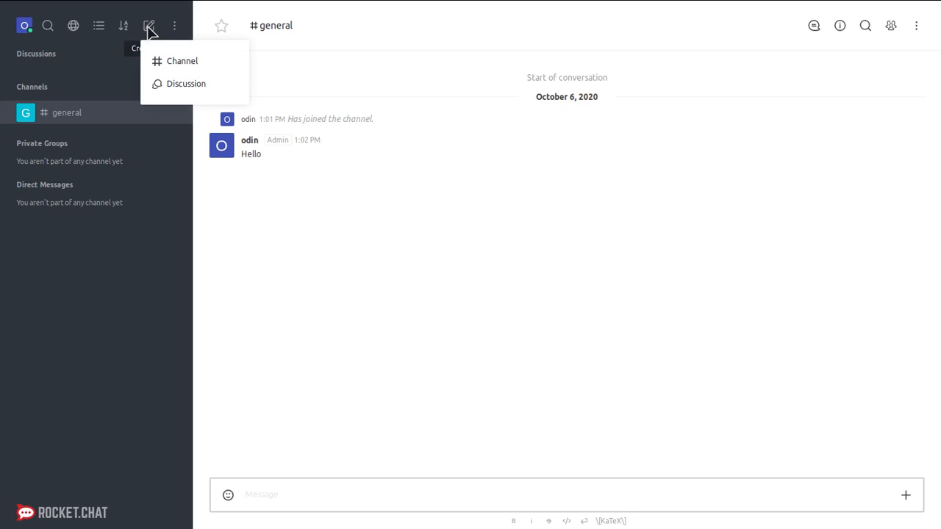
Create a private channel named testchannel.
click(181, 61)
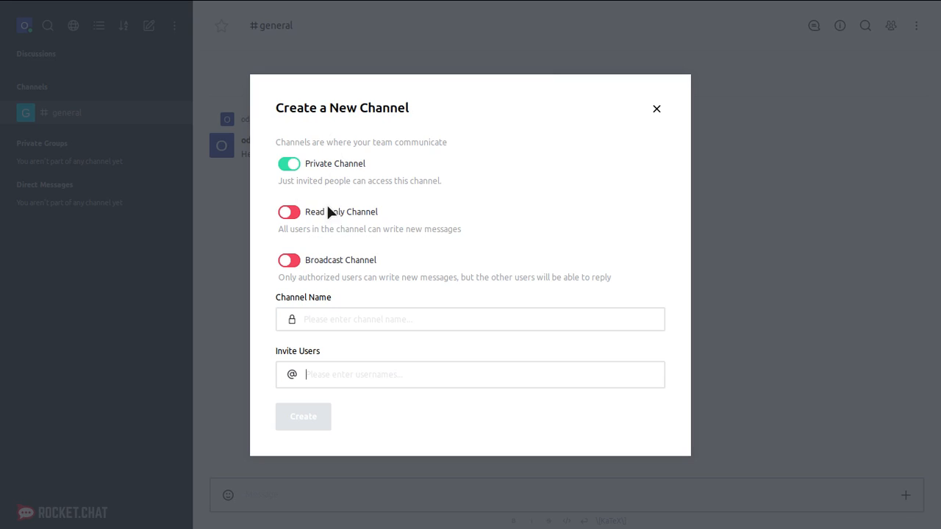
click(470, 319)
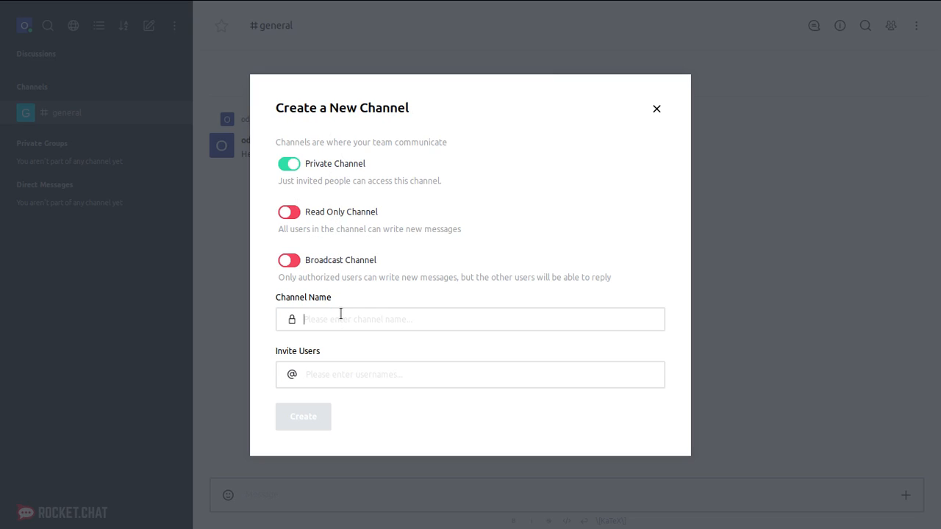
text(testchan)
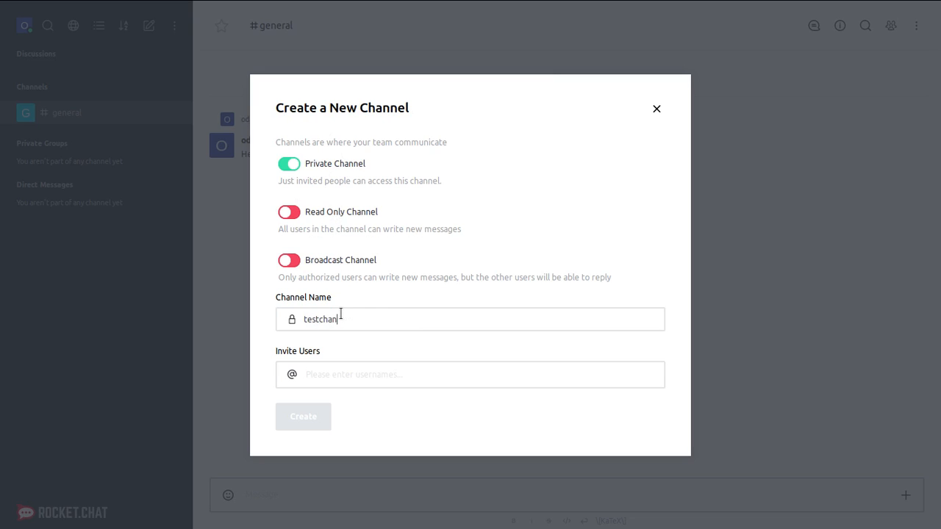
text(nel)
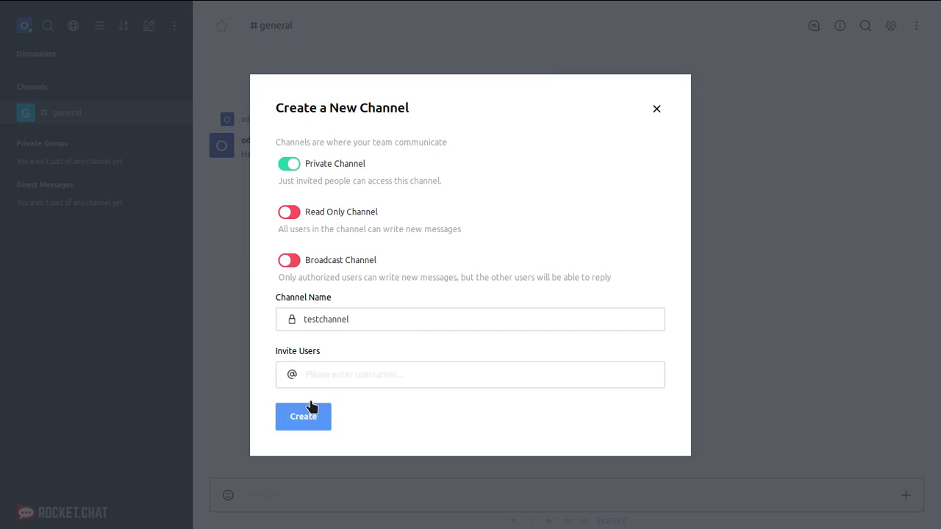
click(303, 416)
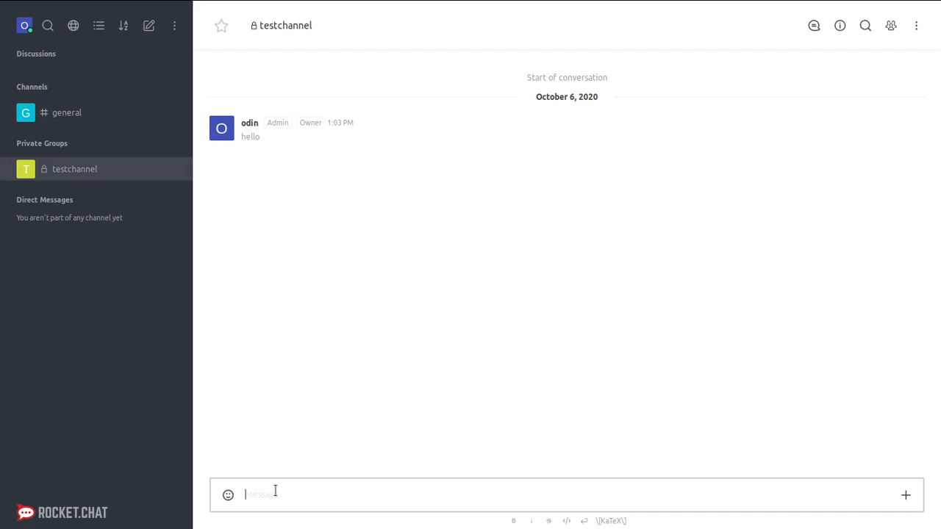
mouse_move(229, 495)
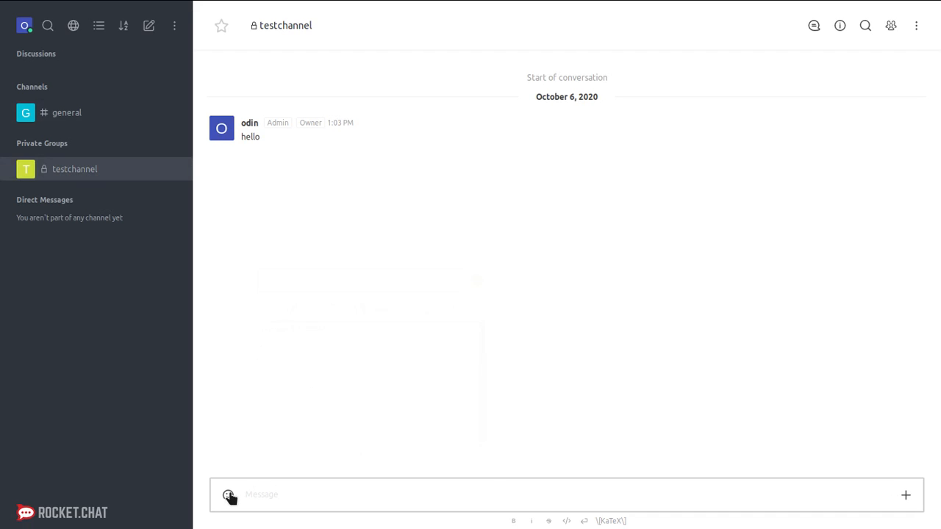
Send the blue car emoji from the Travel & Places category in testchannel.
click(230, 494)
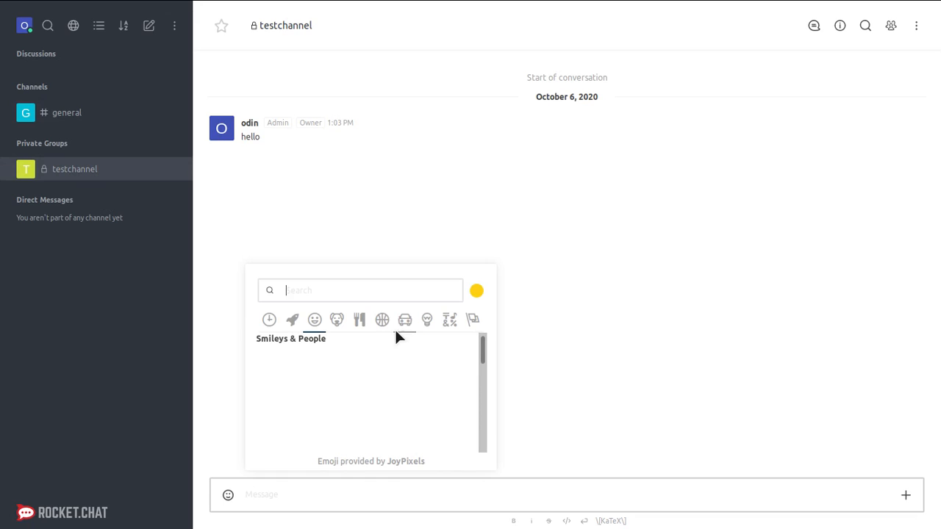
click(404, 319)
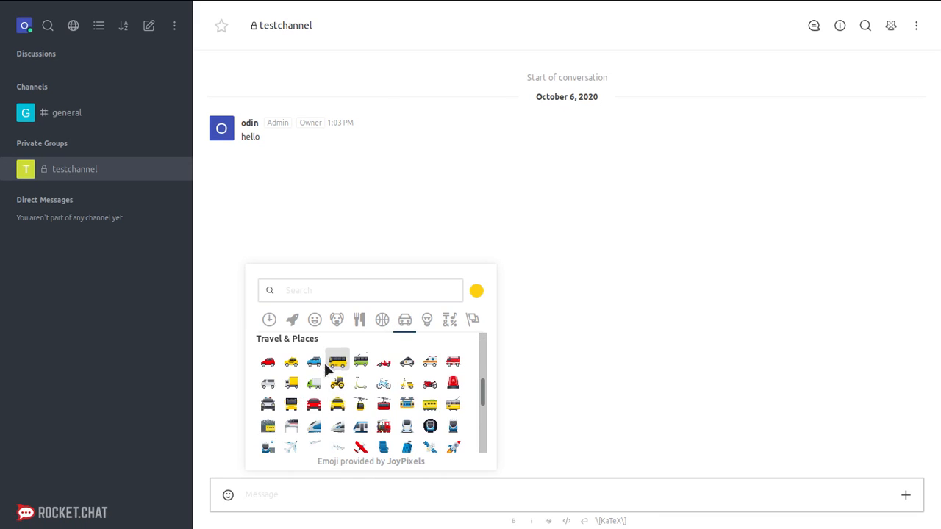
click(313, 361)
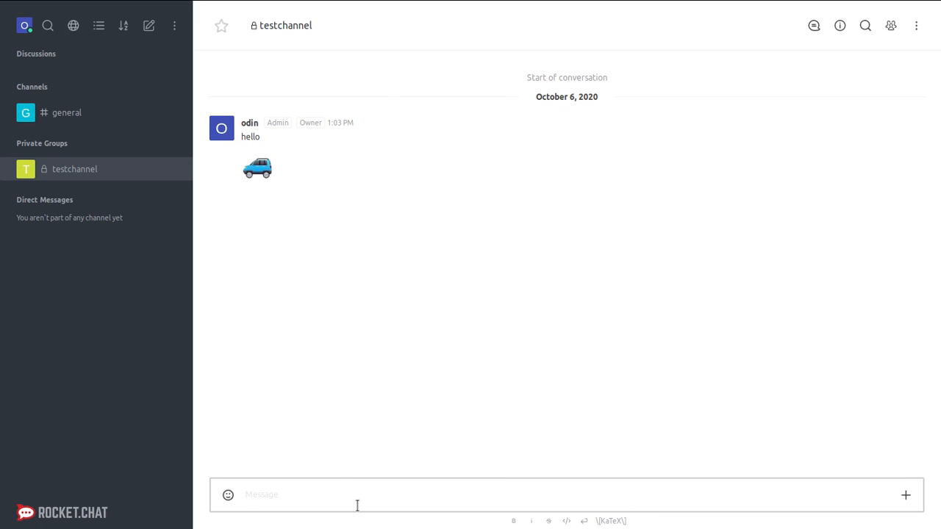
mouse_move(174, 26)
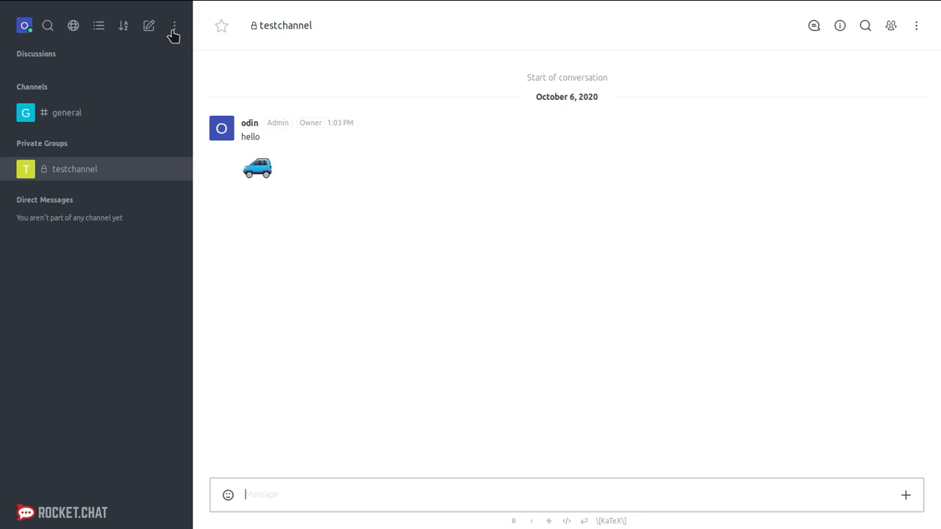
click(174, 25)
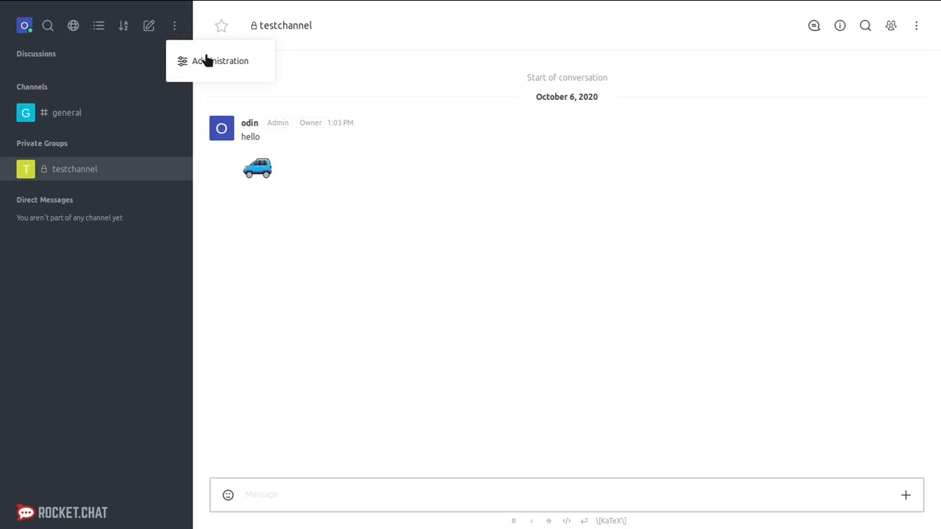
click(221, 61)
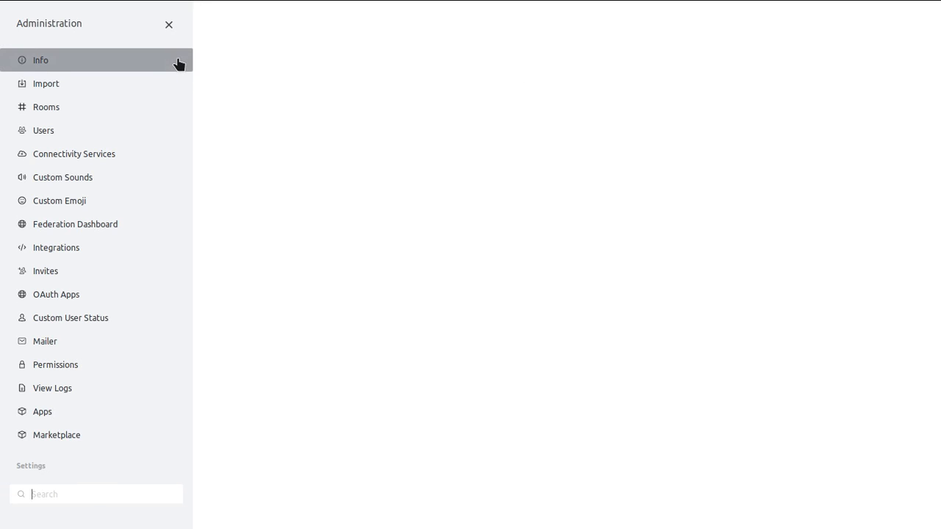
click(40, 59)
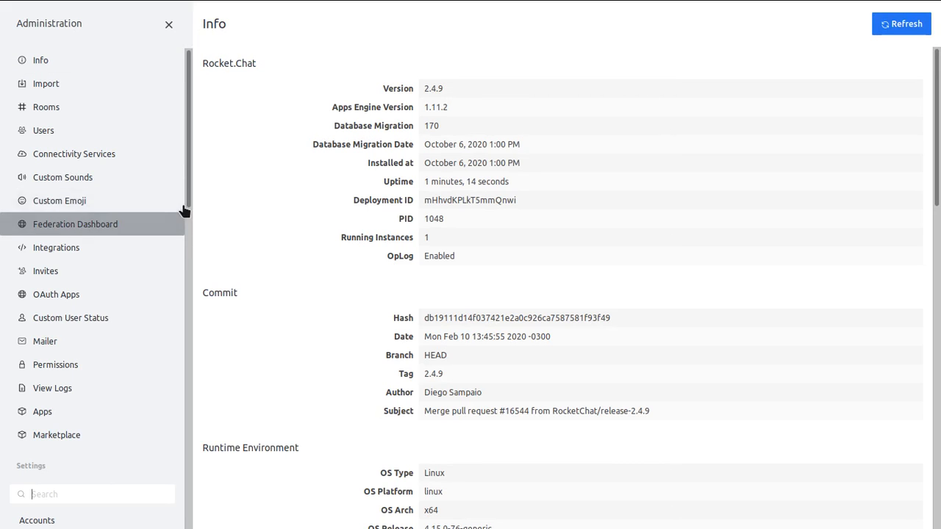
scroll(down, 3)
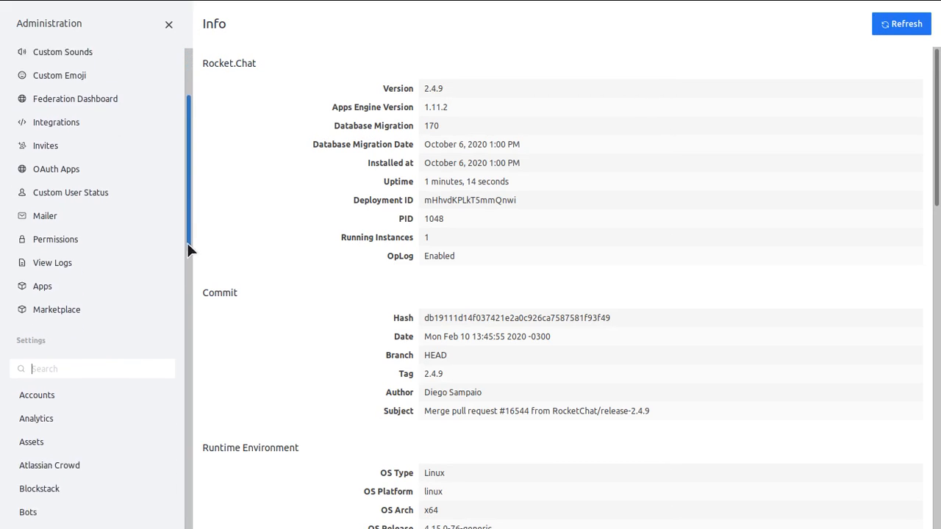
scroll(down, 3)
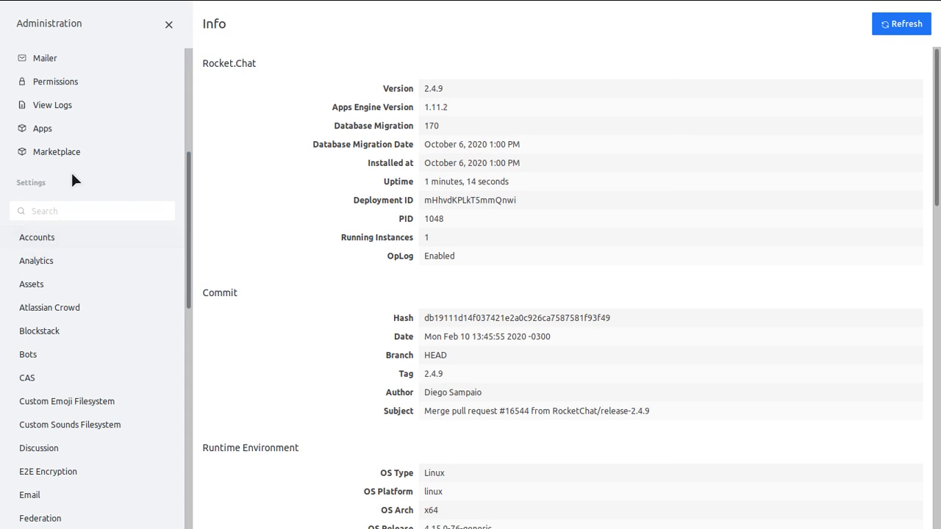
scroll(down, 3)
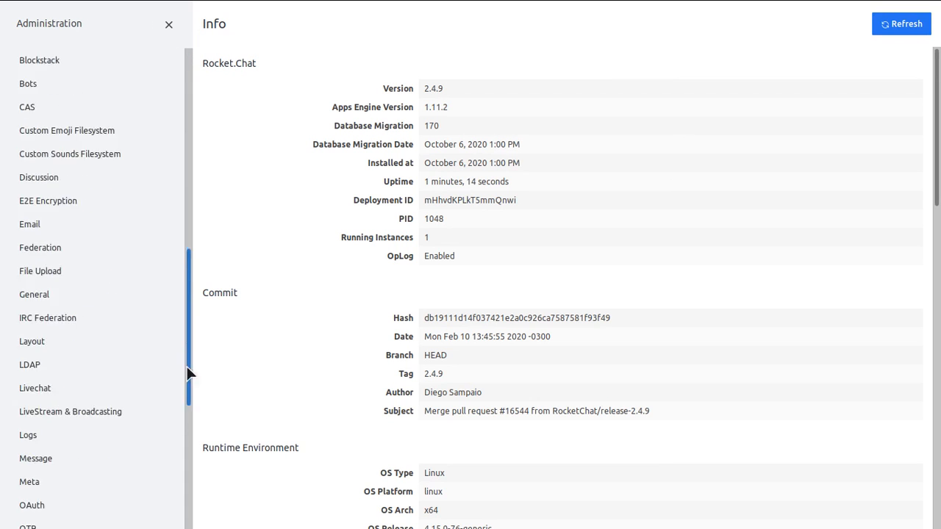
scroll(down, 3)
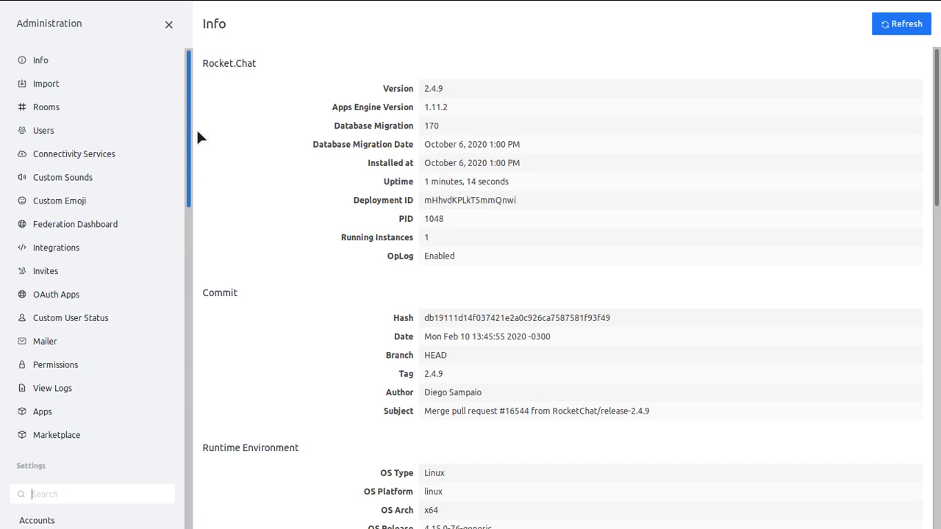
click(168, 24)
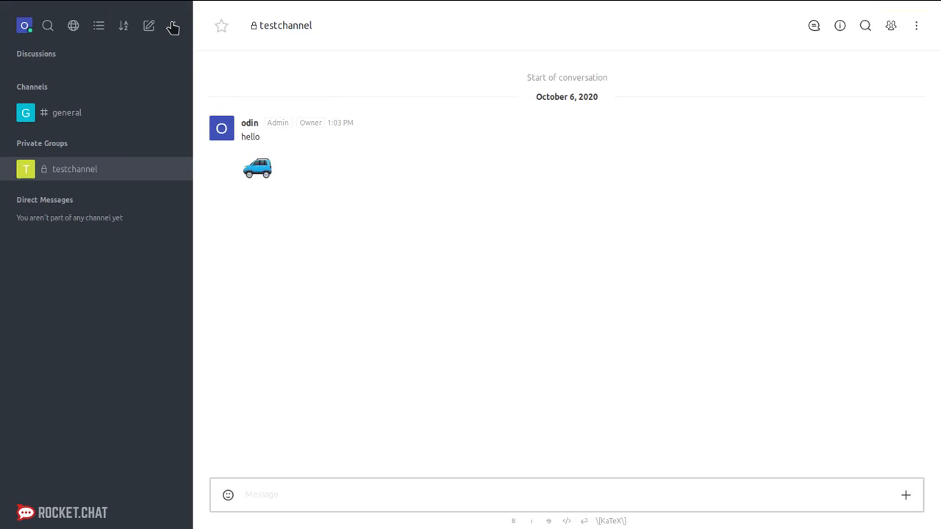
mouse_move(890, 25)
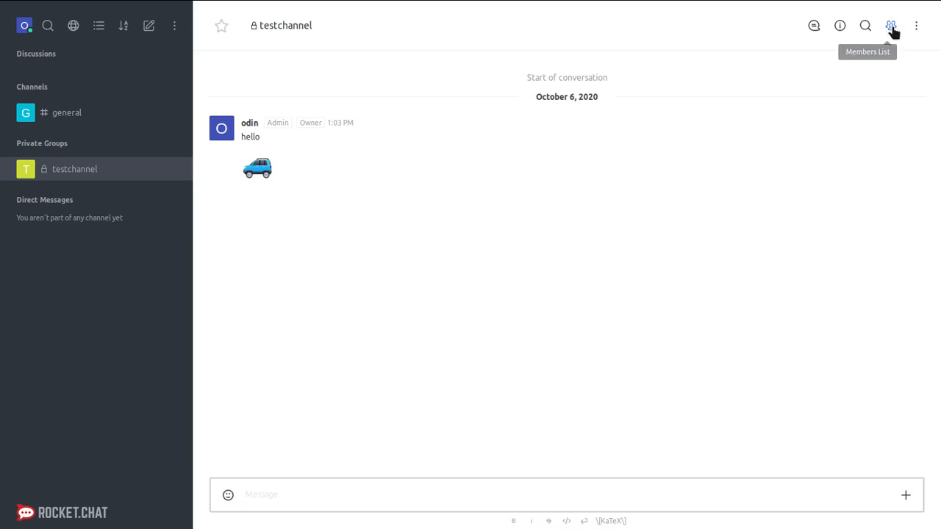
View the testchannel members list showing odin, then close it.
click(890, 25)
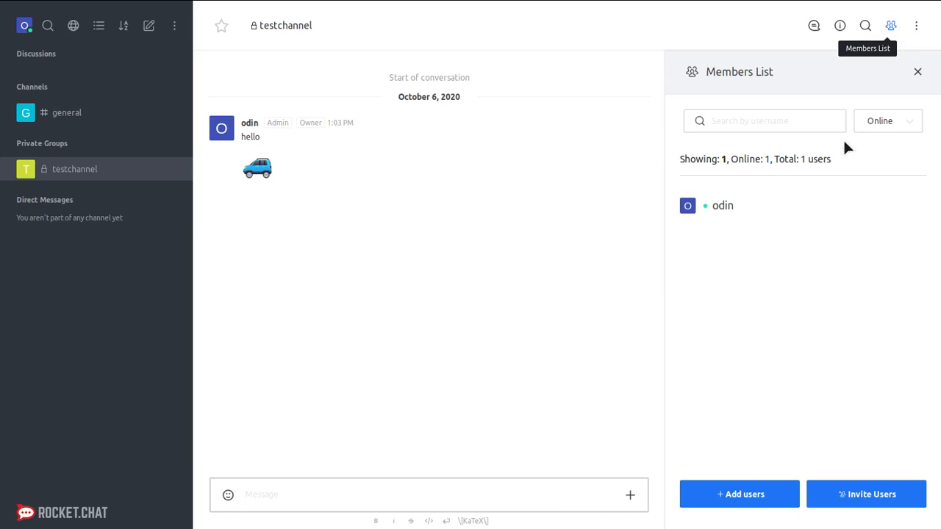
mouse_move(849, 486)
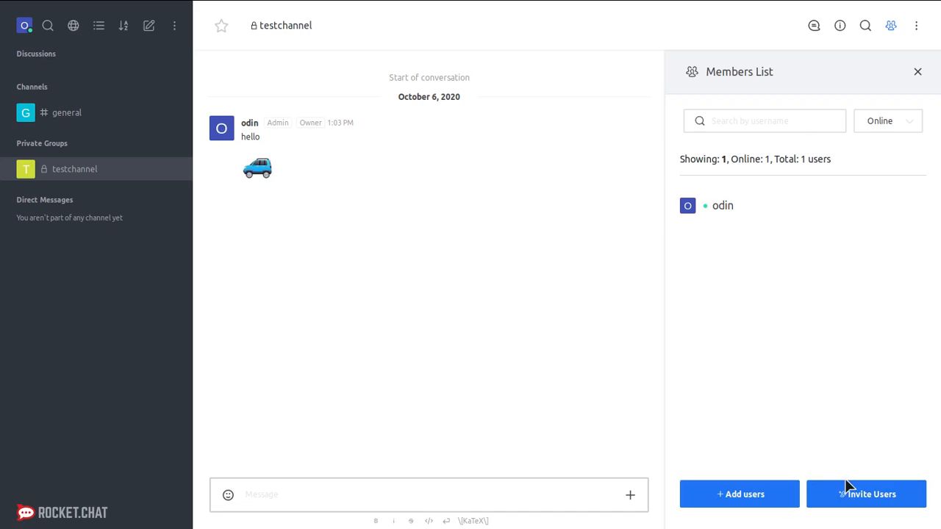
click(918, 72)
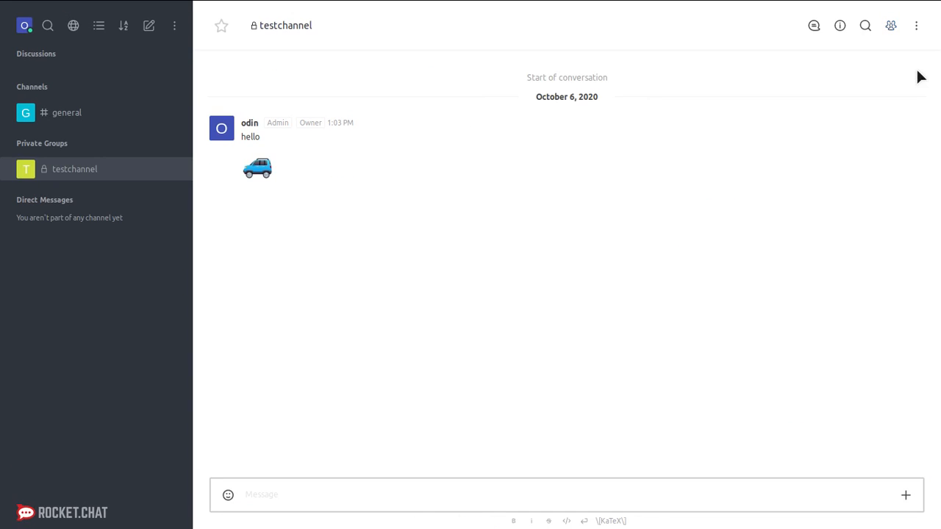
mouse_move(556, 322)
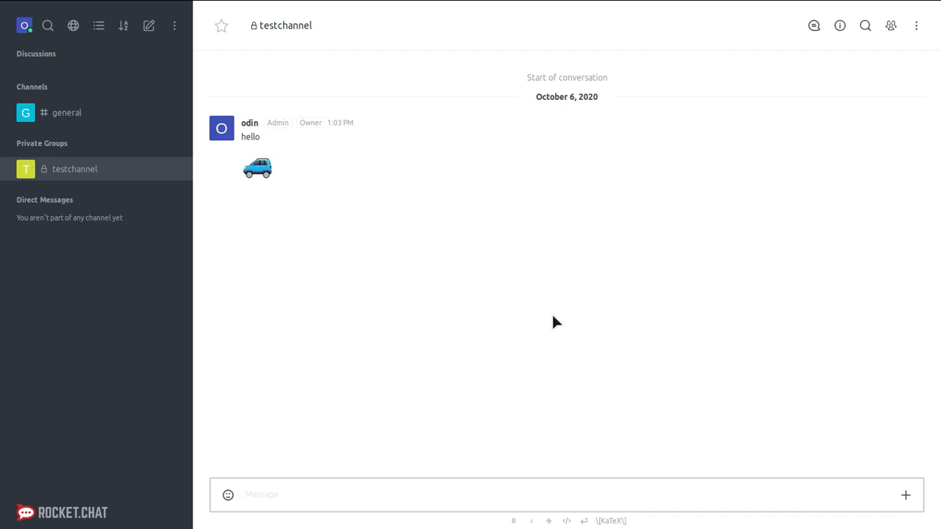
mouse_move(554, 319)
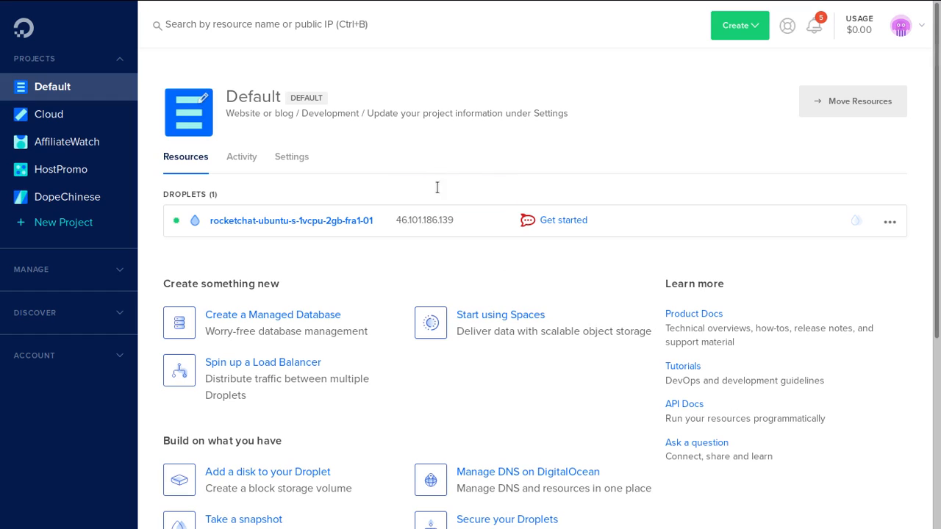
Scroll through the Rocket.Chat Marketplace app cards and return to its homepage.
click(563, 220)
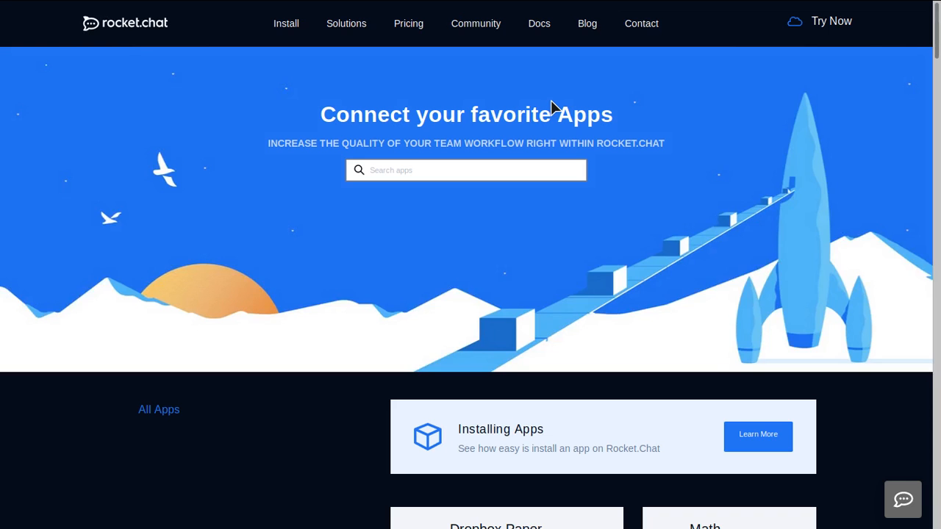
scroll(down, 3)
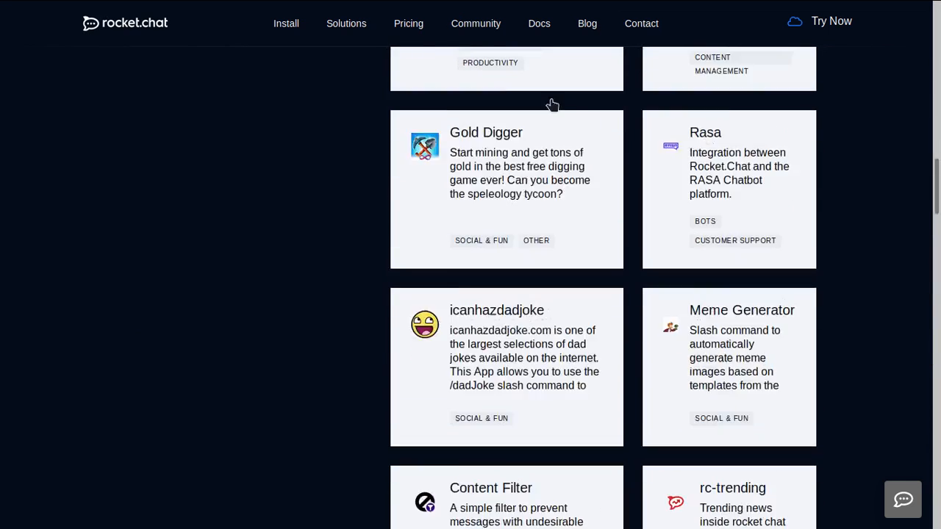
scroll(down, 3)
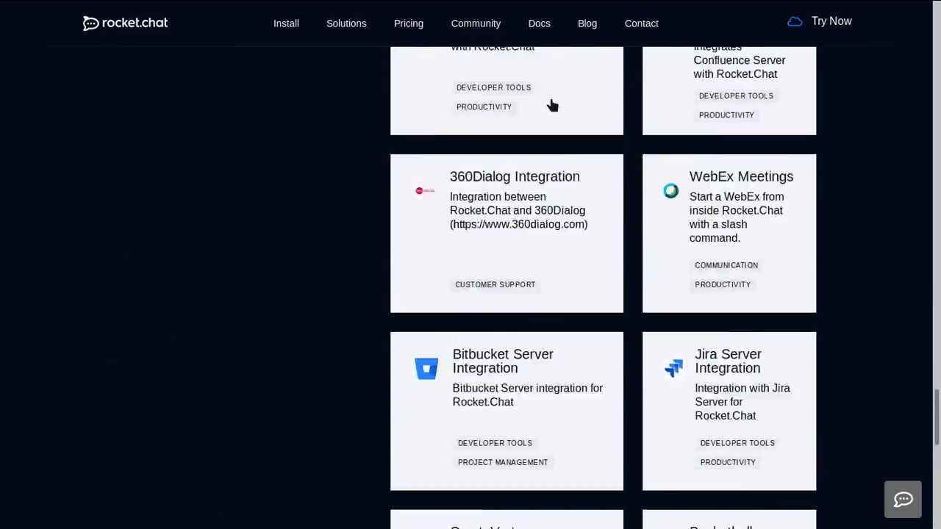
scroll(up, 3)
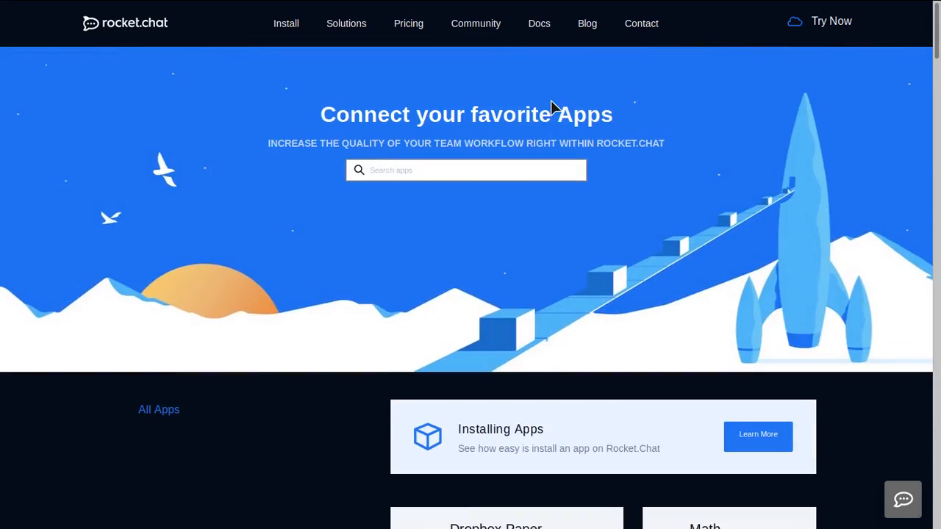
scroll(down, 3)
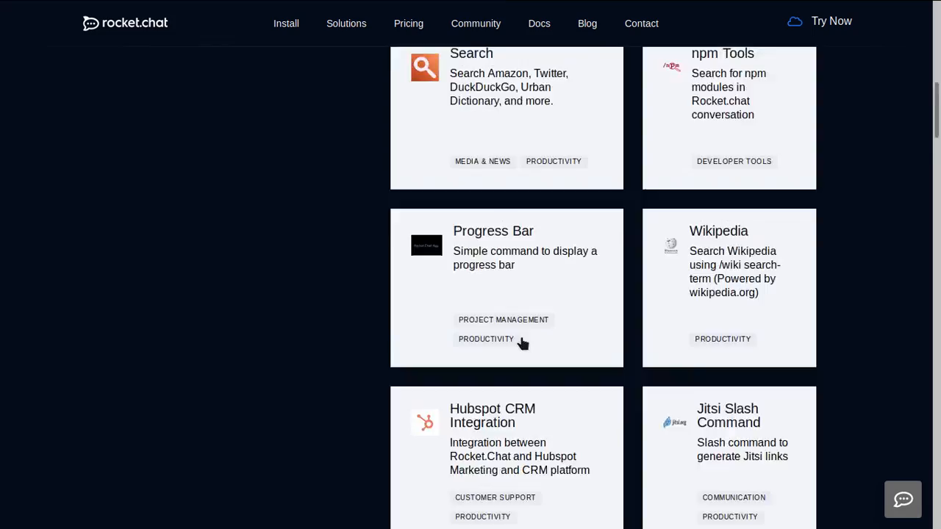
scroll(down, 3)
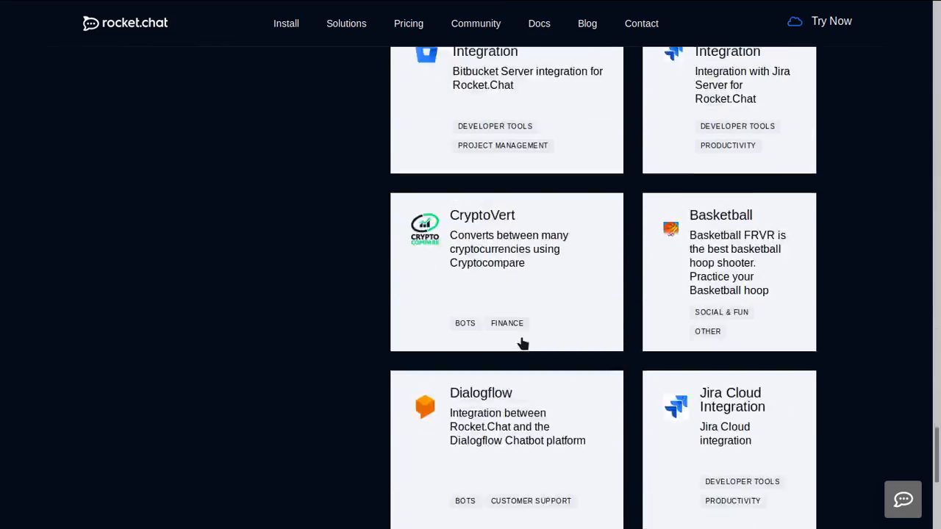
scroll(down, 3)
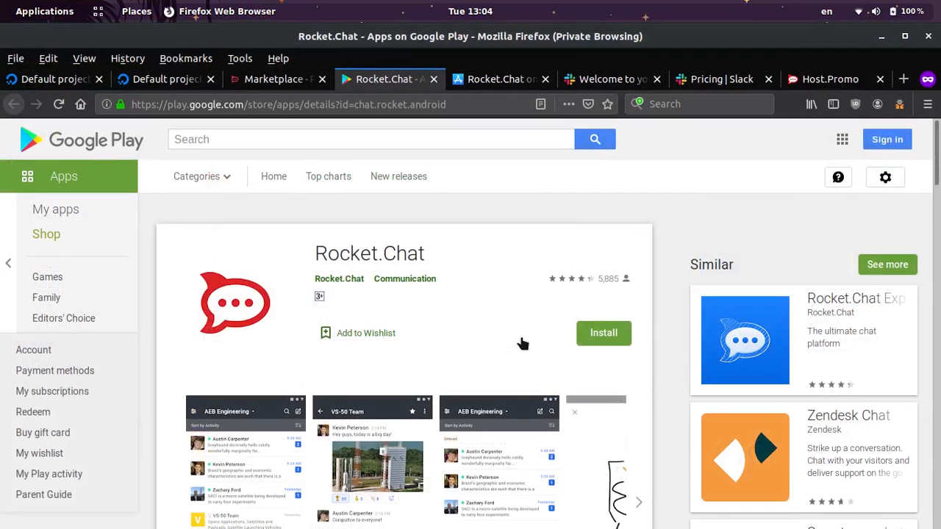
click(278, 78)
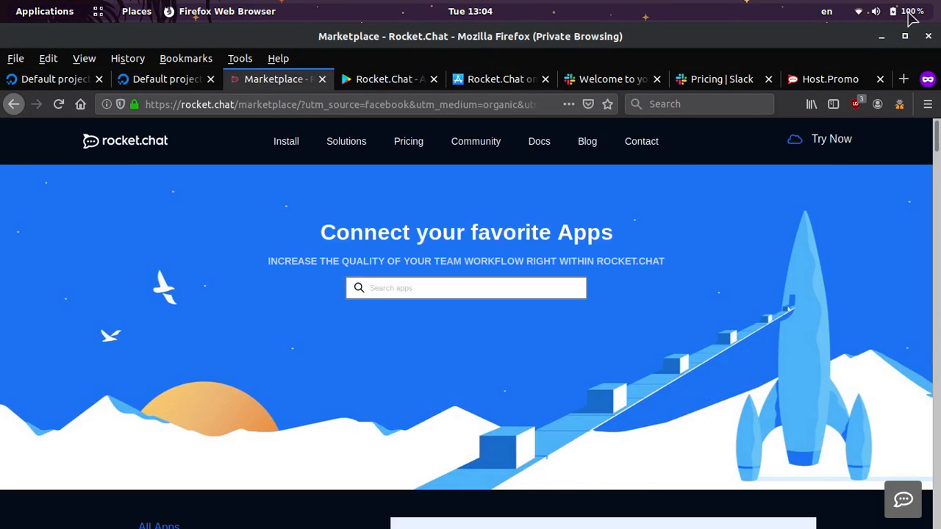